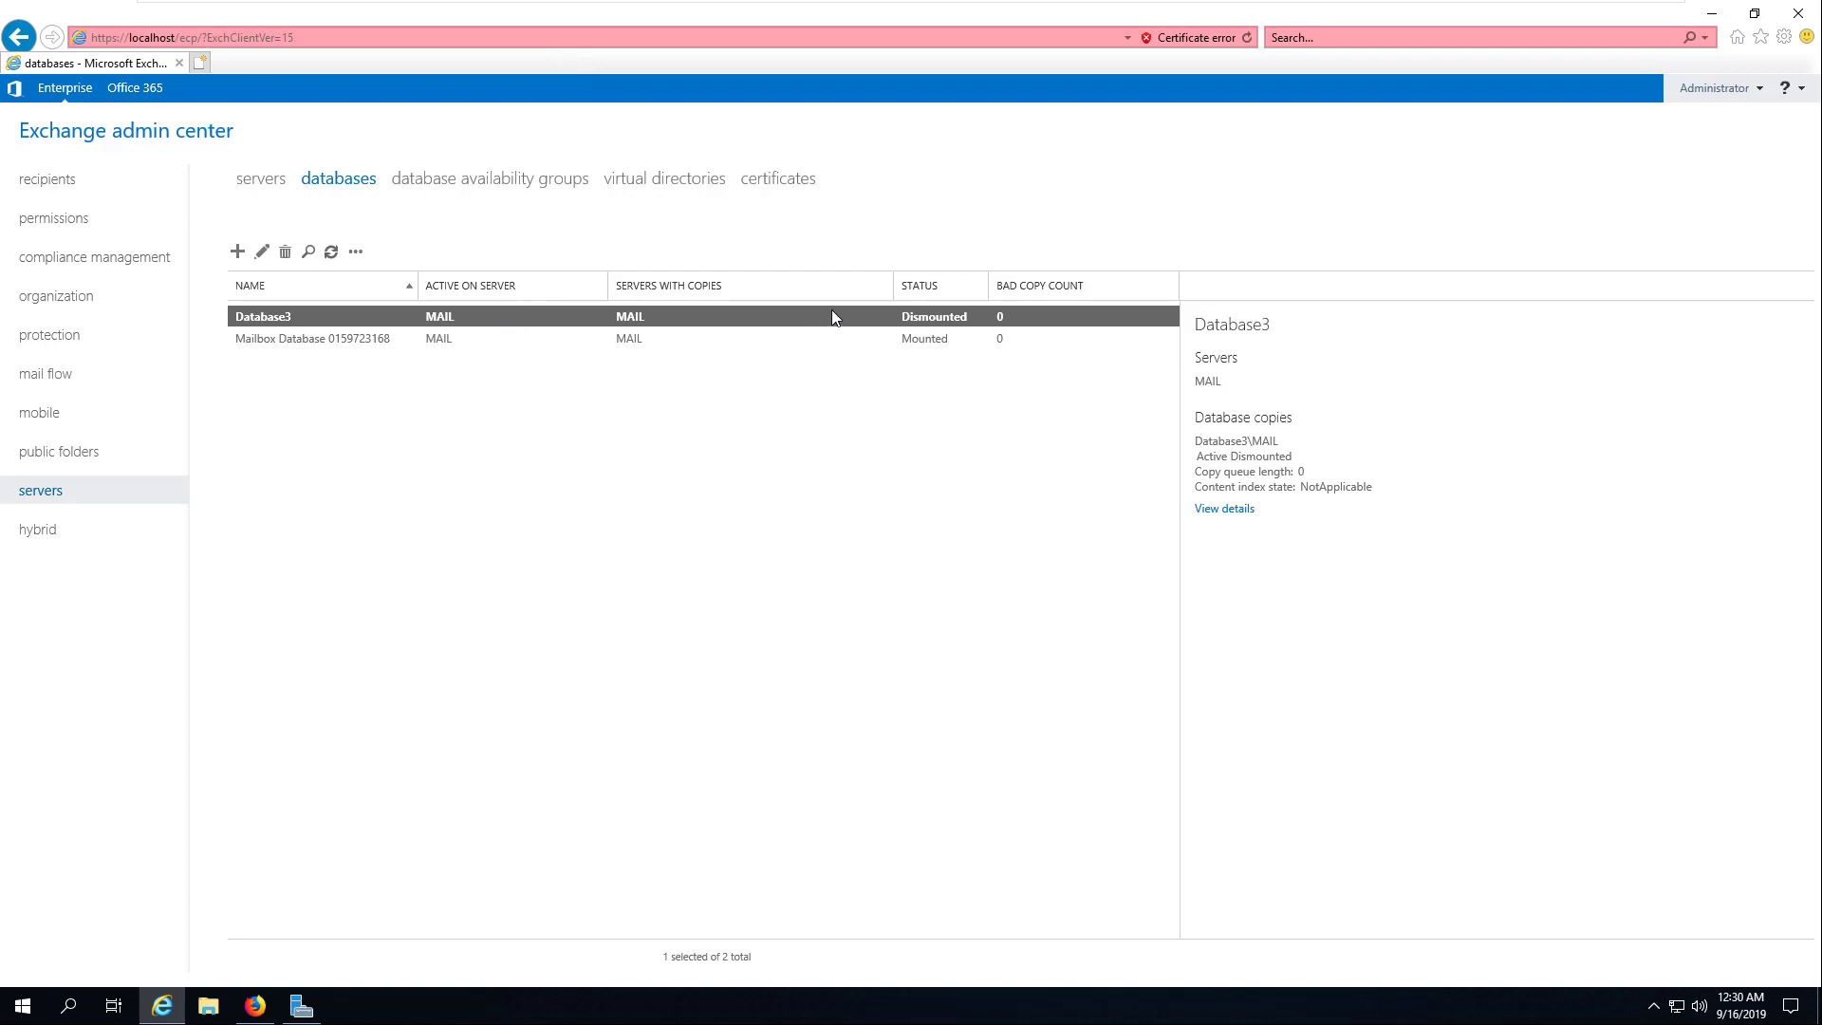
- Attempt to mount Database3 from the admin center and dismiss the resulting mount-failure error
click(354, 253)
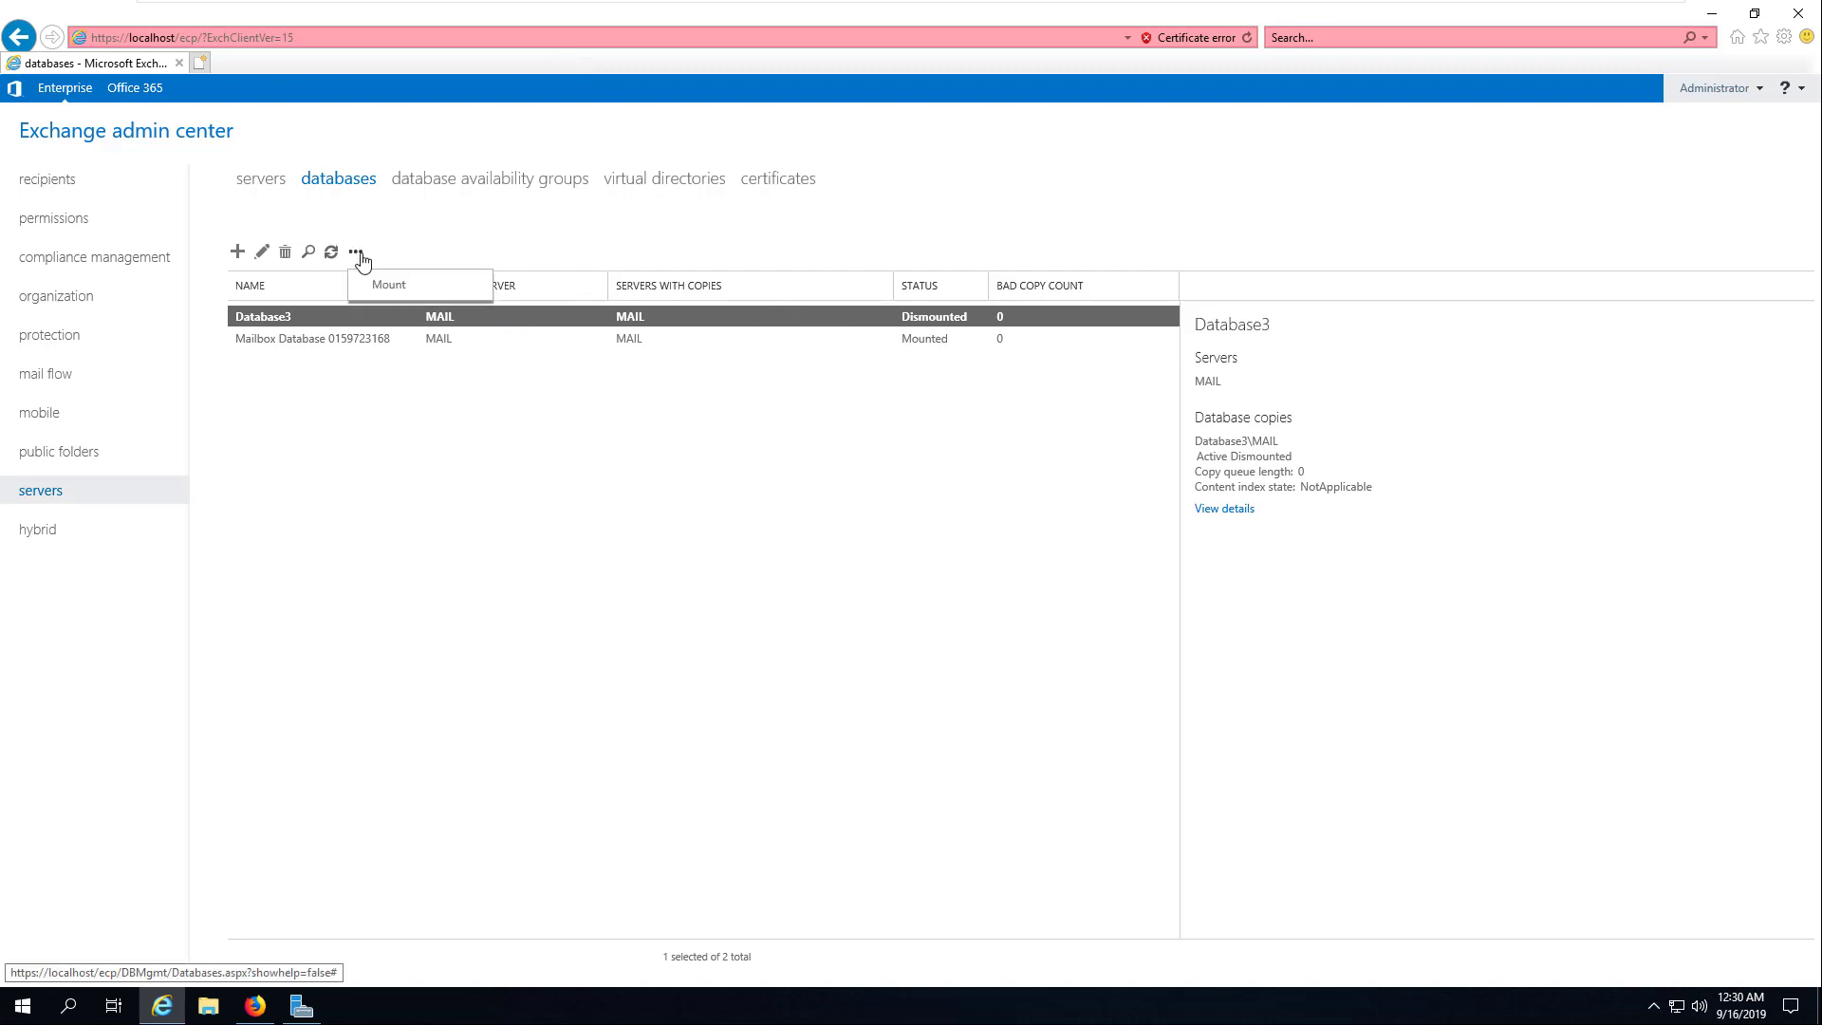
click(388, 285)
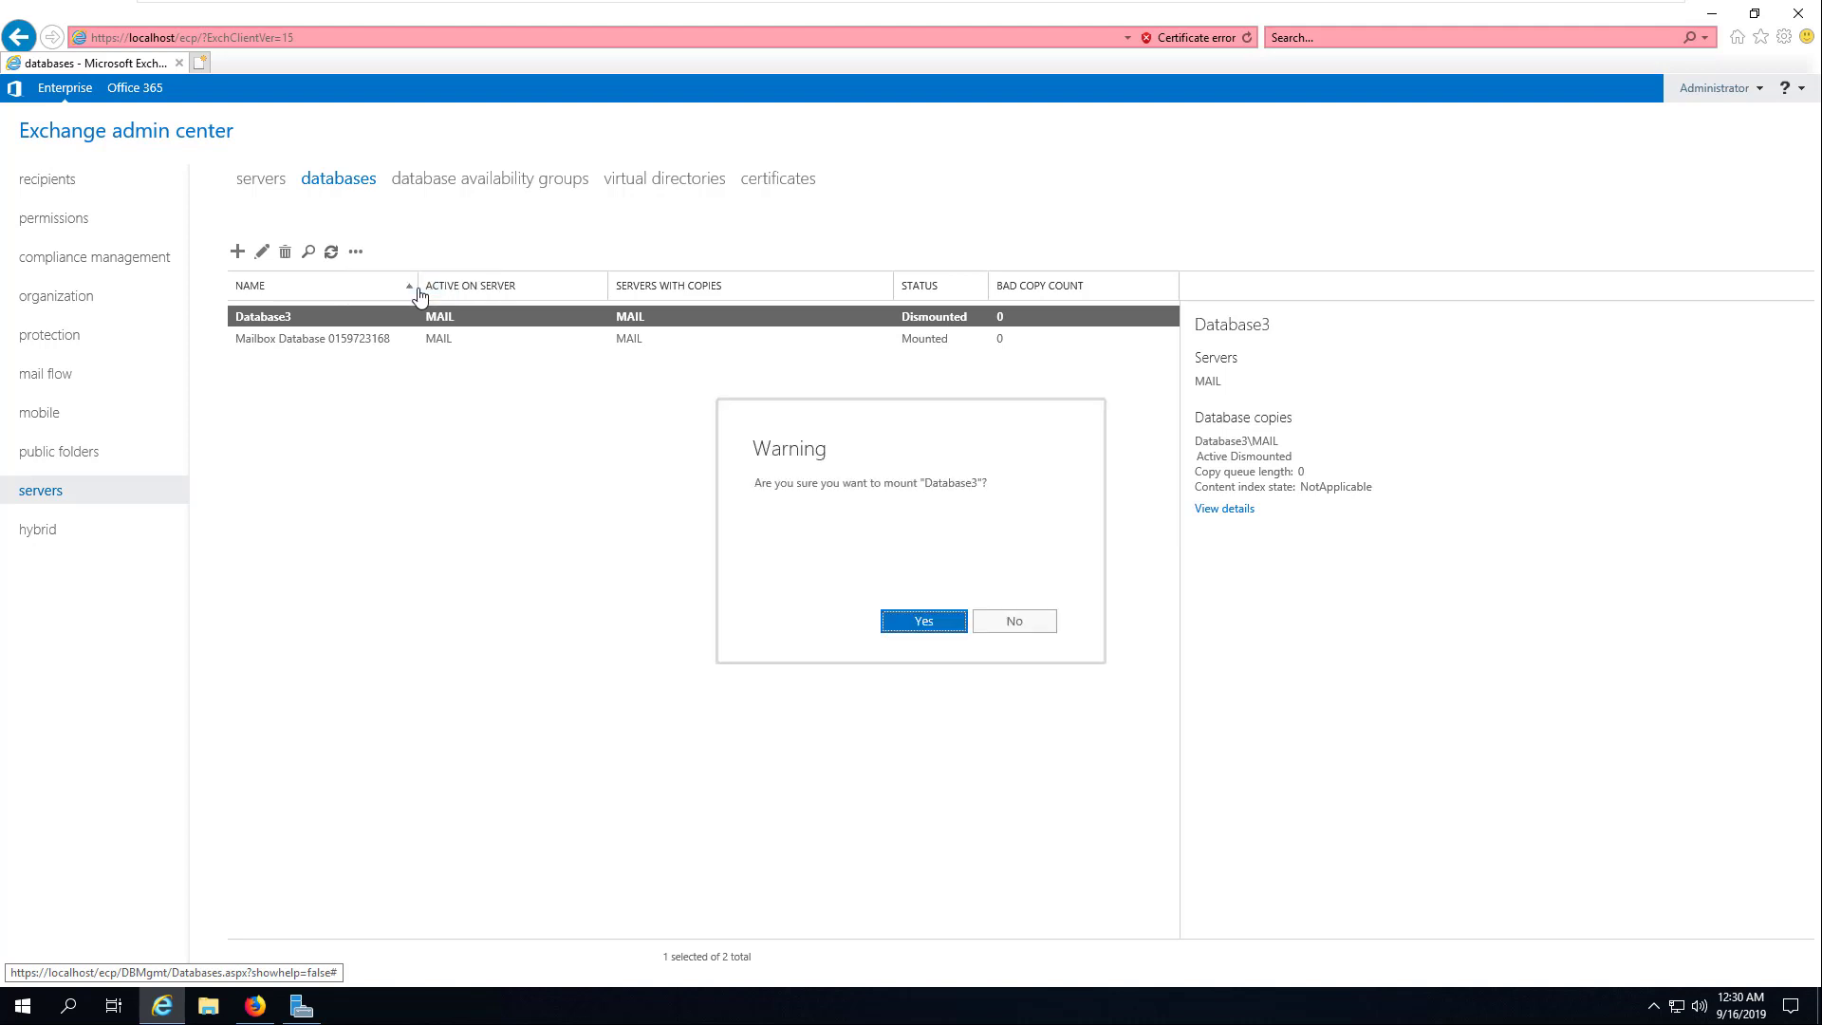
click(922, 621)
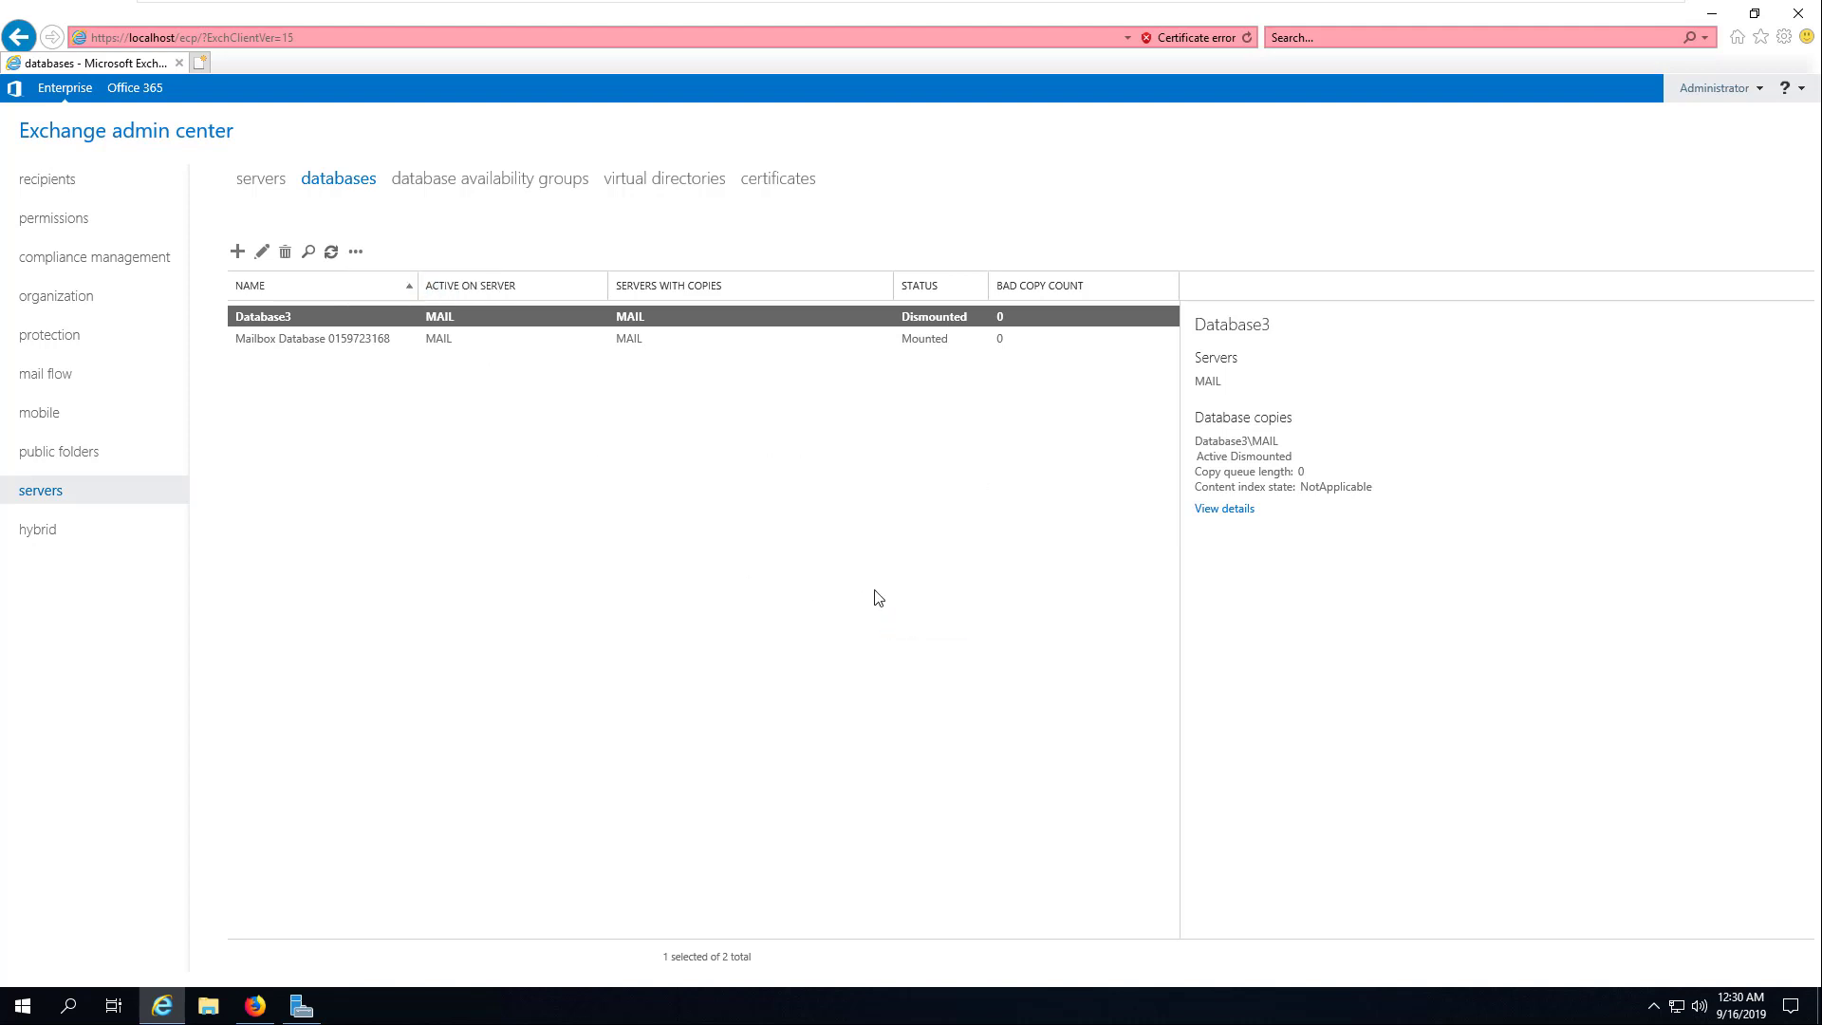
click(331, 251)
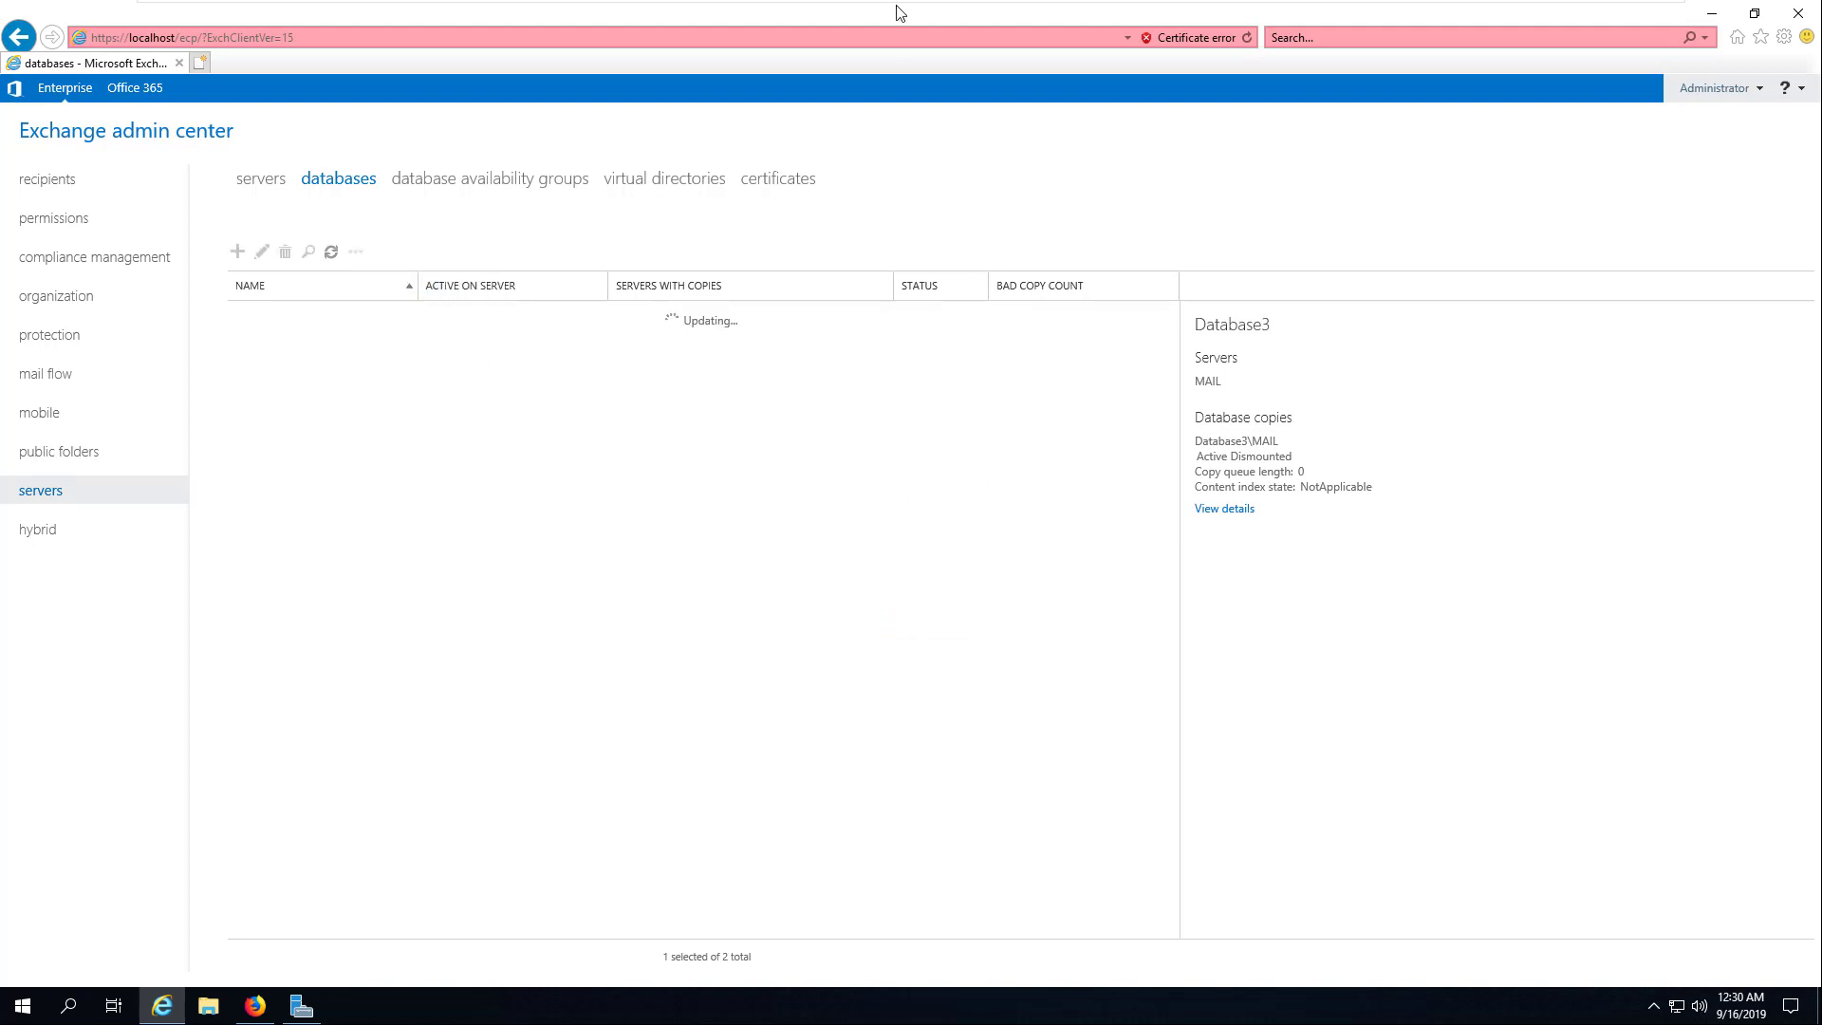
mouse_move(474, 369)
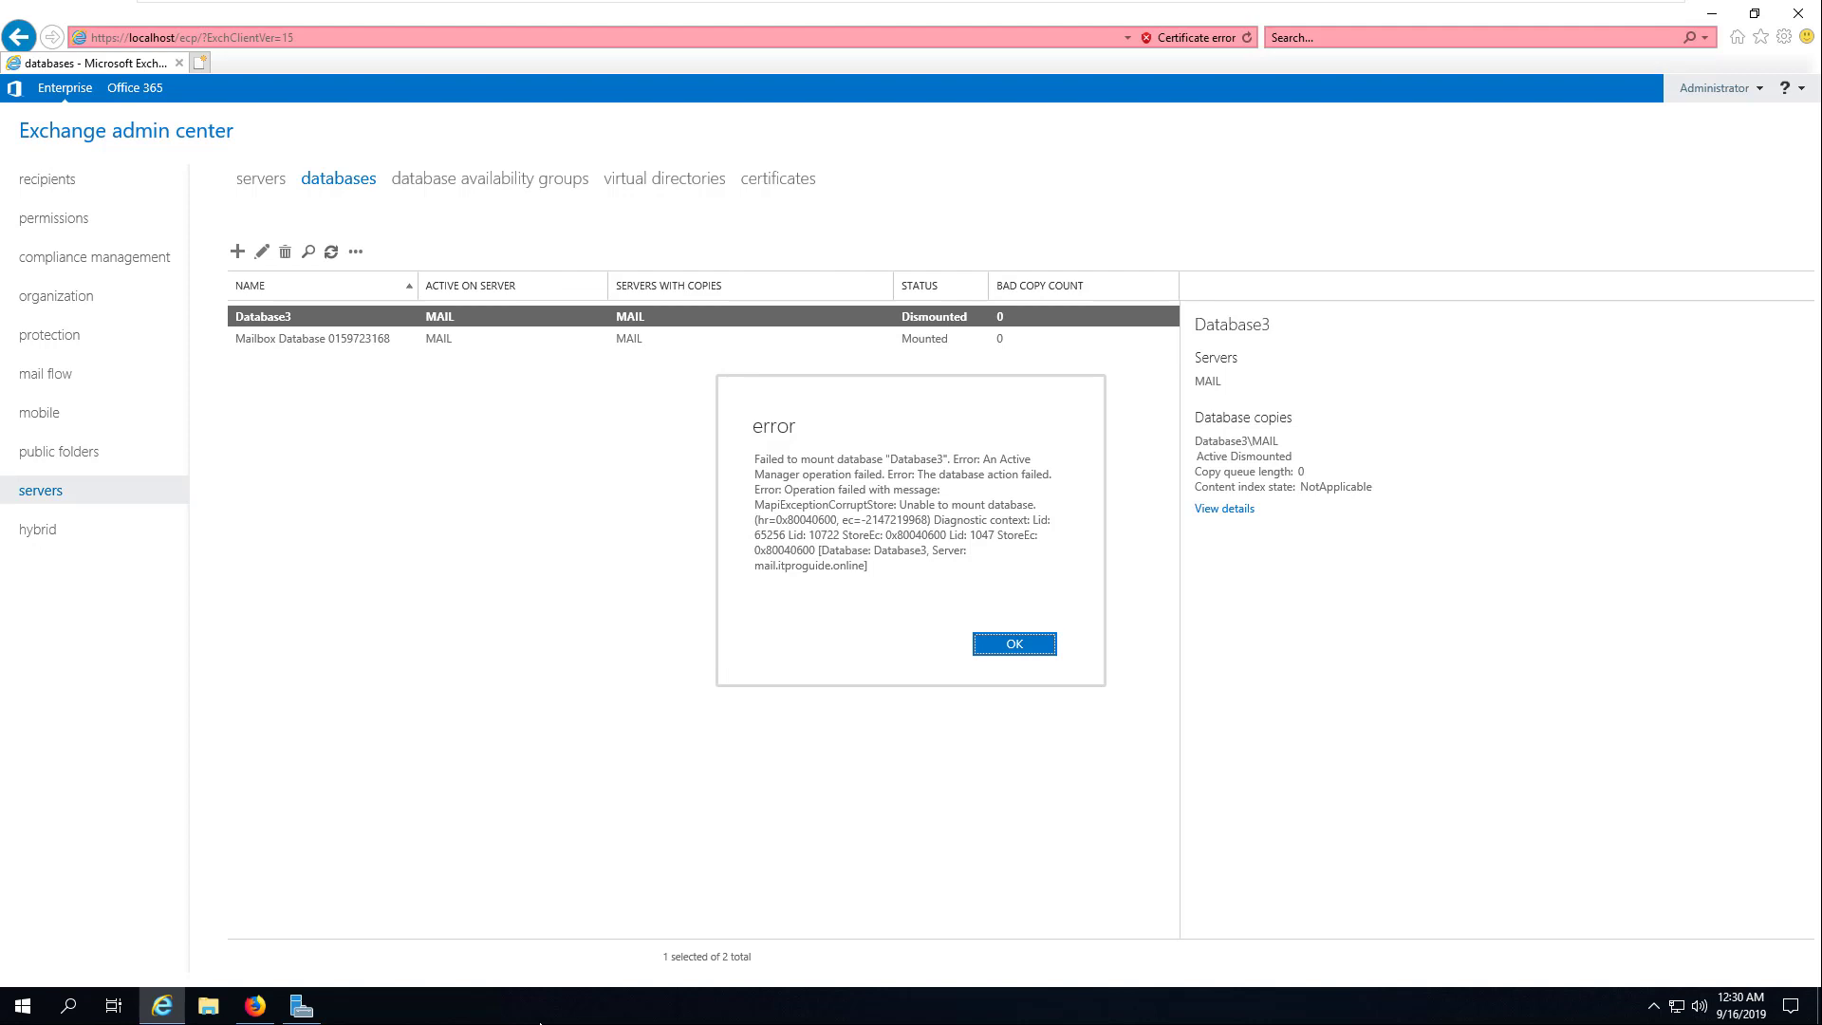
click(1011, 643)
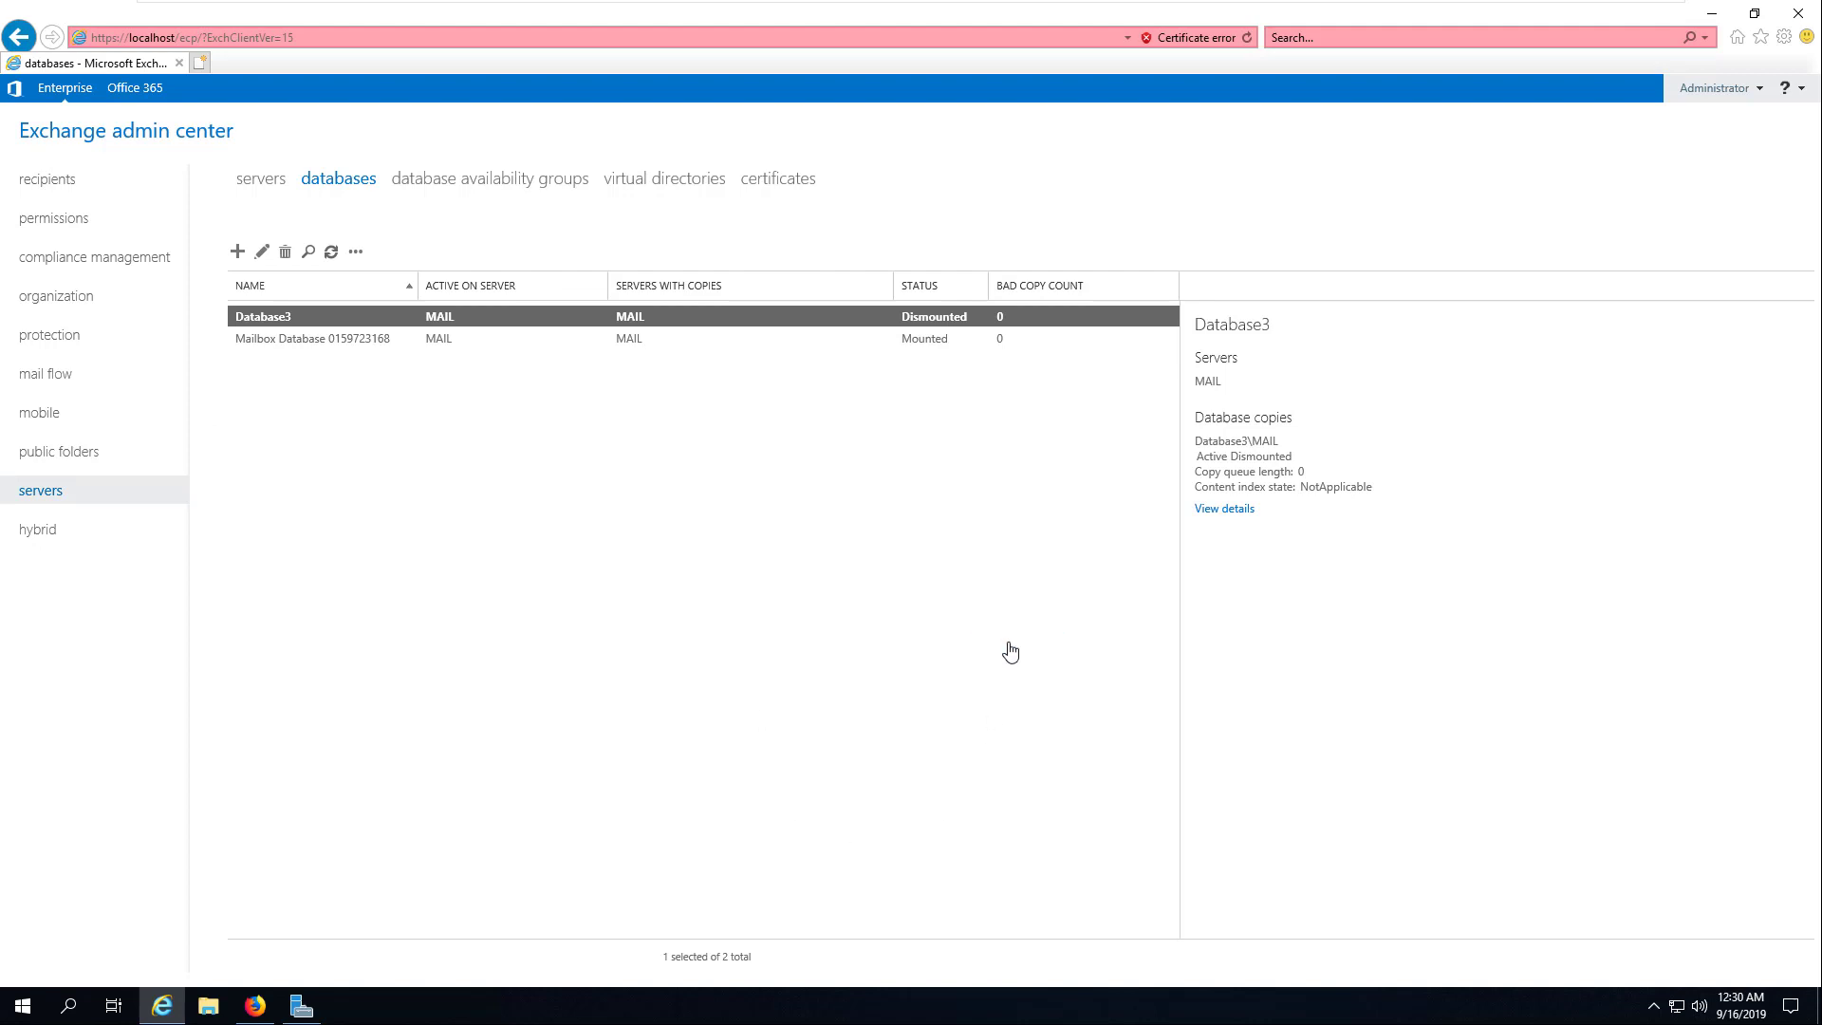
mouse_move(49, 592)
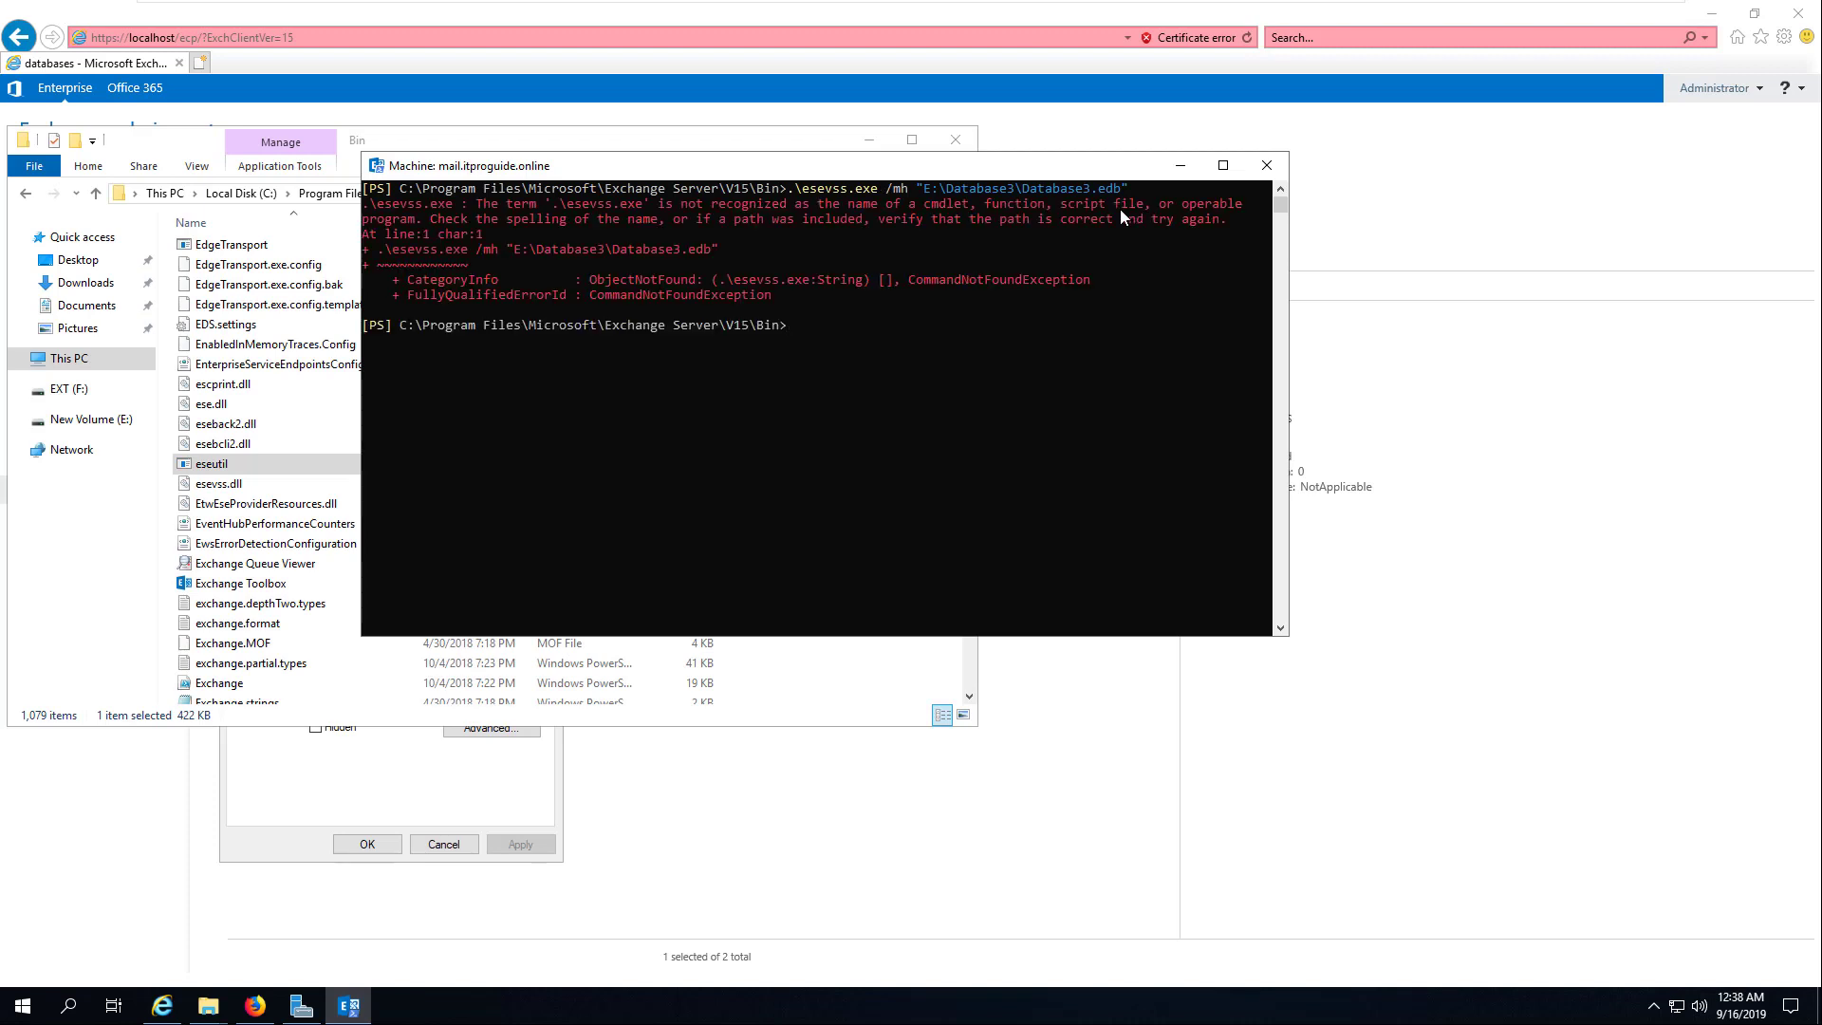
- Dump the database header with .\eseutil.exe /mh "E:\Database3\Database3.edb" and review the output
text(.\eseutil.exe /mh "E:\Database3\Database3.edb")
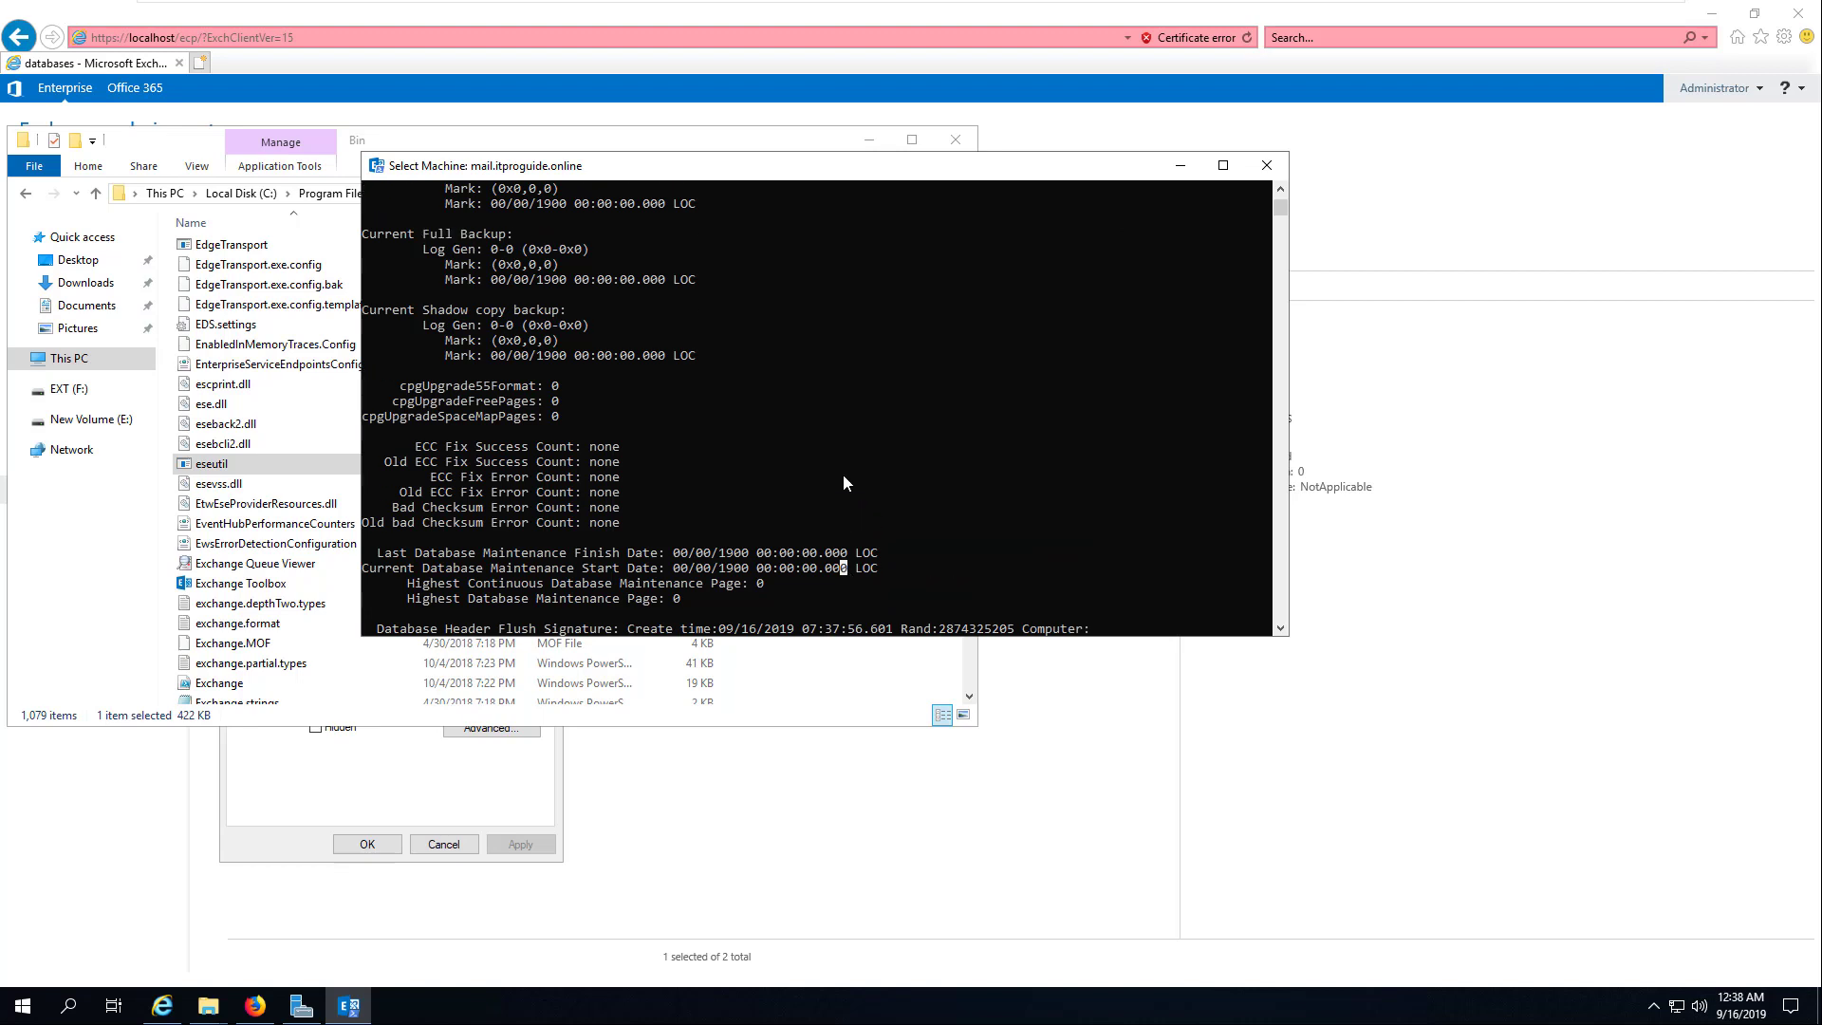
scroll(down, 3)
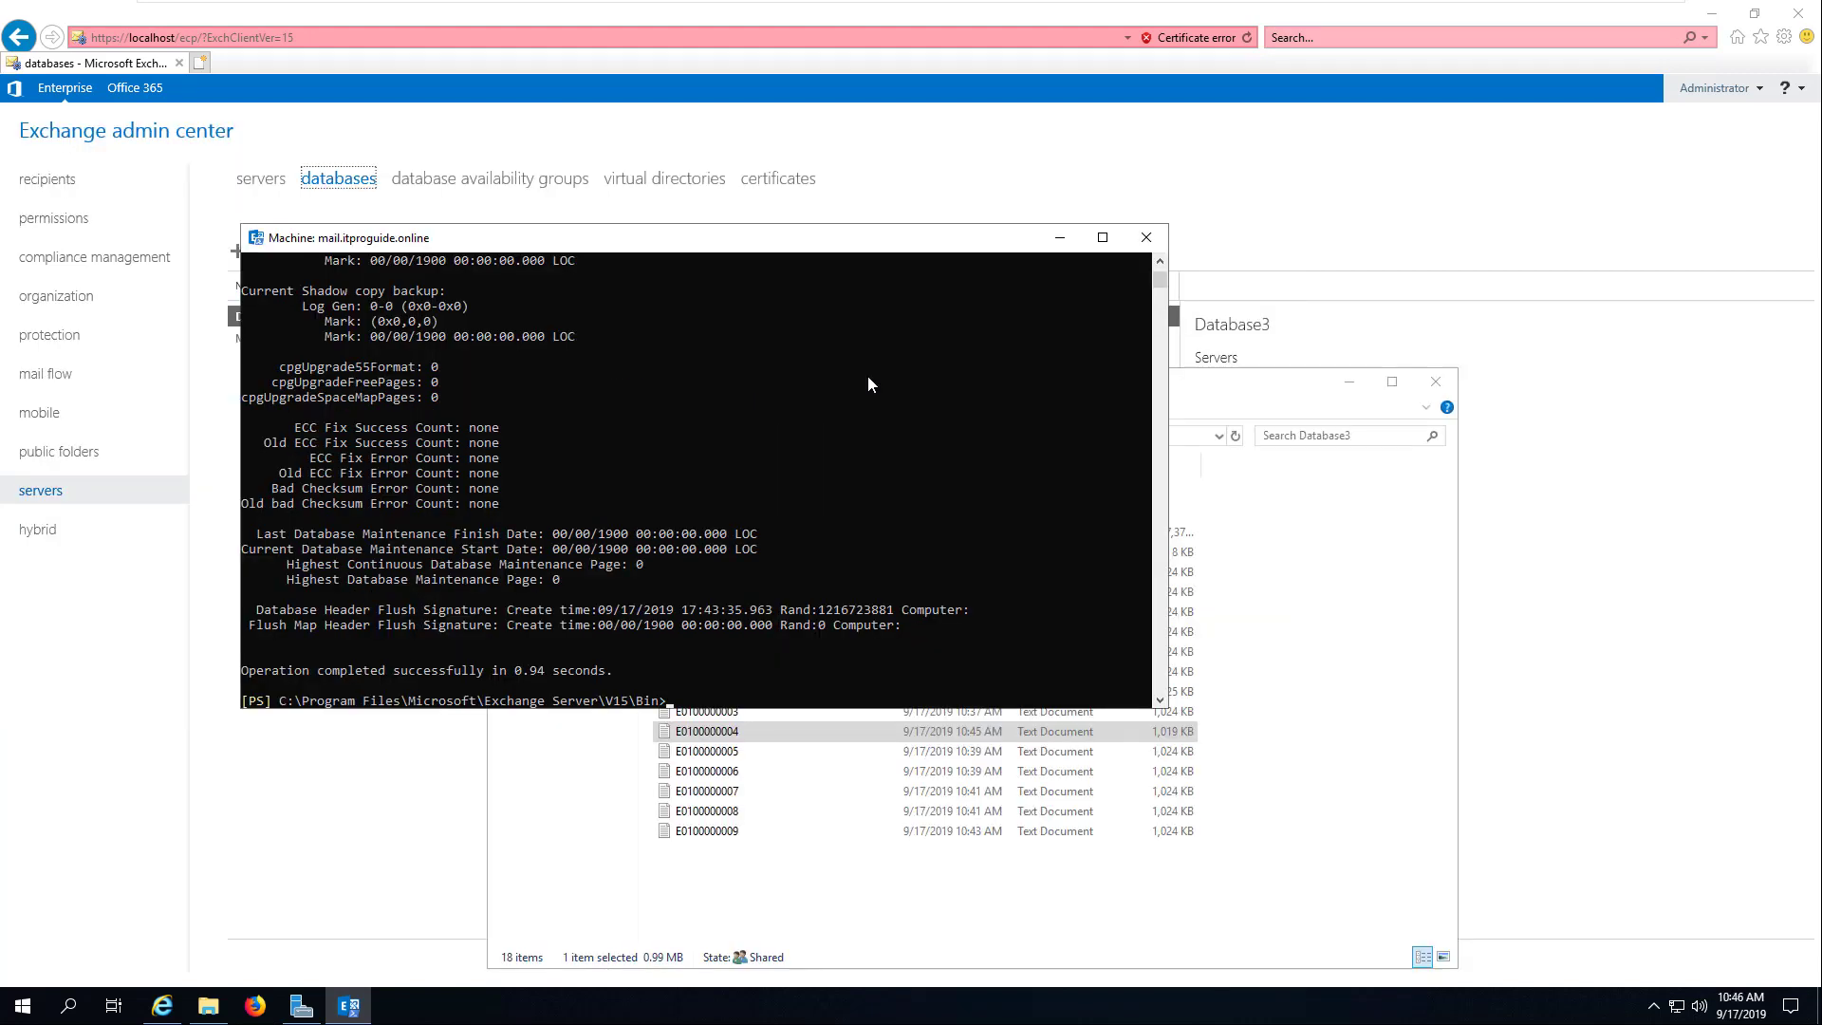
- Check the e01 logs with eseutil /ml, then run soft recovery eseutil /r on E:\Database3\
text(.\eseutil.exe /ml "E:\Database3\e01")
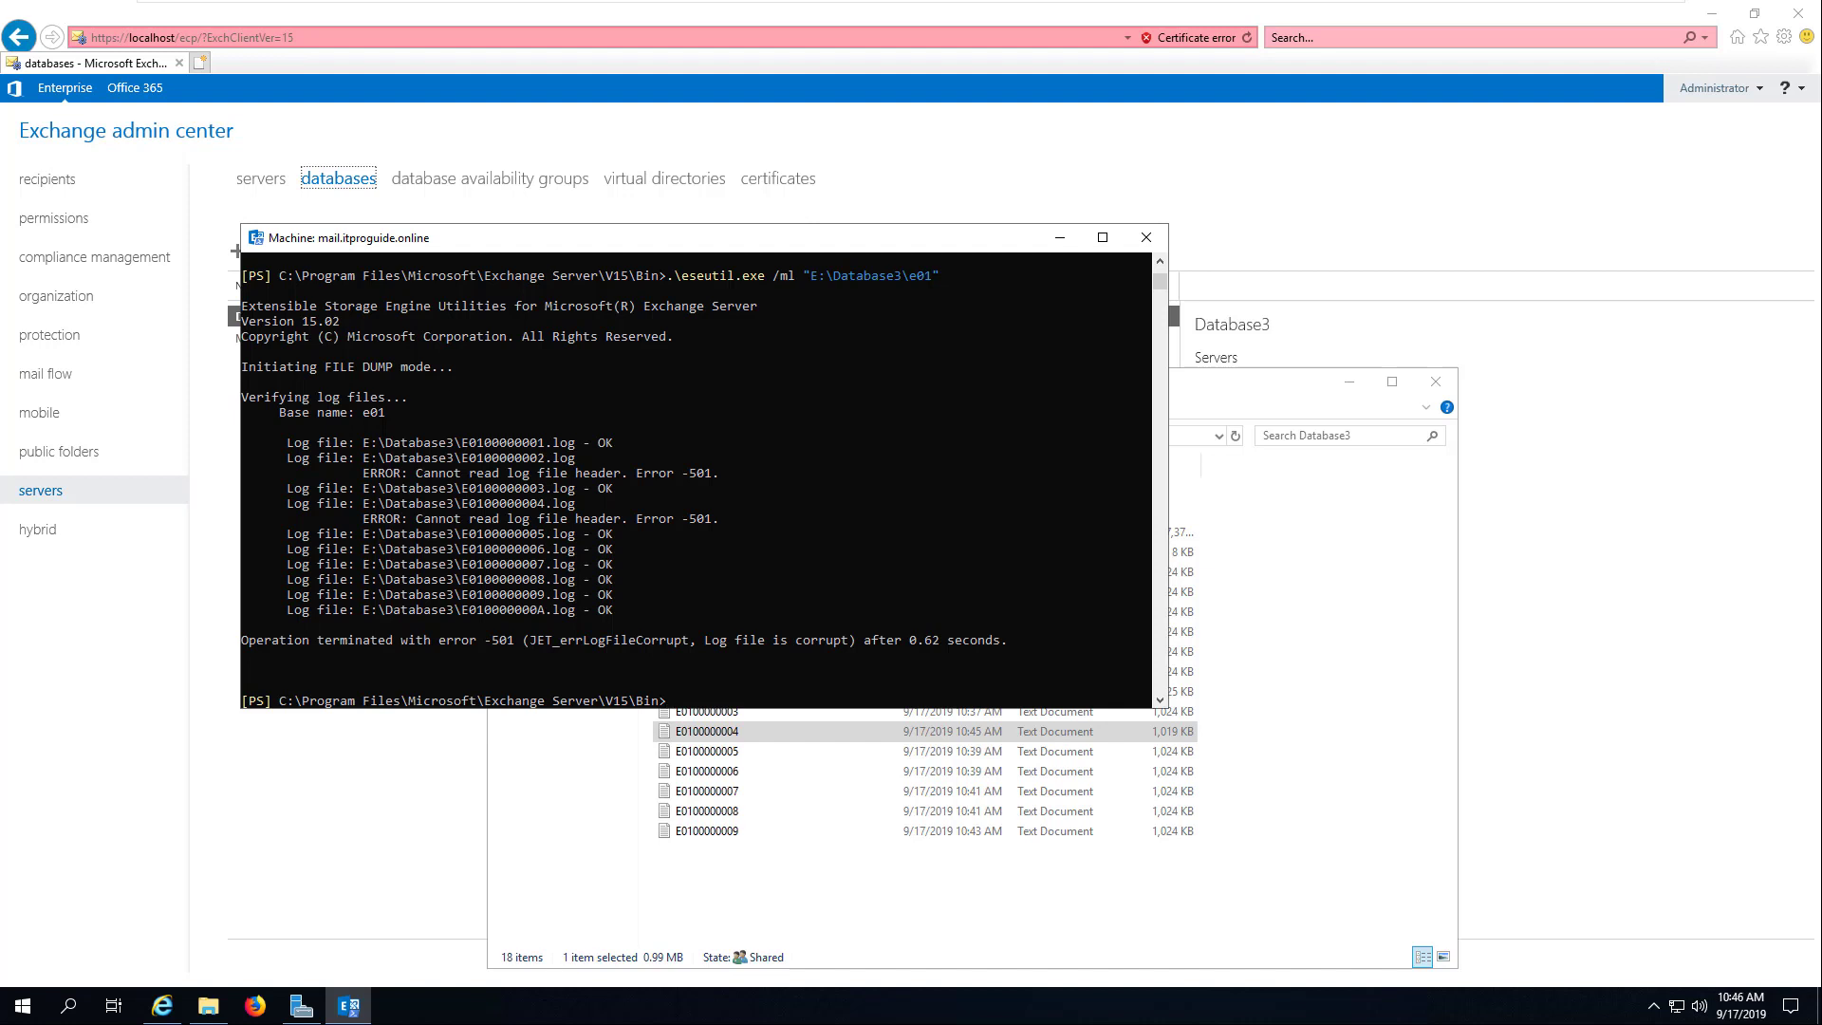
mouse_move(831, 640)
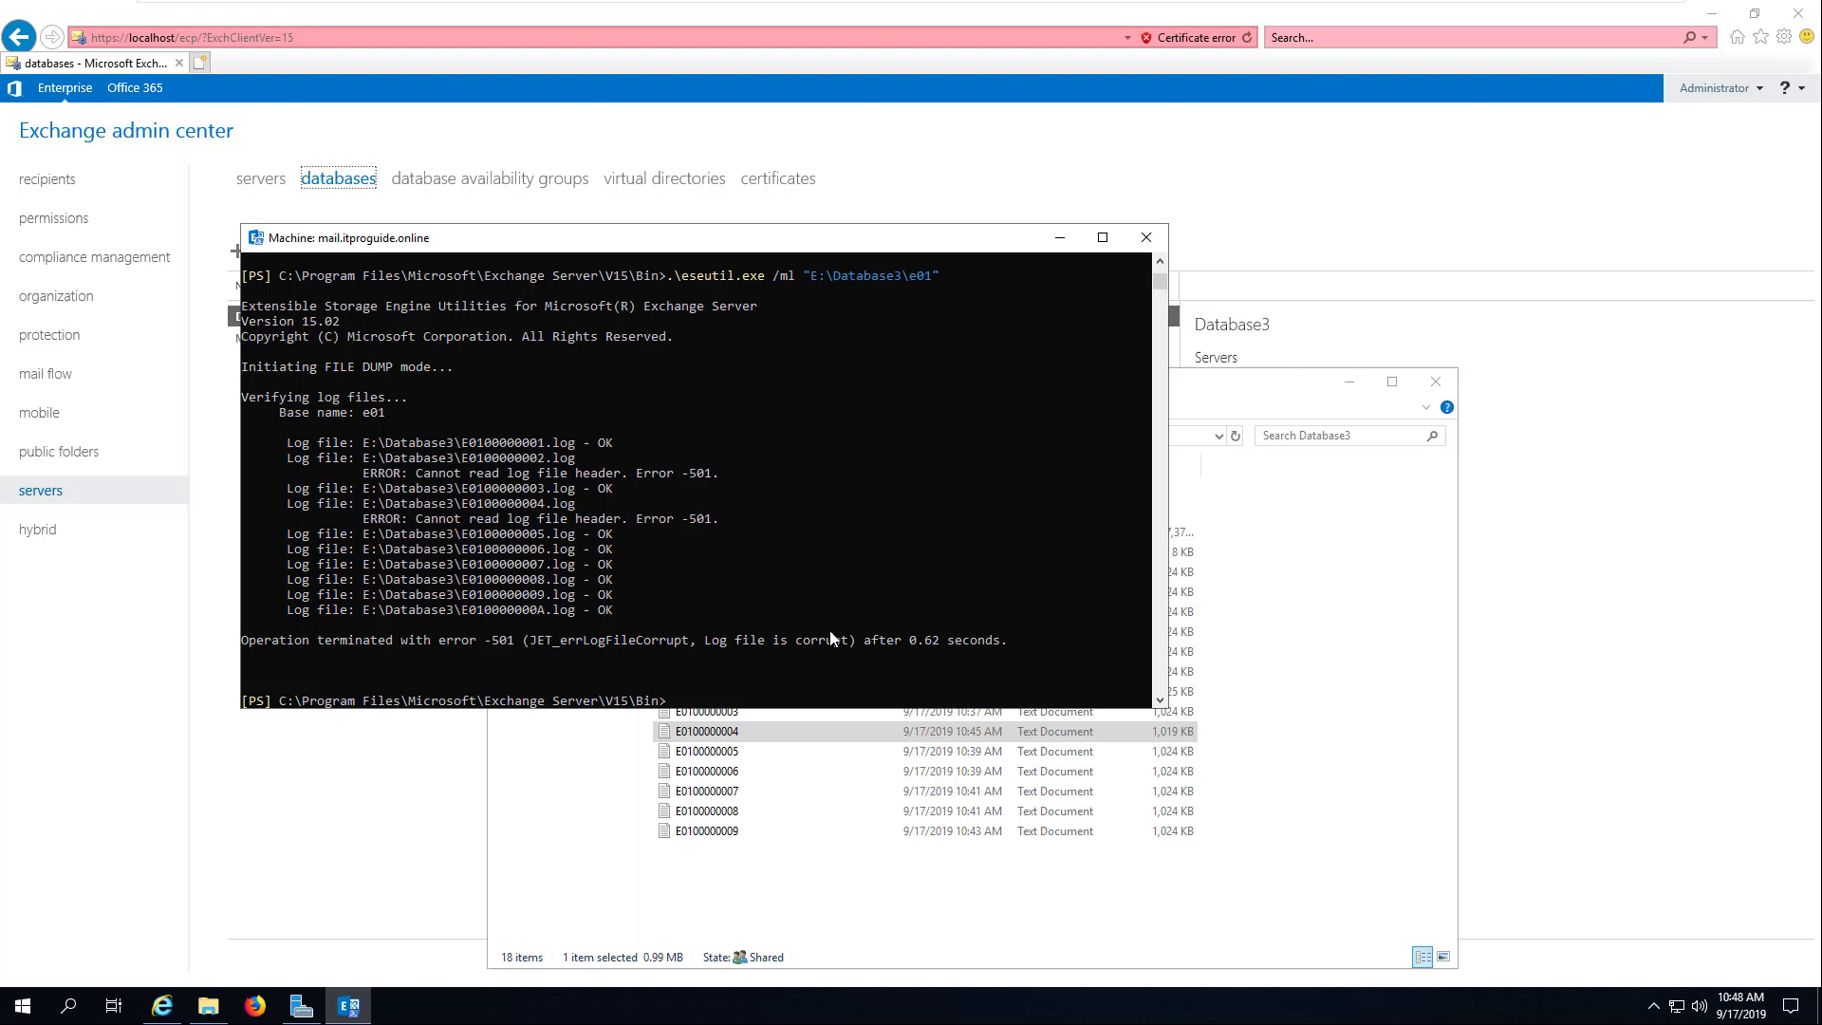
text(.\eseutil.exe /r e01 /l "E:\Database3\" /d "E:\Database3\")
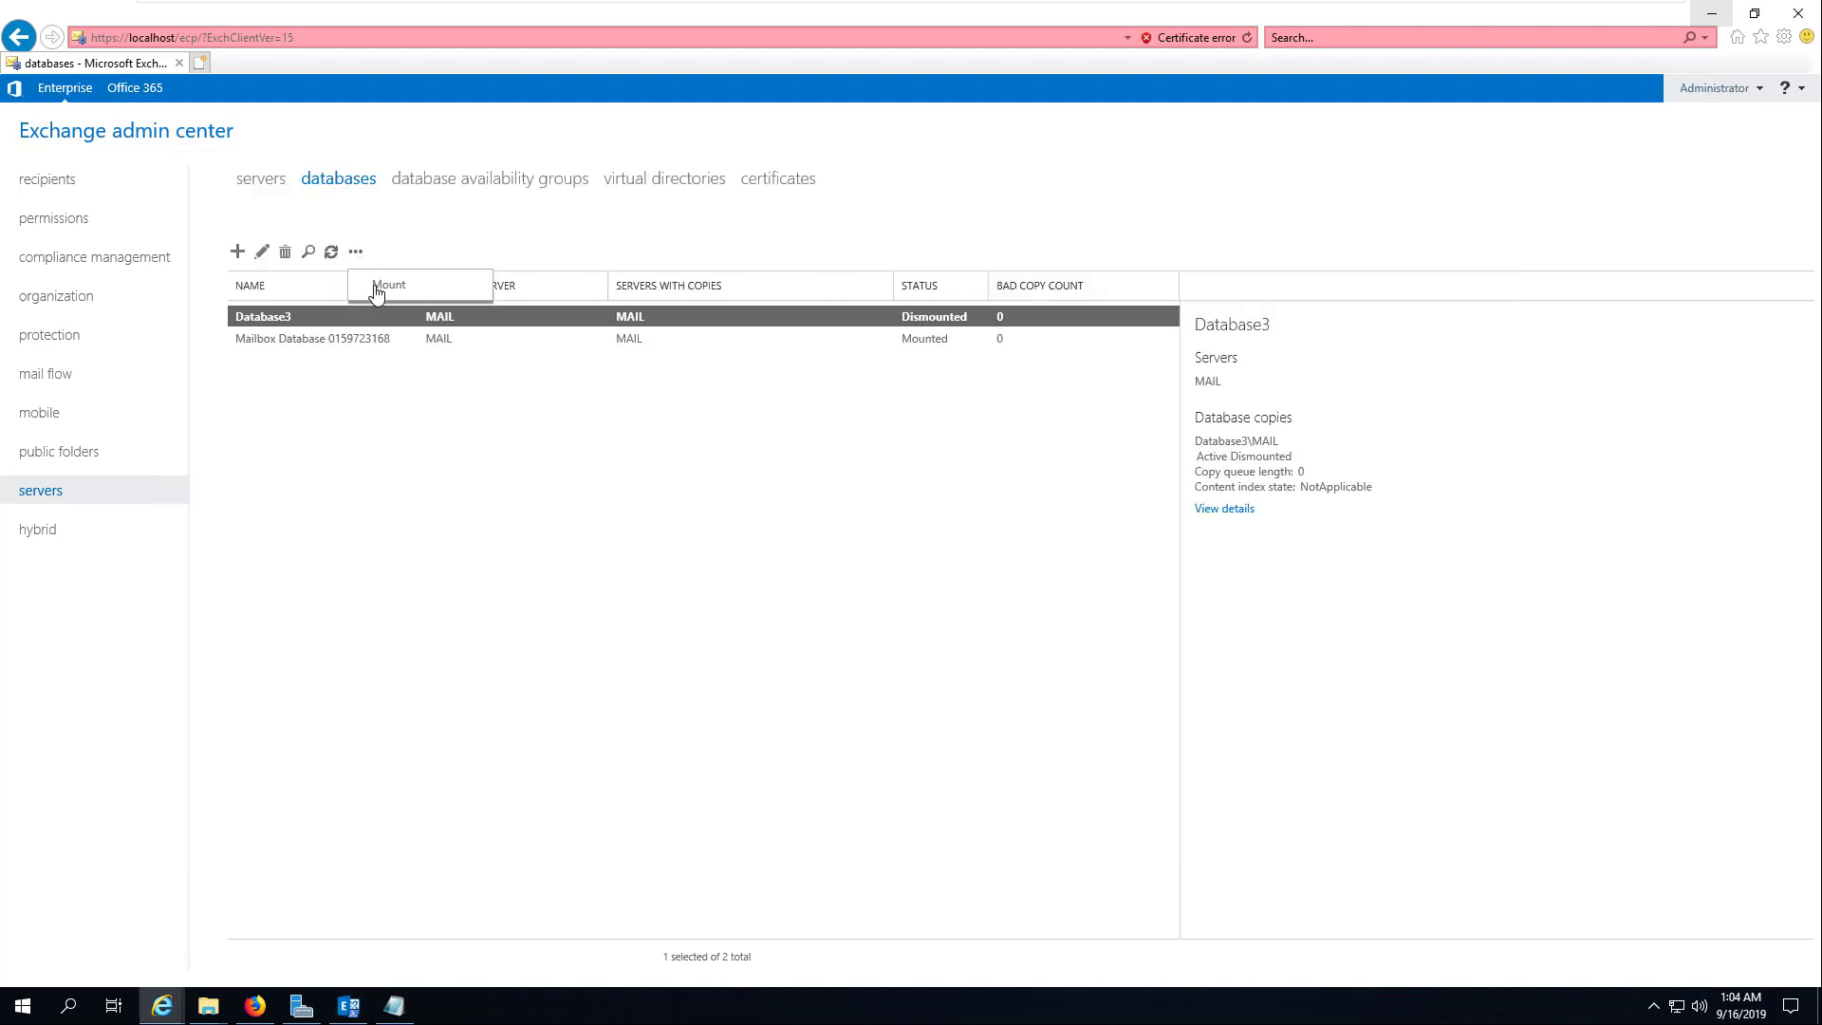
click(389, 285)
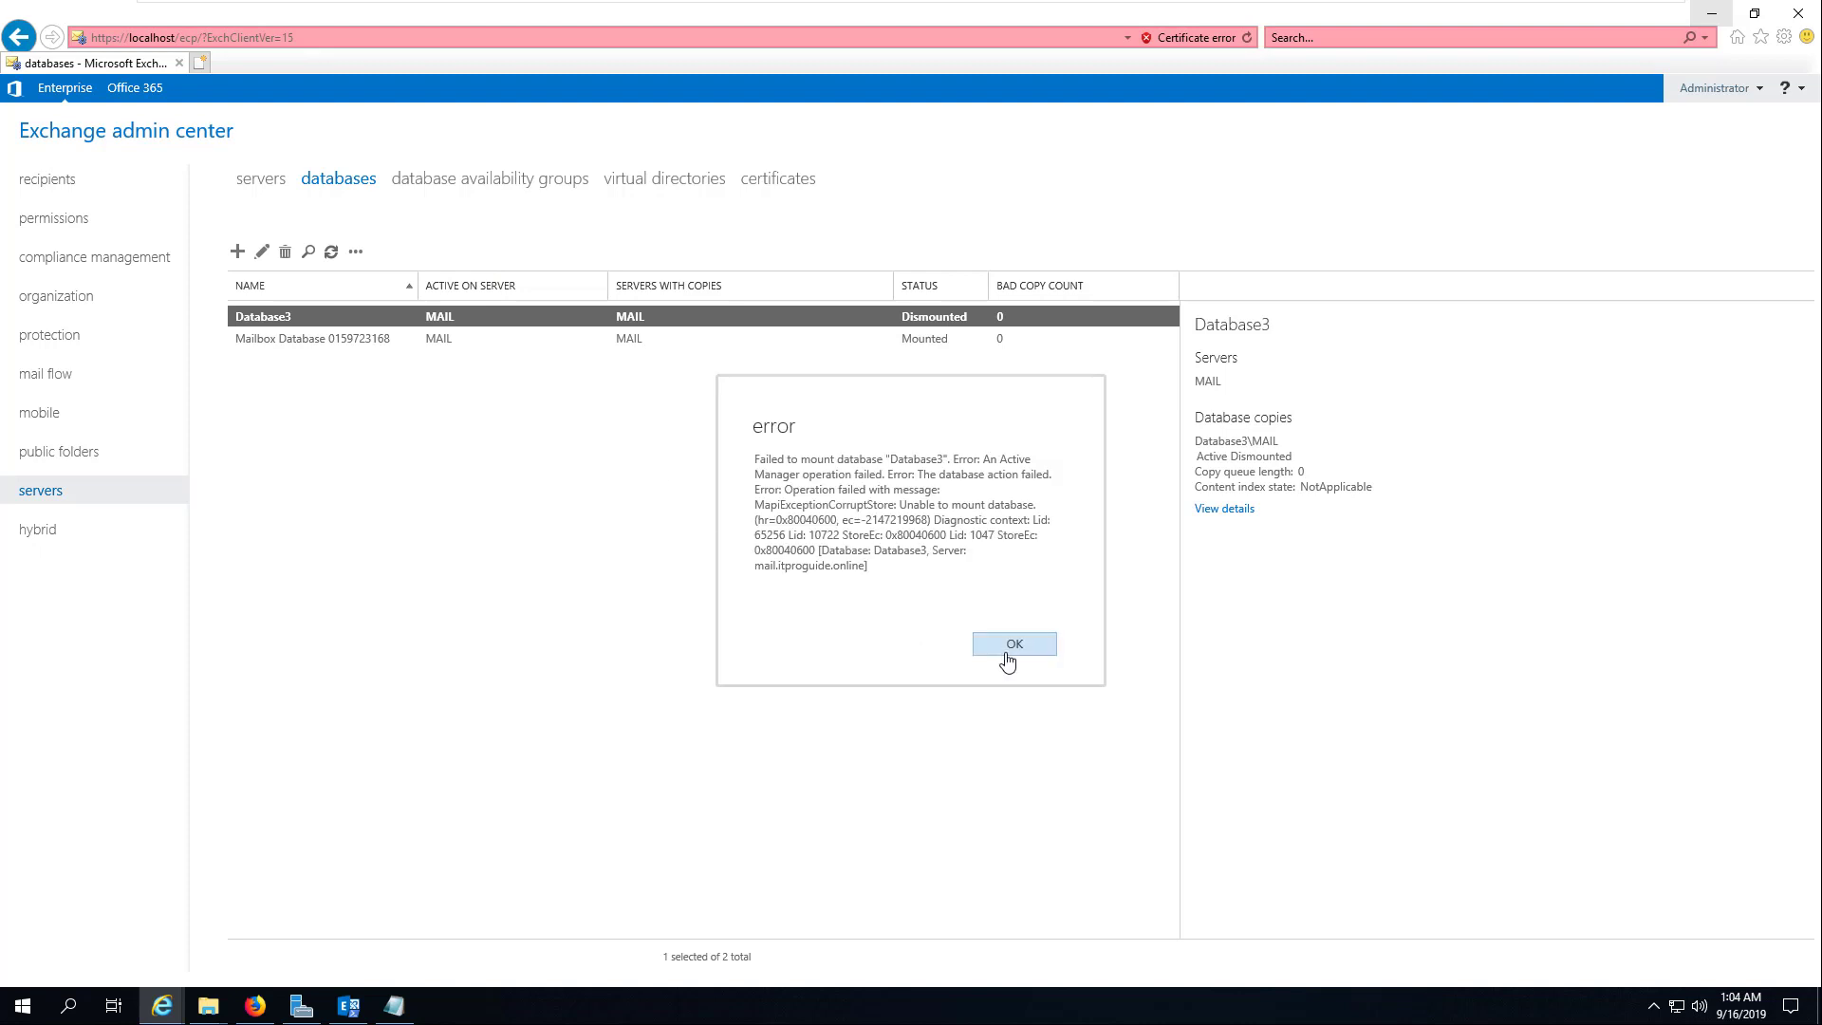
click(1011, 643)
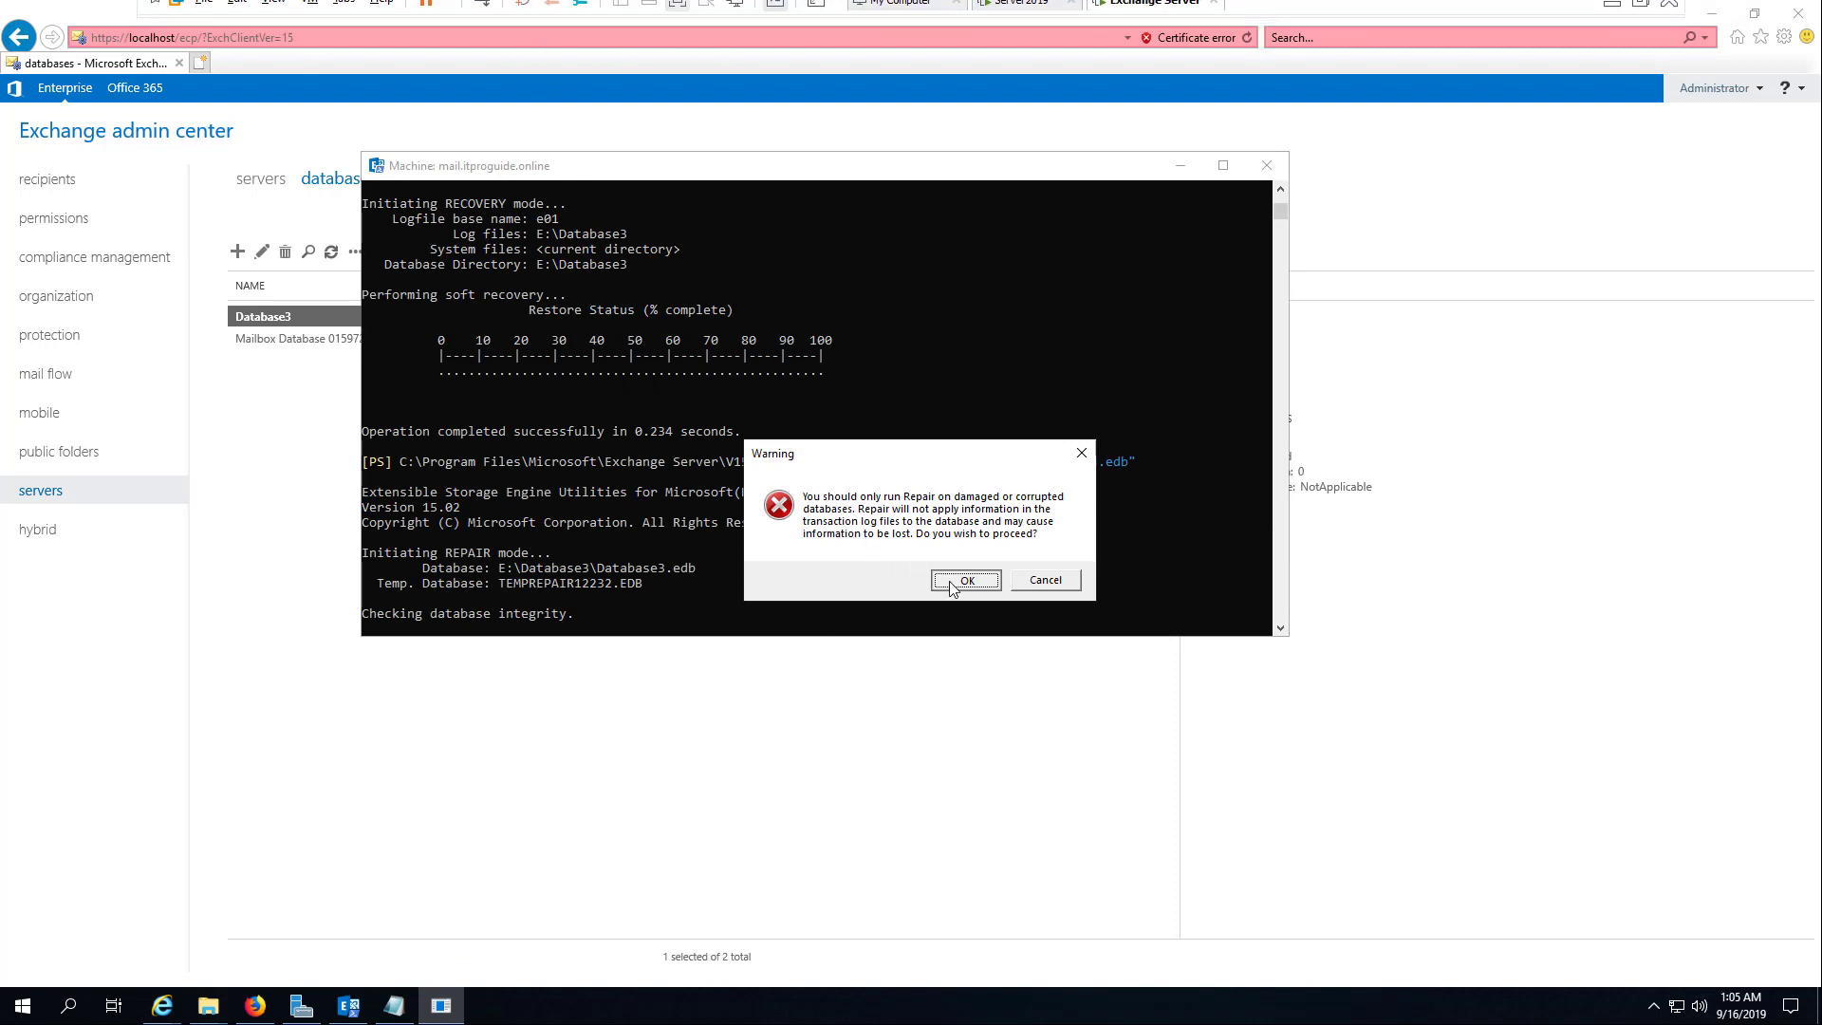
- Confirm the eseutil /p repair warning for Database3.edb and review the integrity-scan output
click(964, 581)
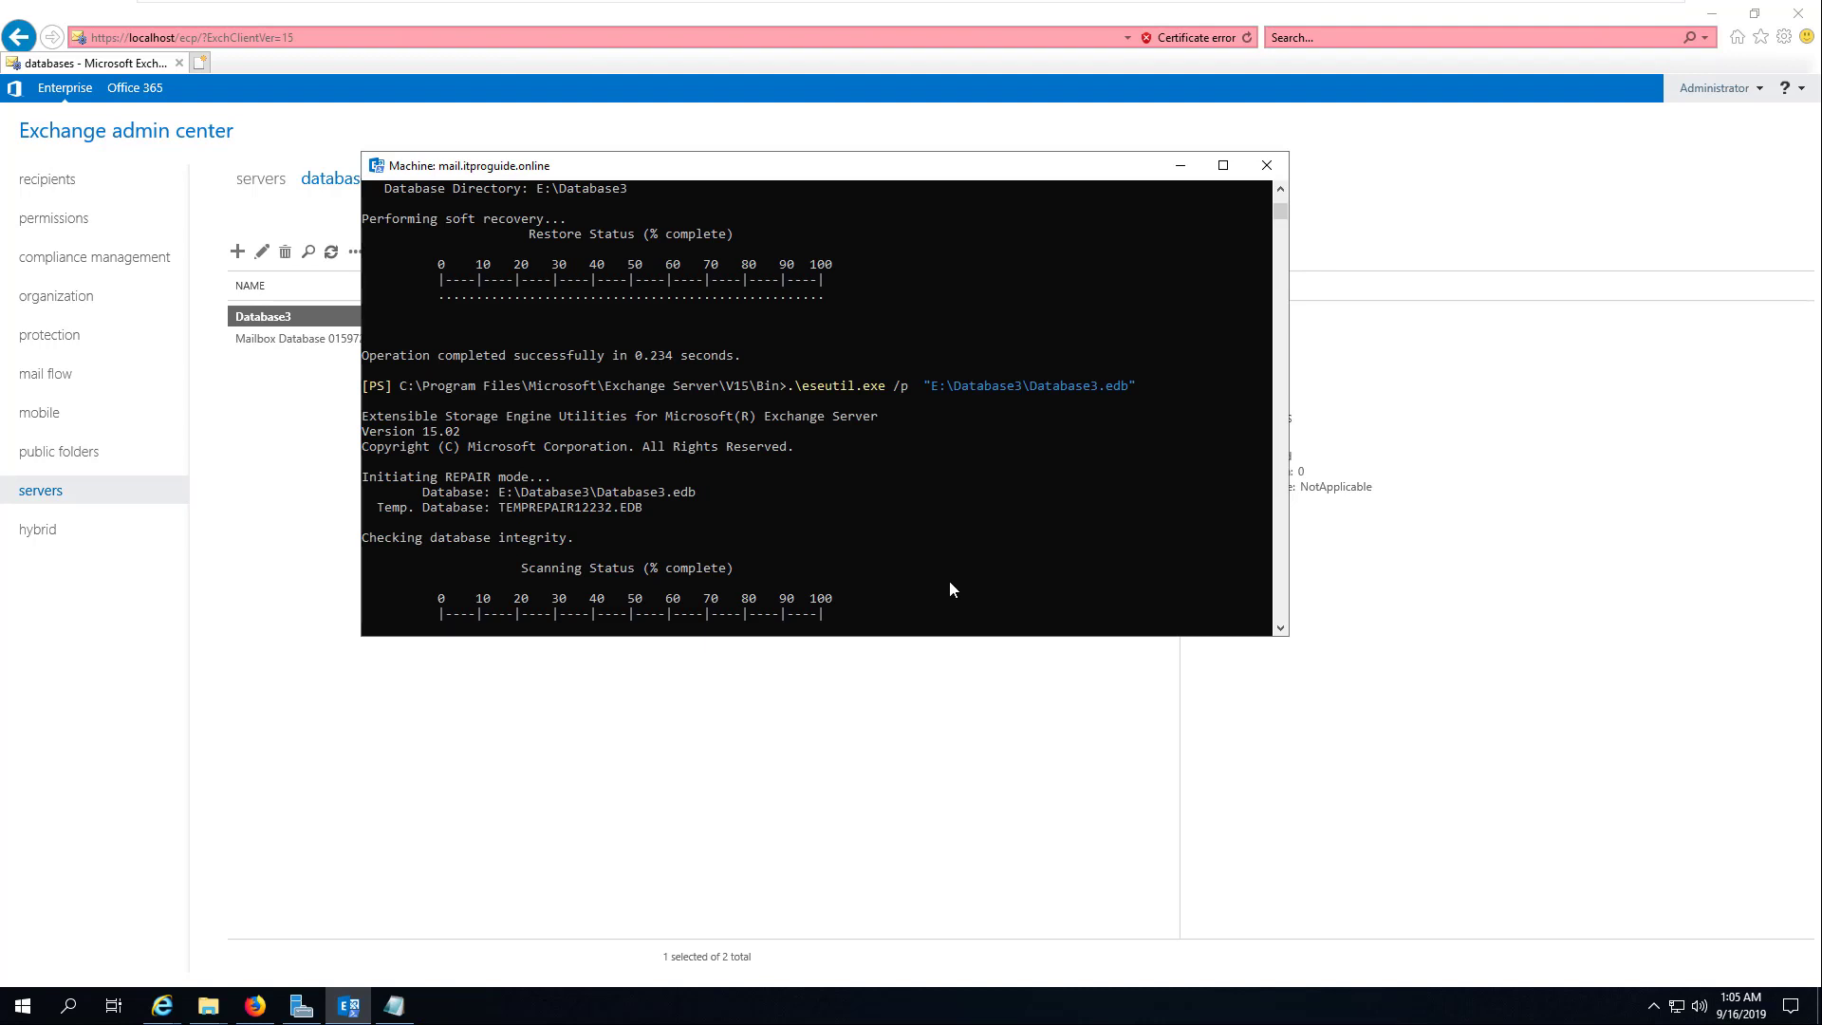
scroll(down, 3)
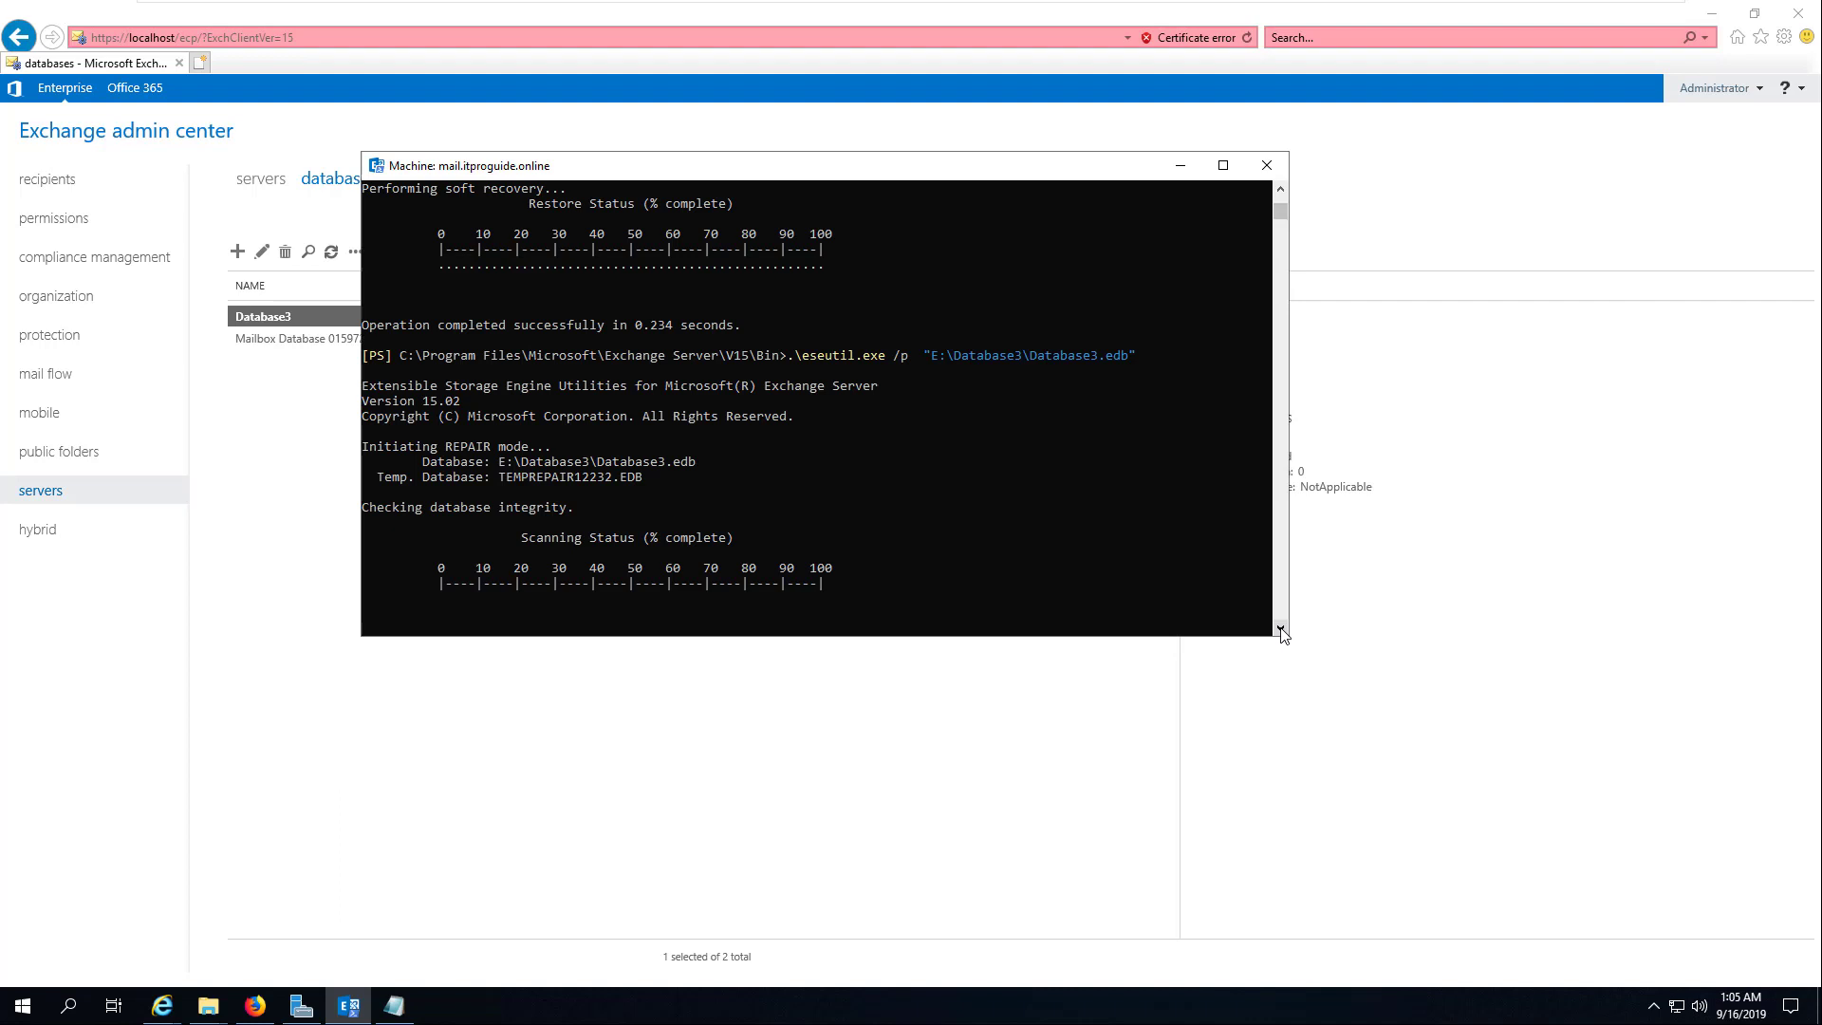
scroll(down, 3)
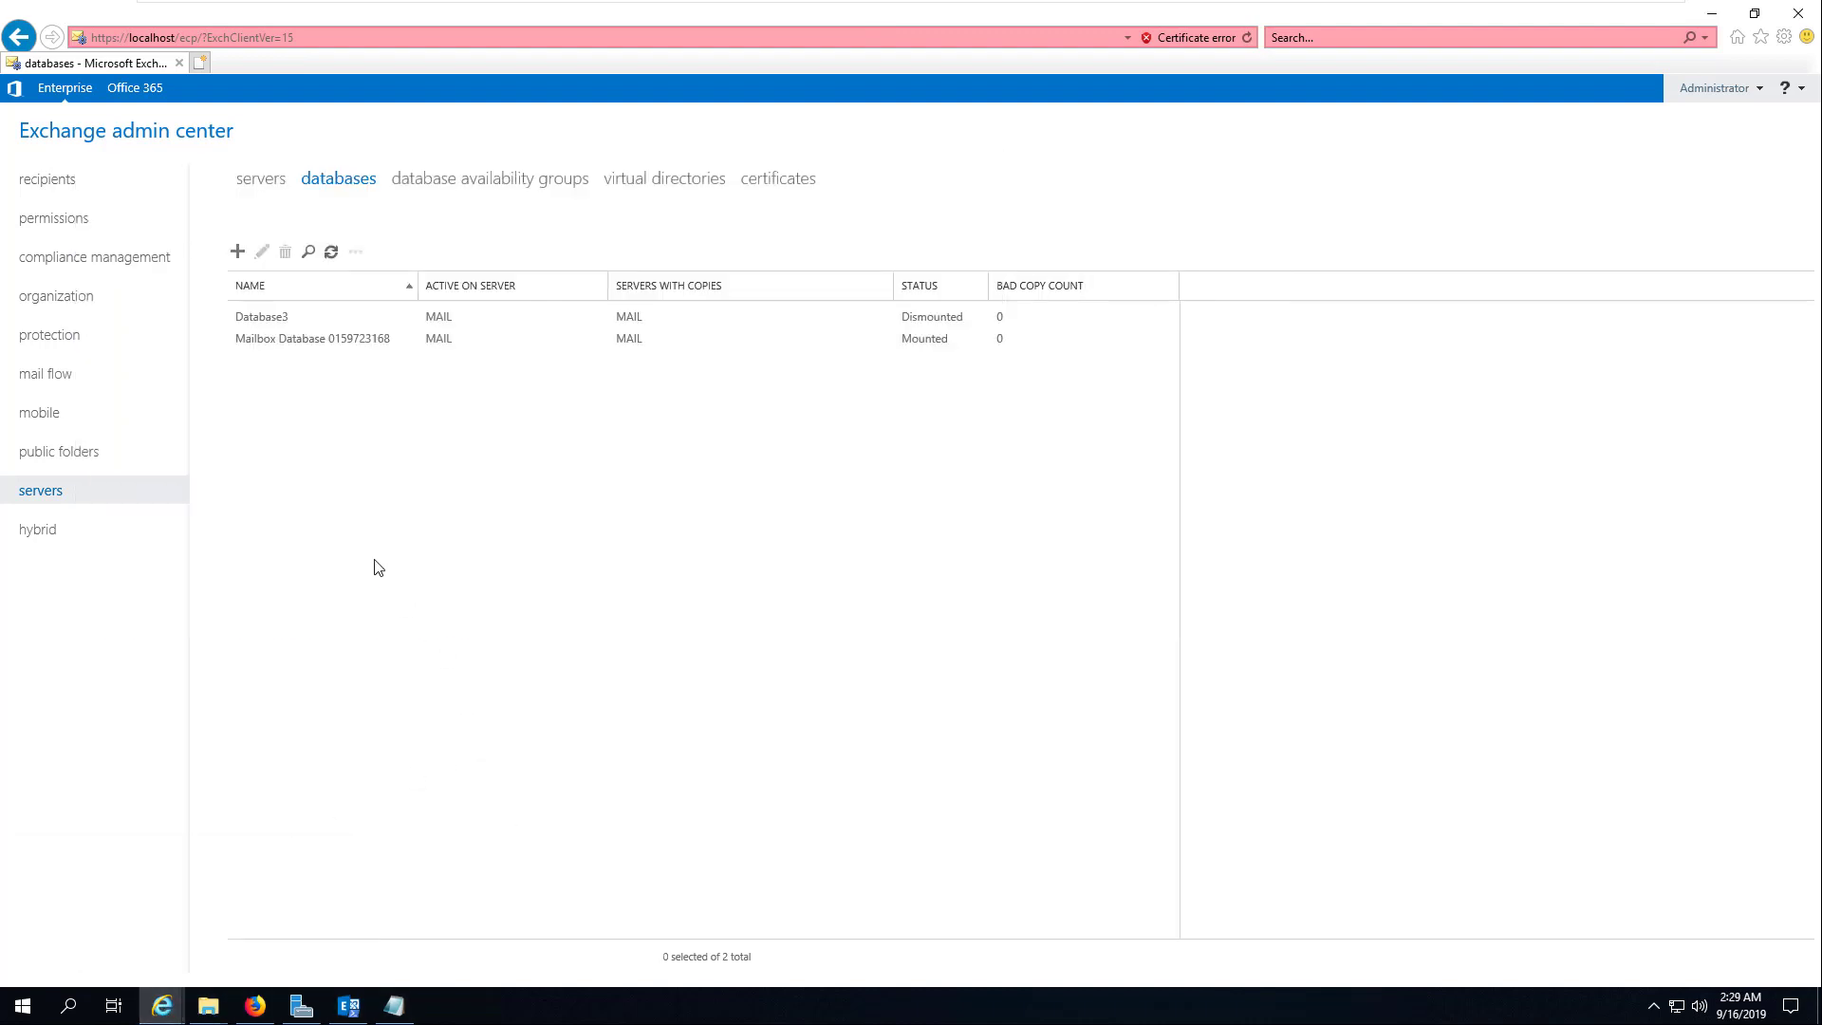
click(261, 316)
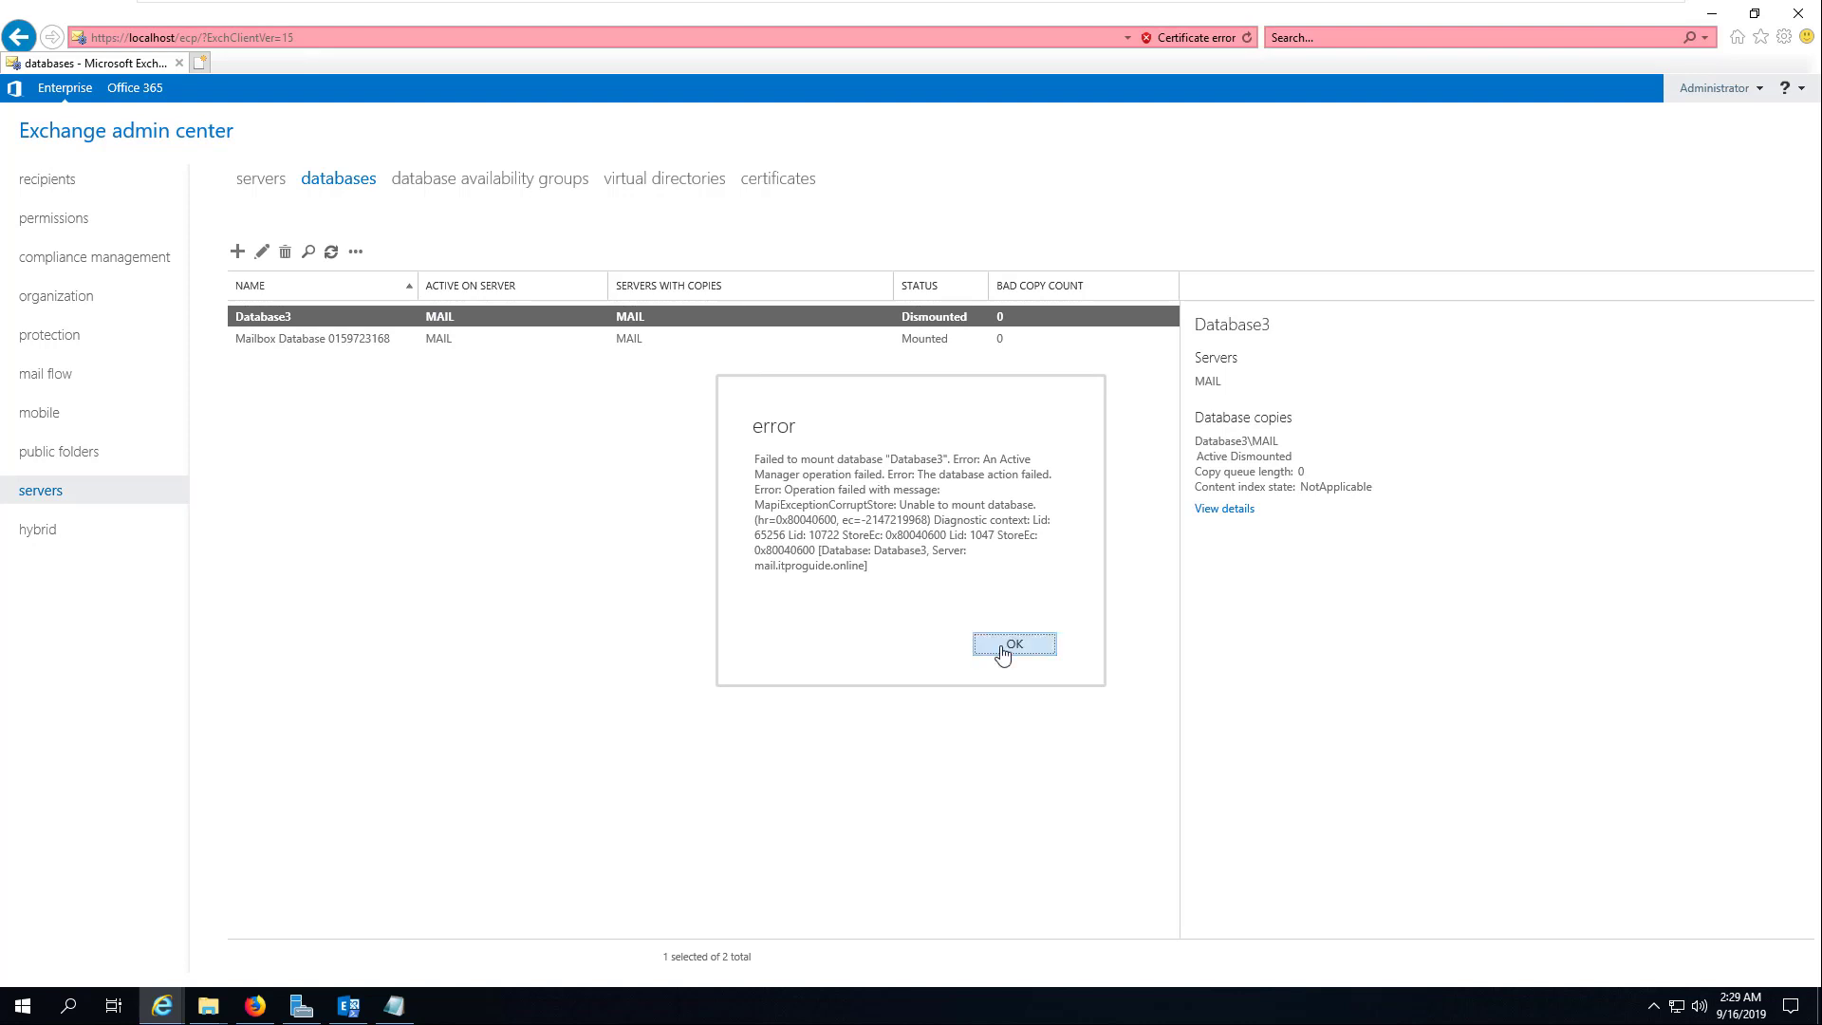
click(1011, 644)
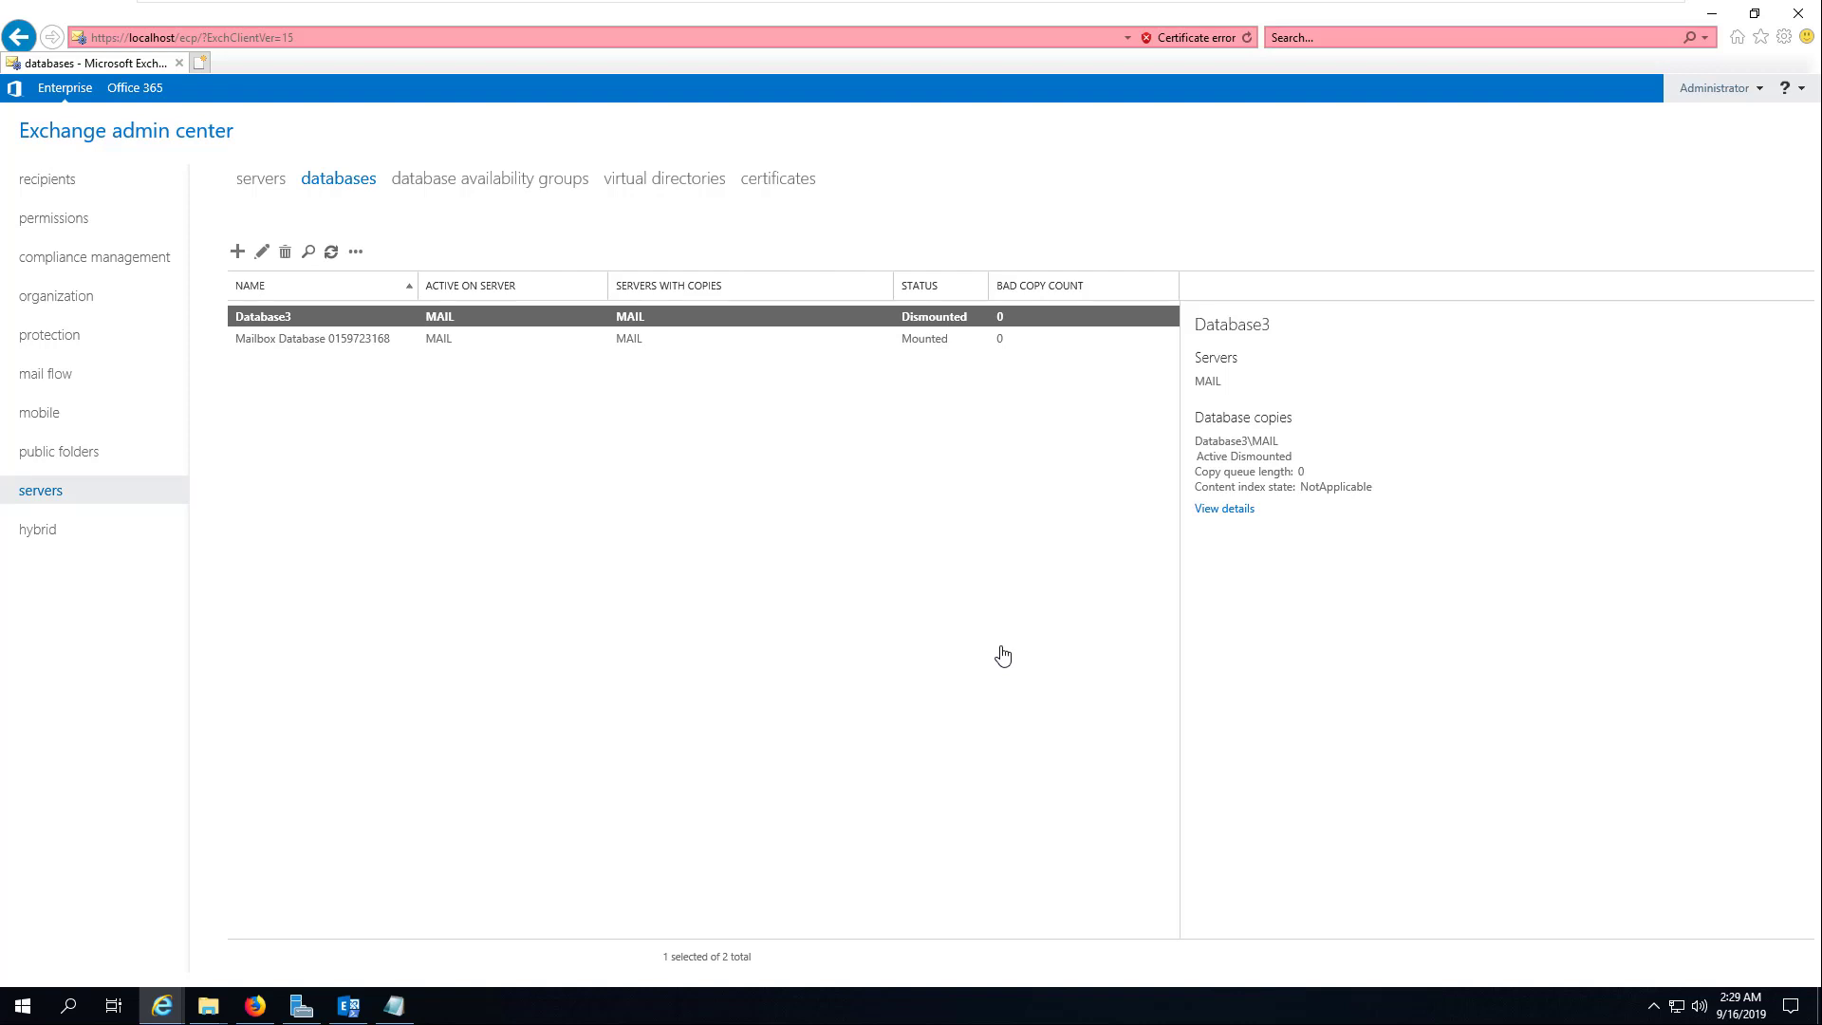
mouse_move(550, 12)
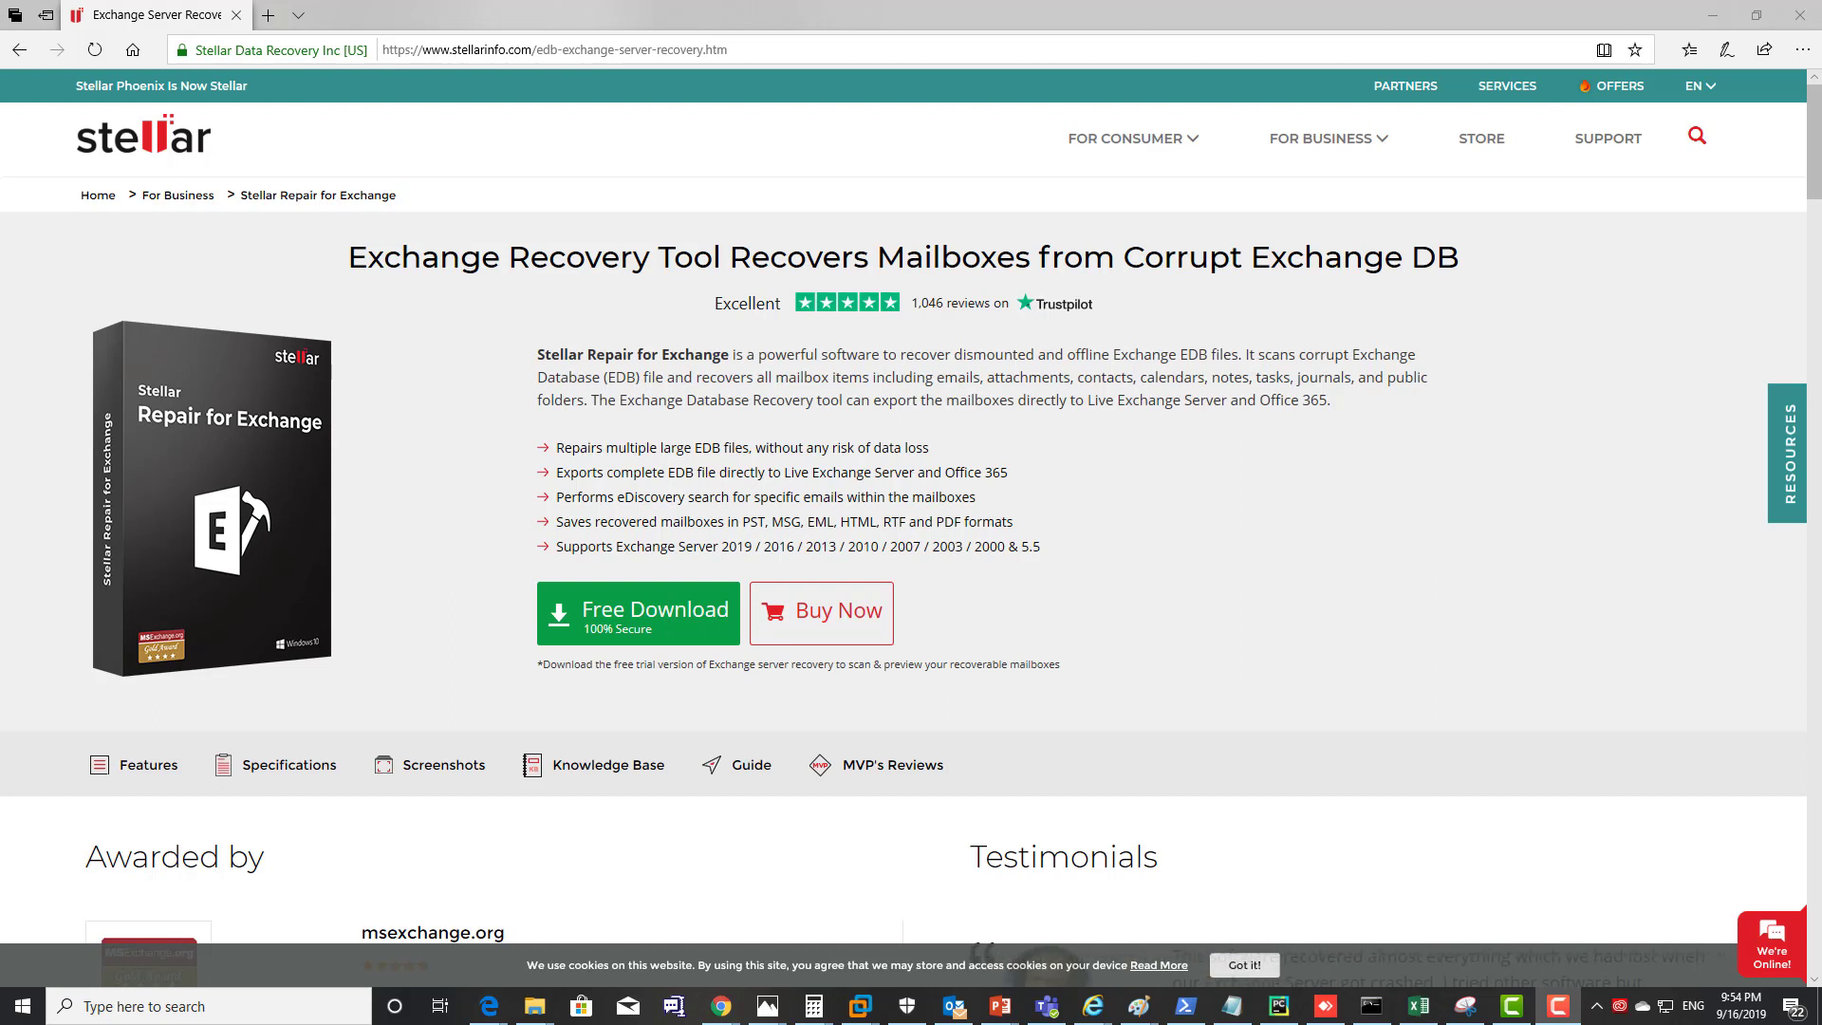
mouse_move(1026, 471)
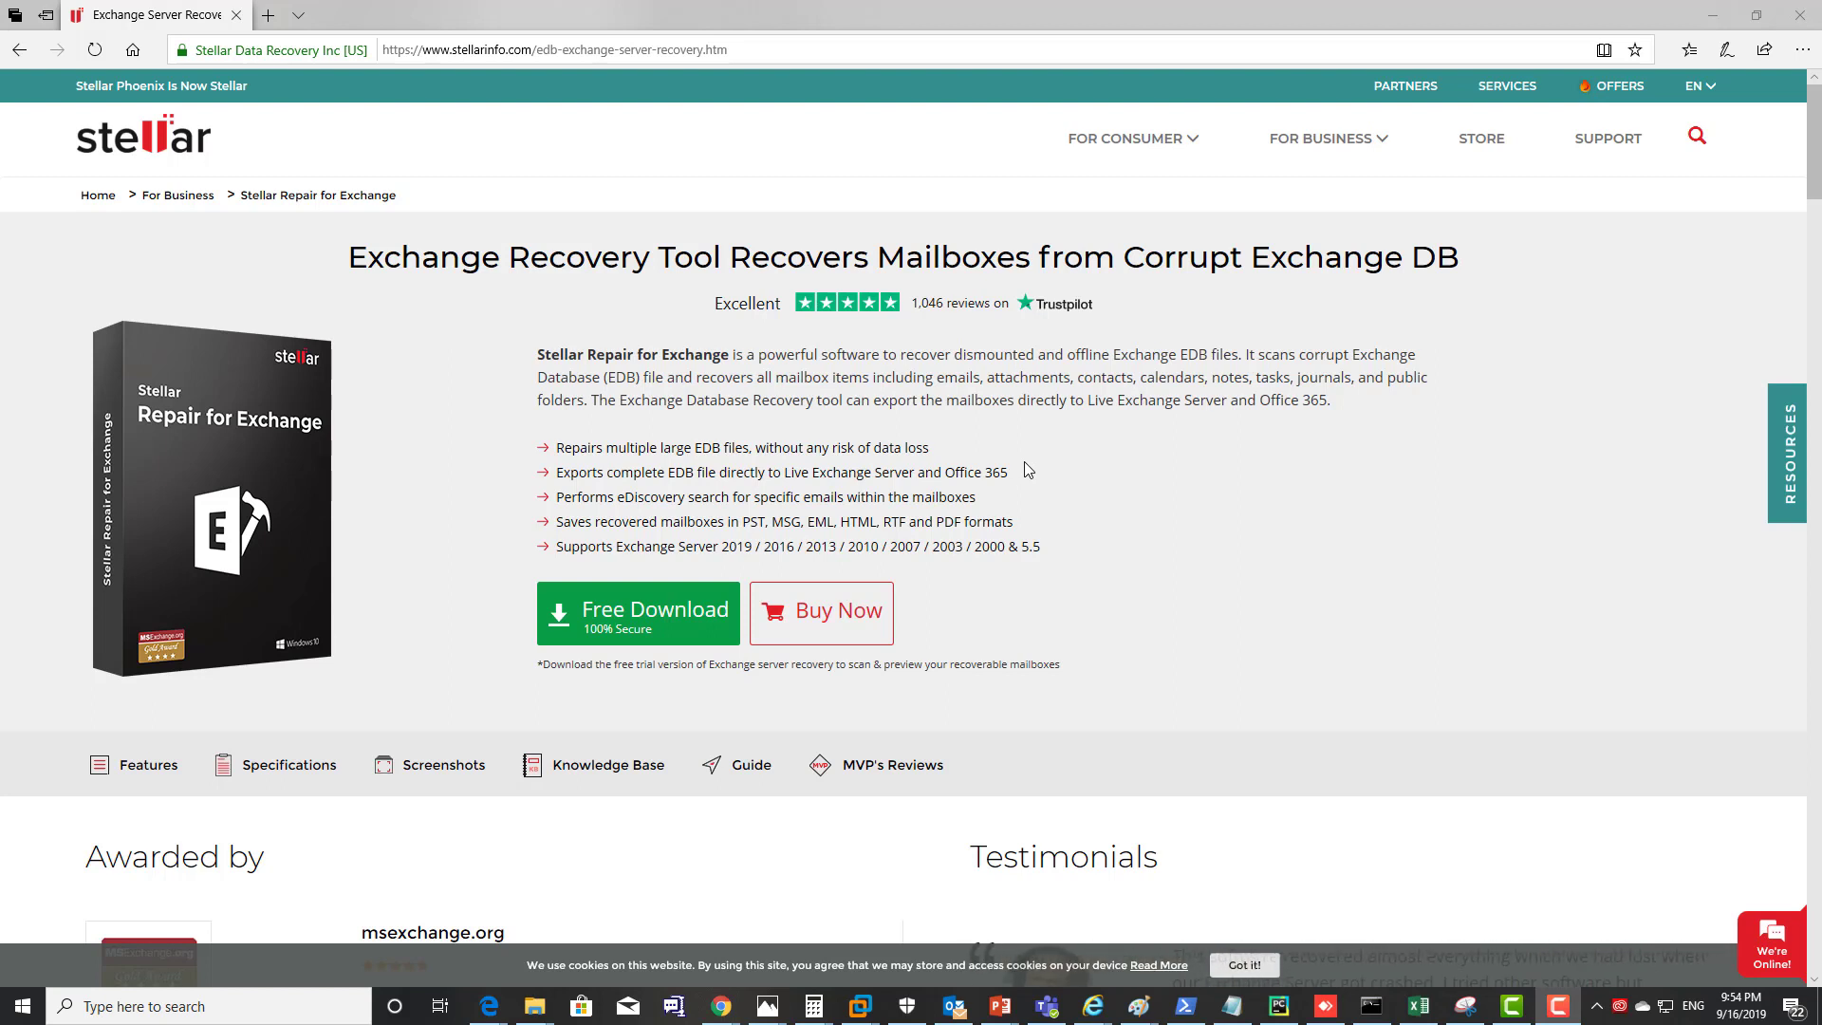
mouse_move(917, 465)
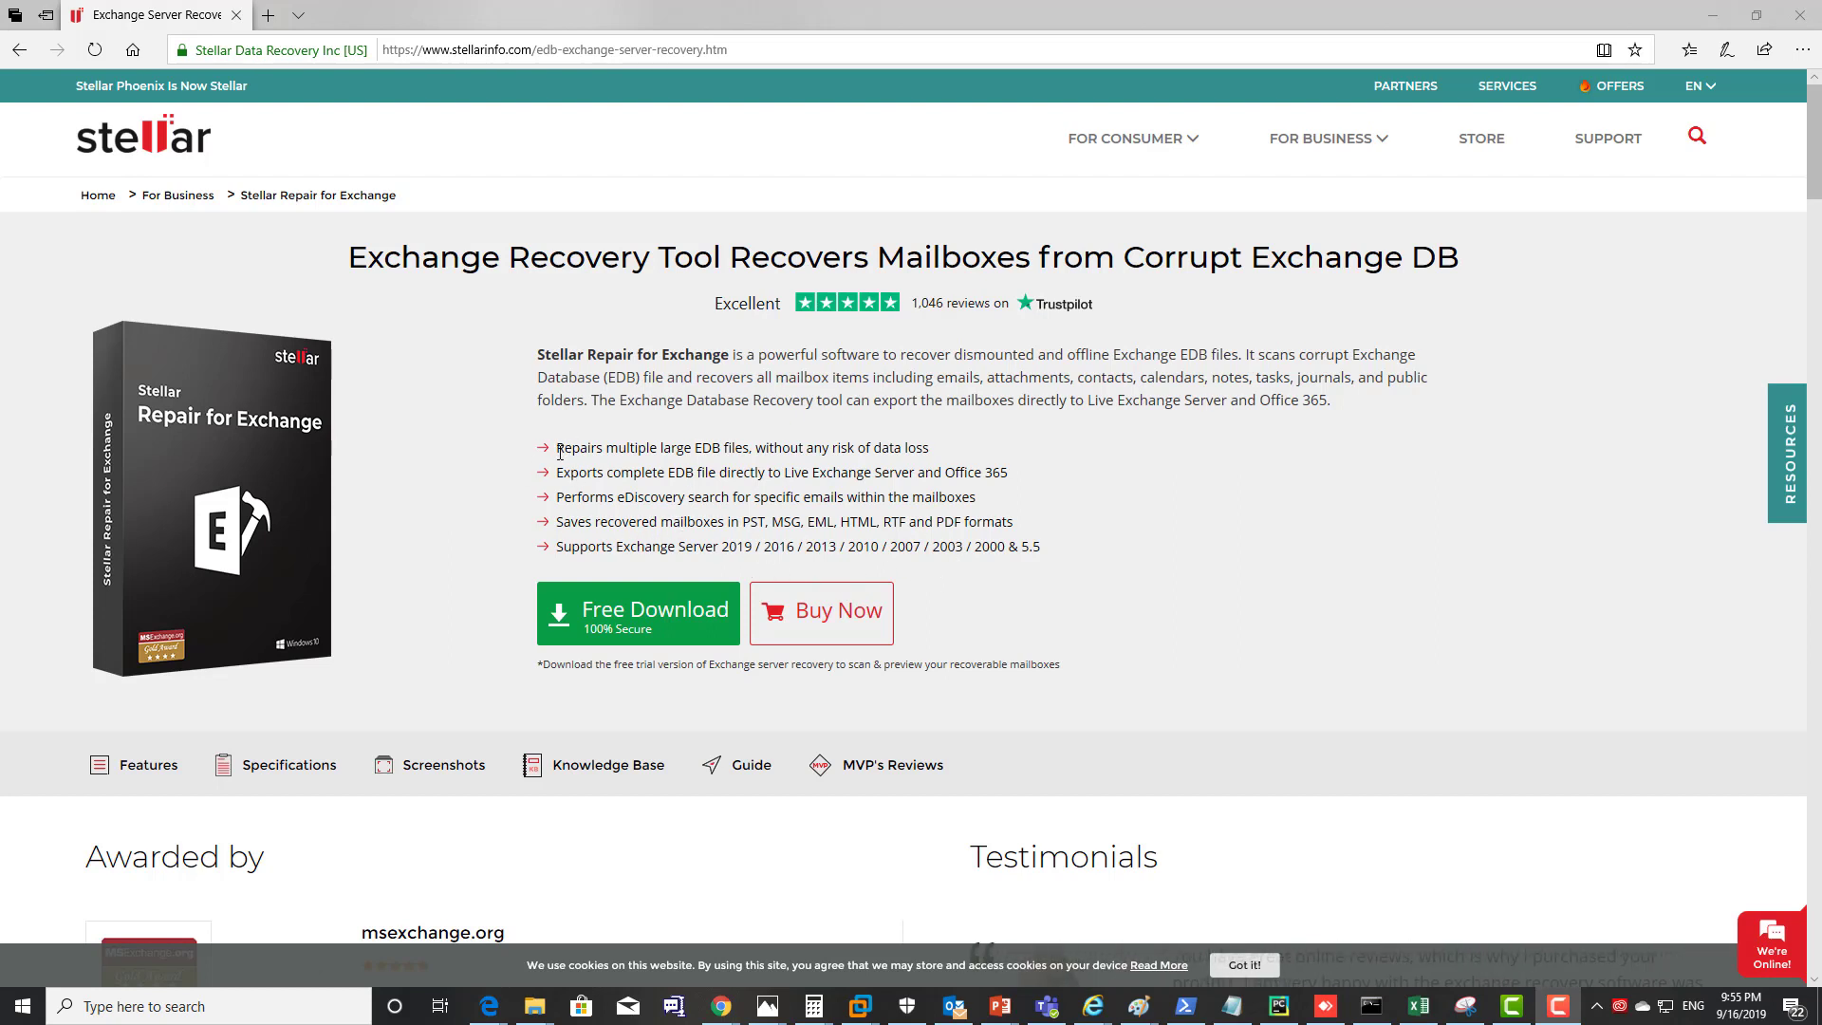
- Highlight the live Exchange/Office 365 export and eDiscovery search feature bullets, then clear the selection
drag(558, 448, 744, 448)
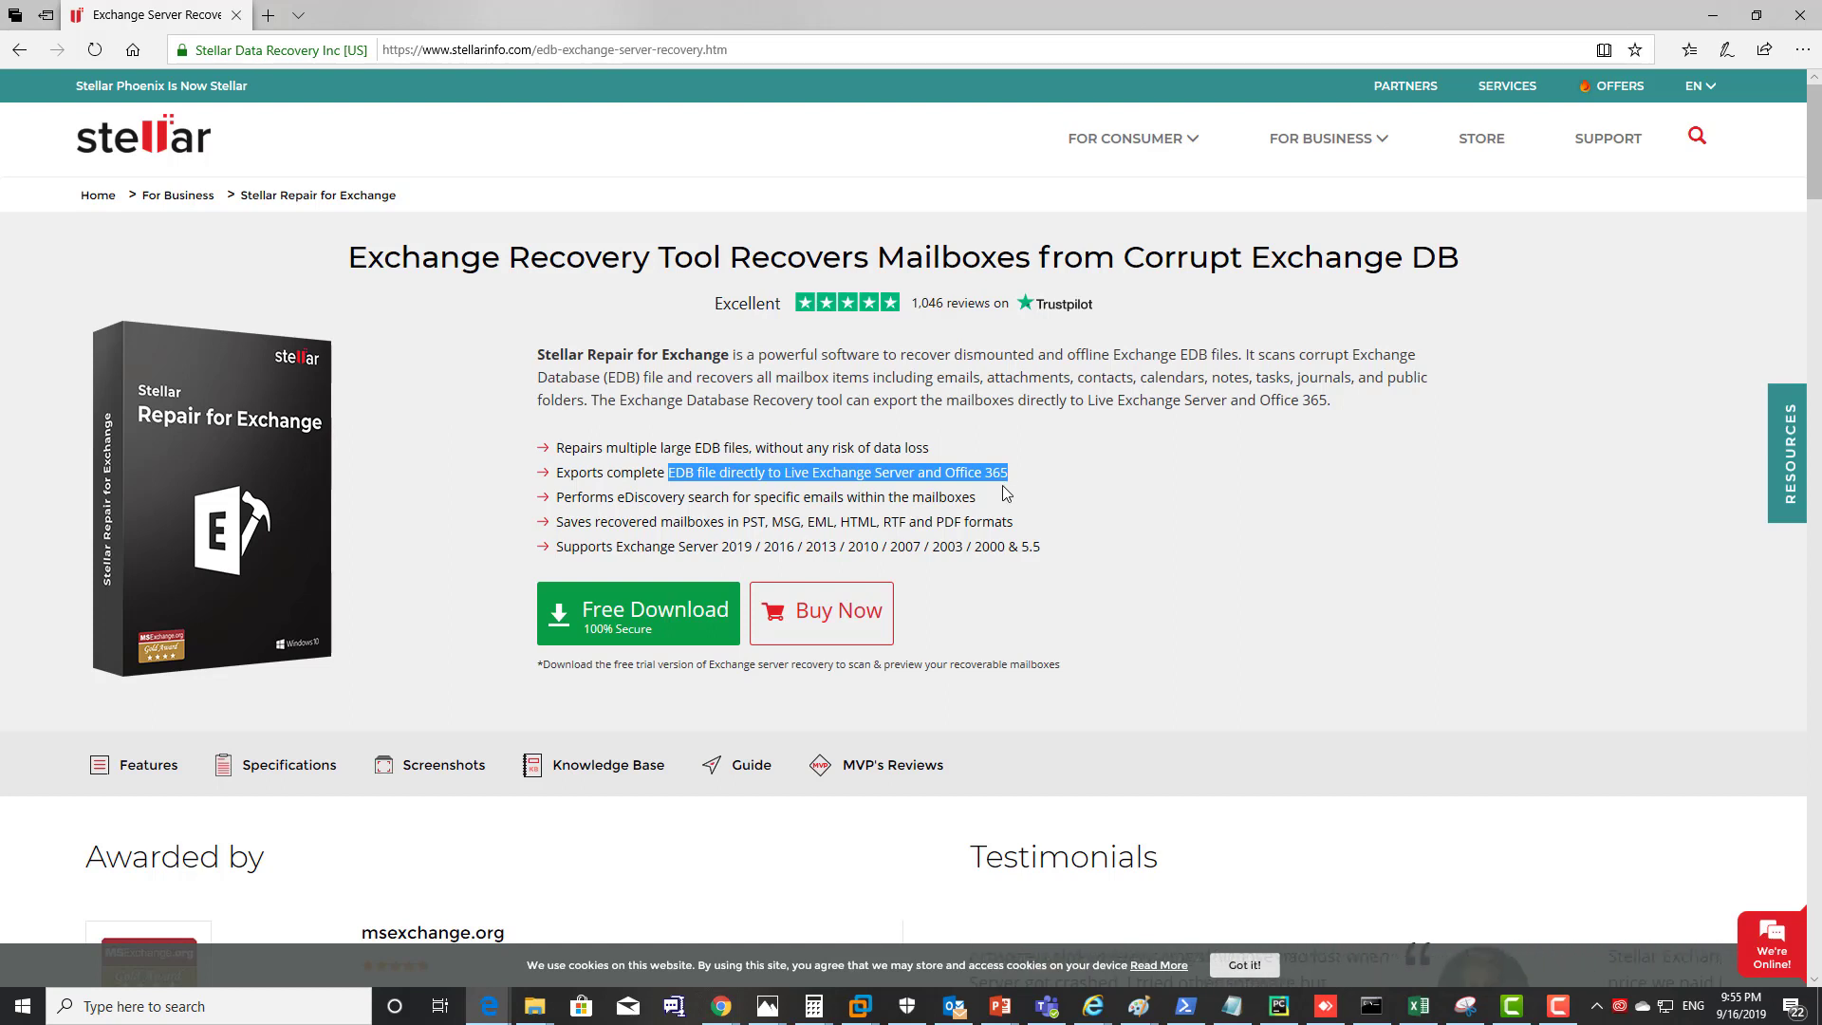
drag(1006, 493, 941, 496)
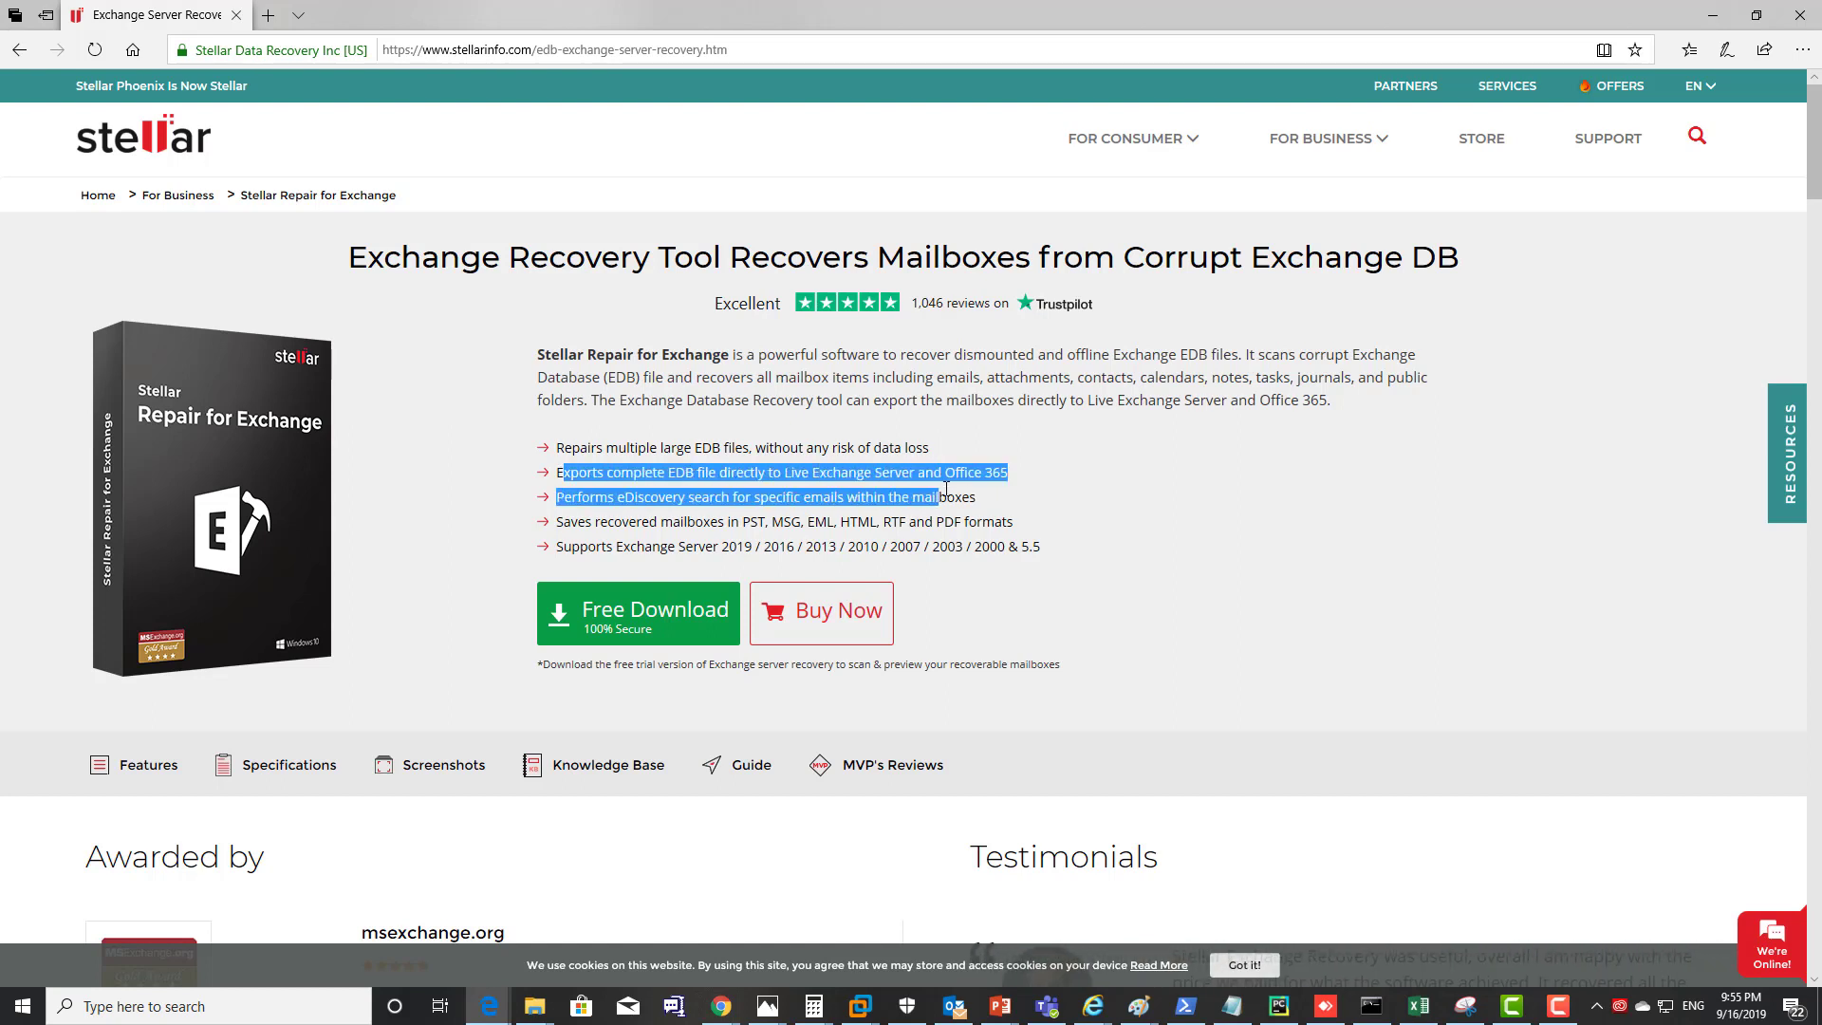
click(867, 520)
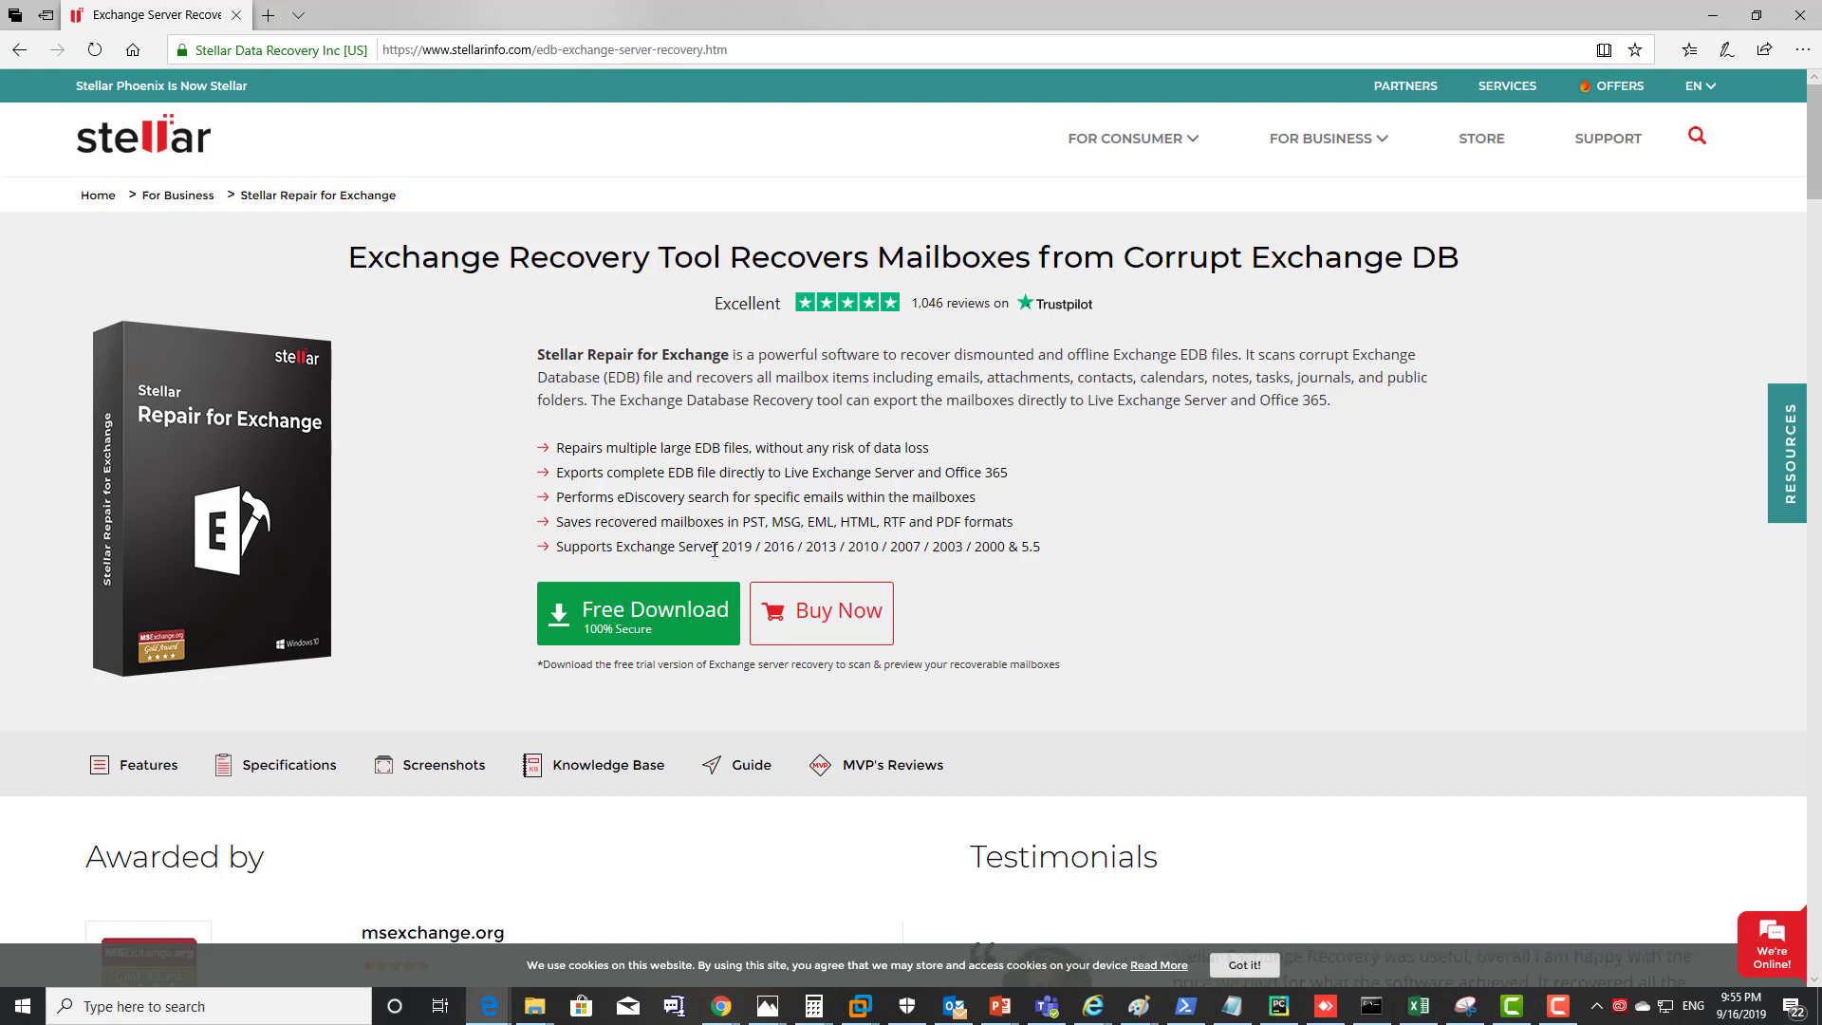
- Select text on the Stellar product page while obtaining the Stellar Repair for Exchange installer
drag(720, 547, 1040, 546)
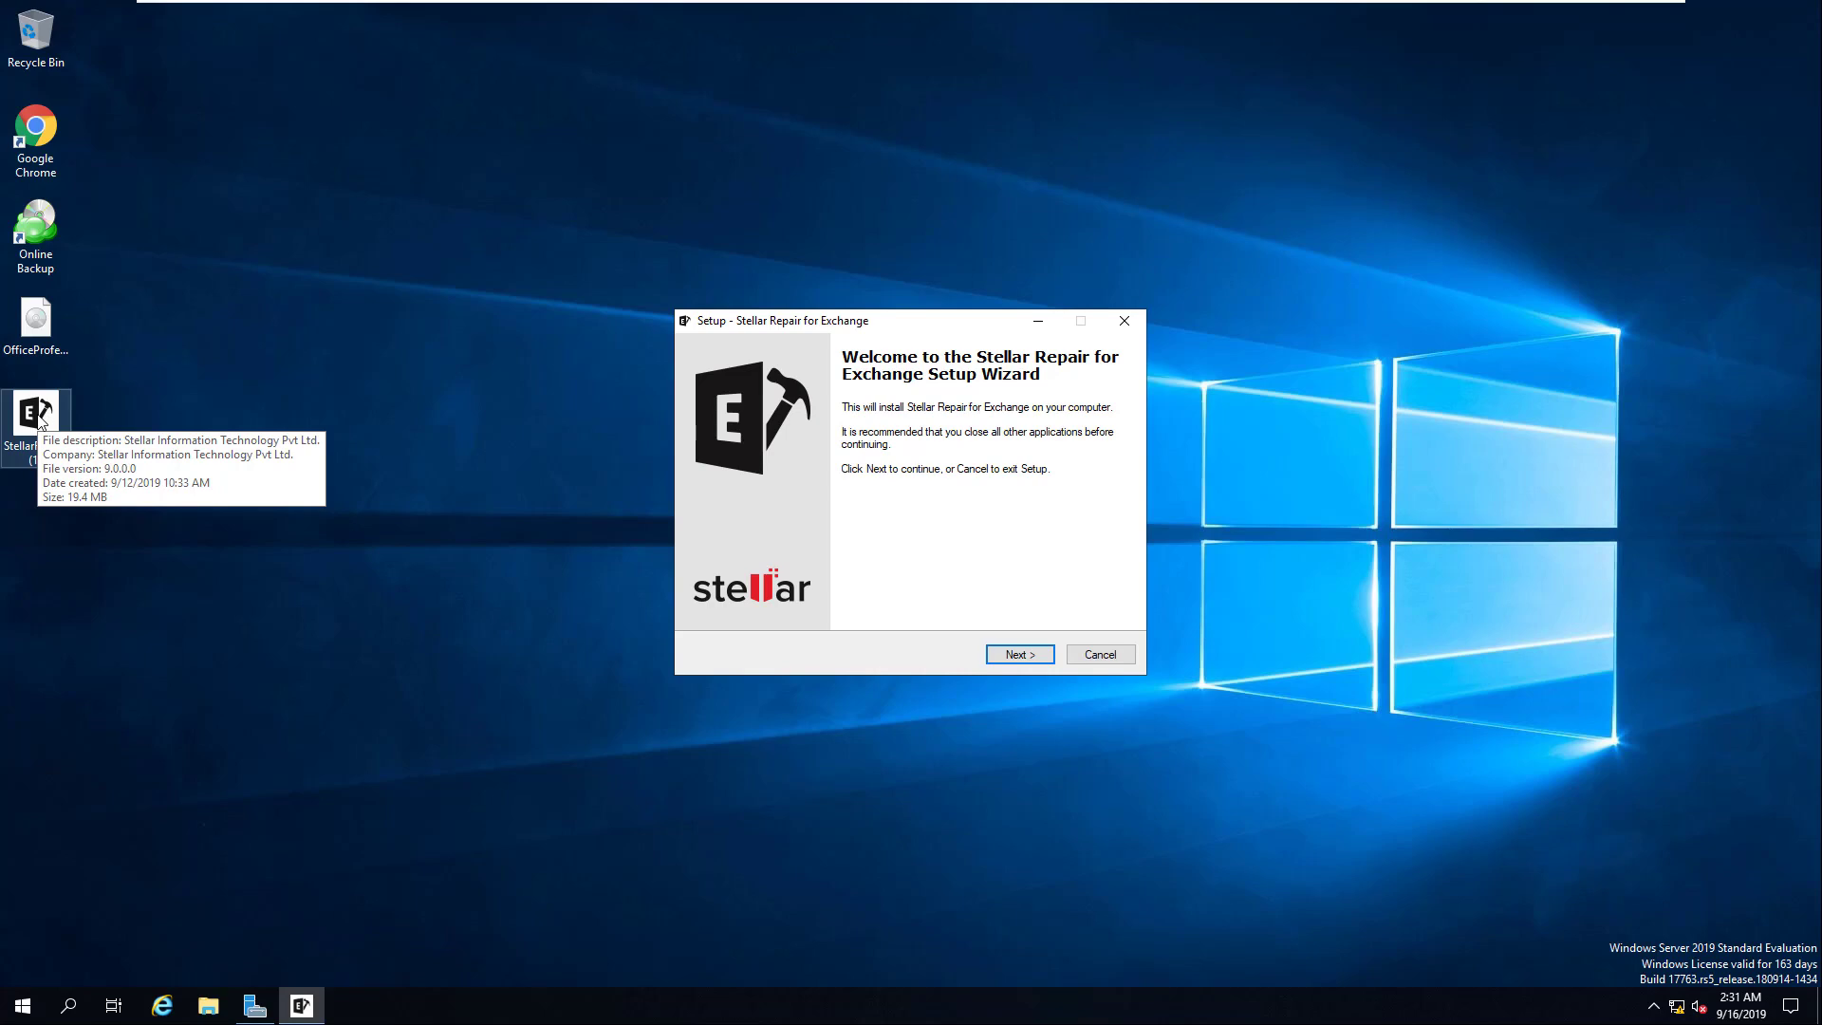
- Walk through the Setup Wizard, accepting the license and keeping the desktop icon option
click(1017, 655)
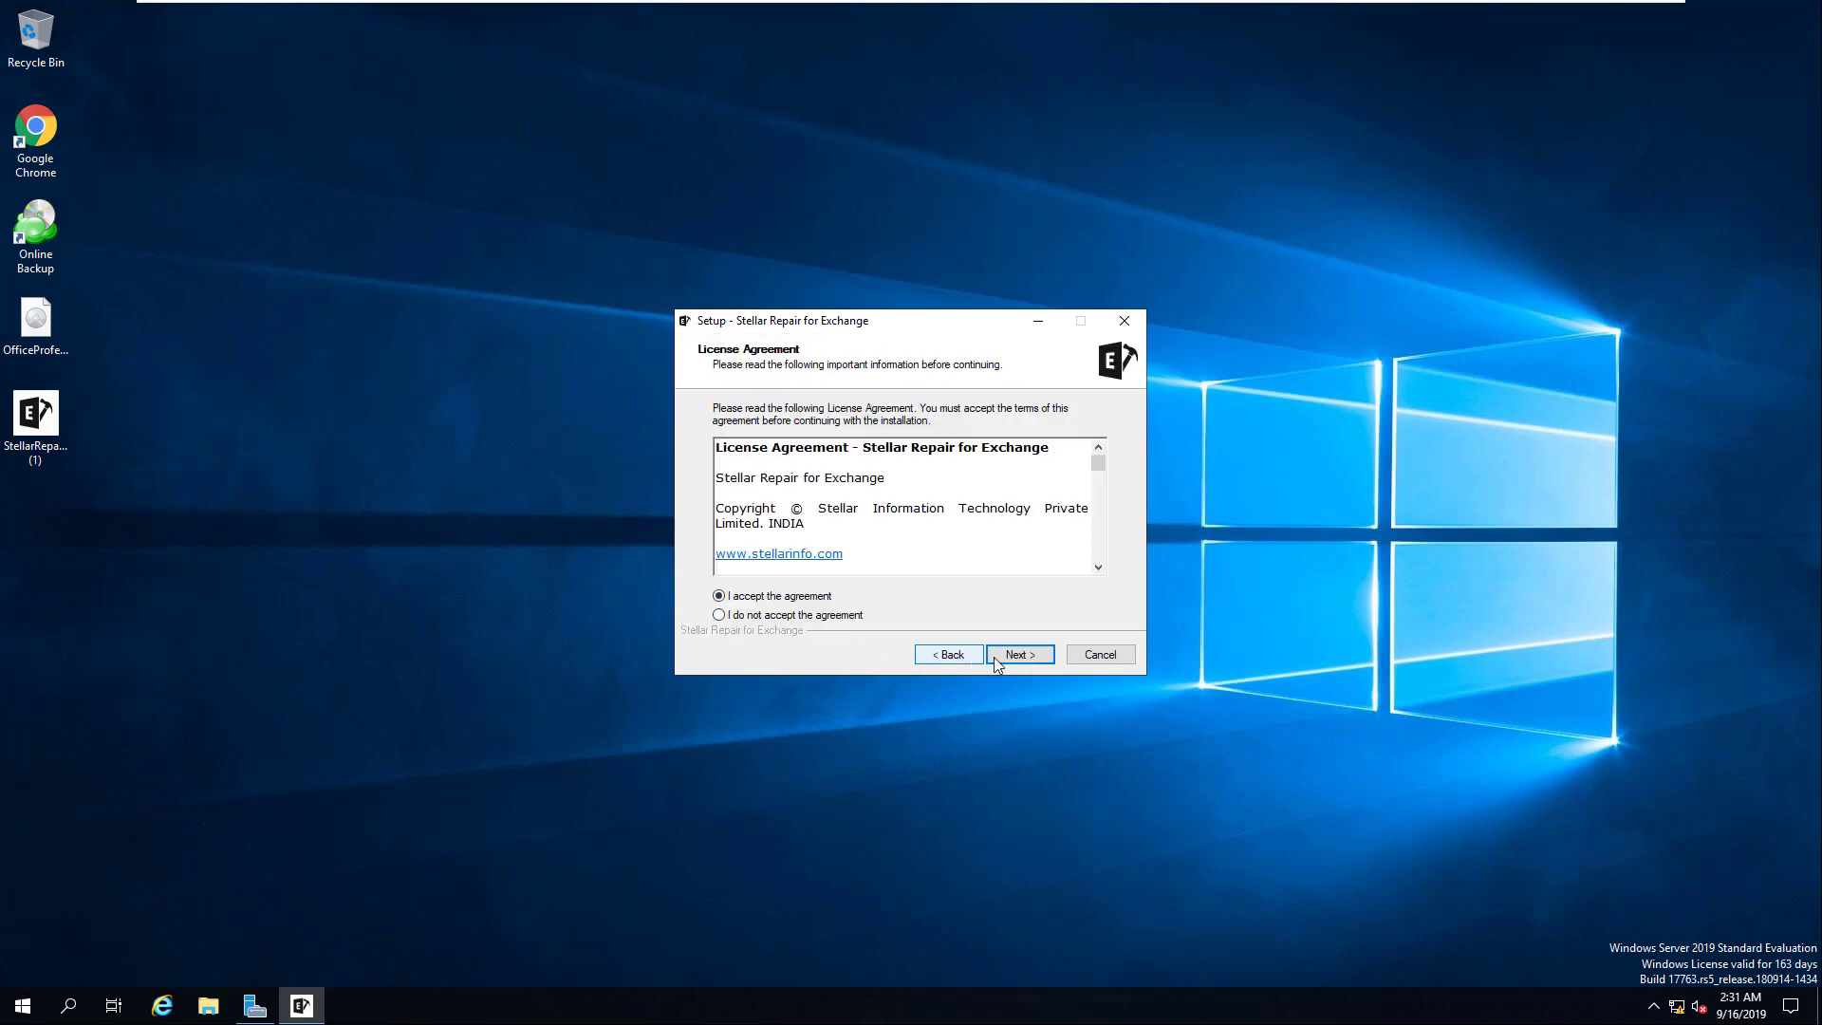
click(1018, 654)
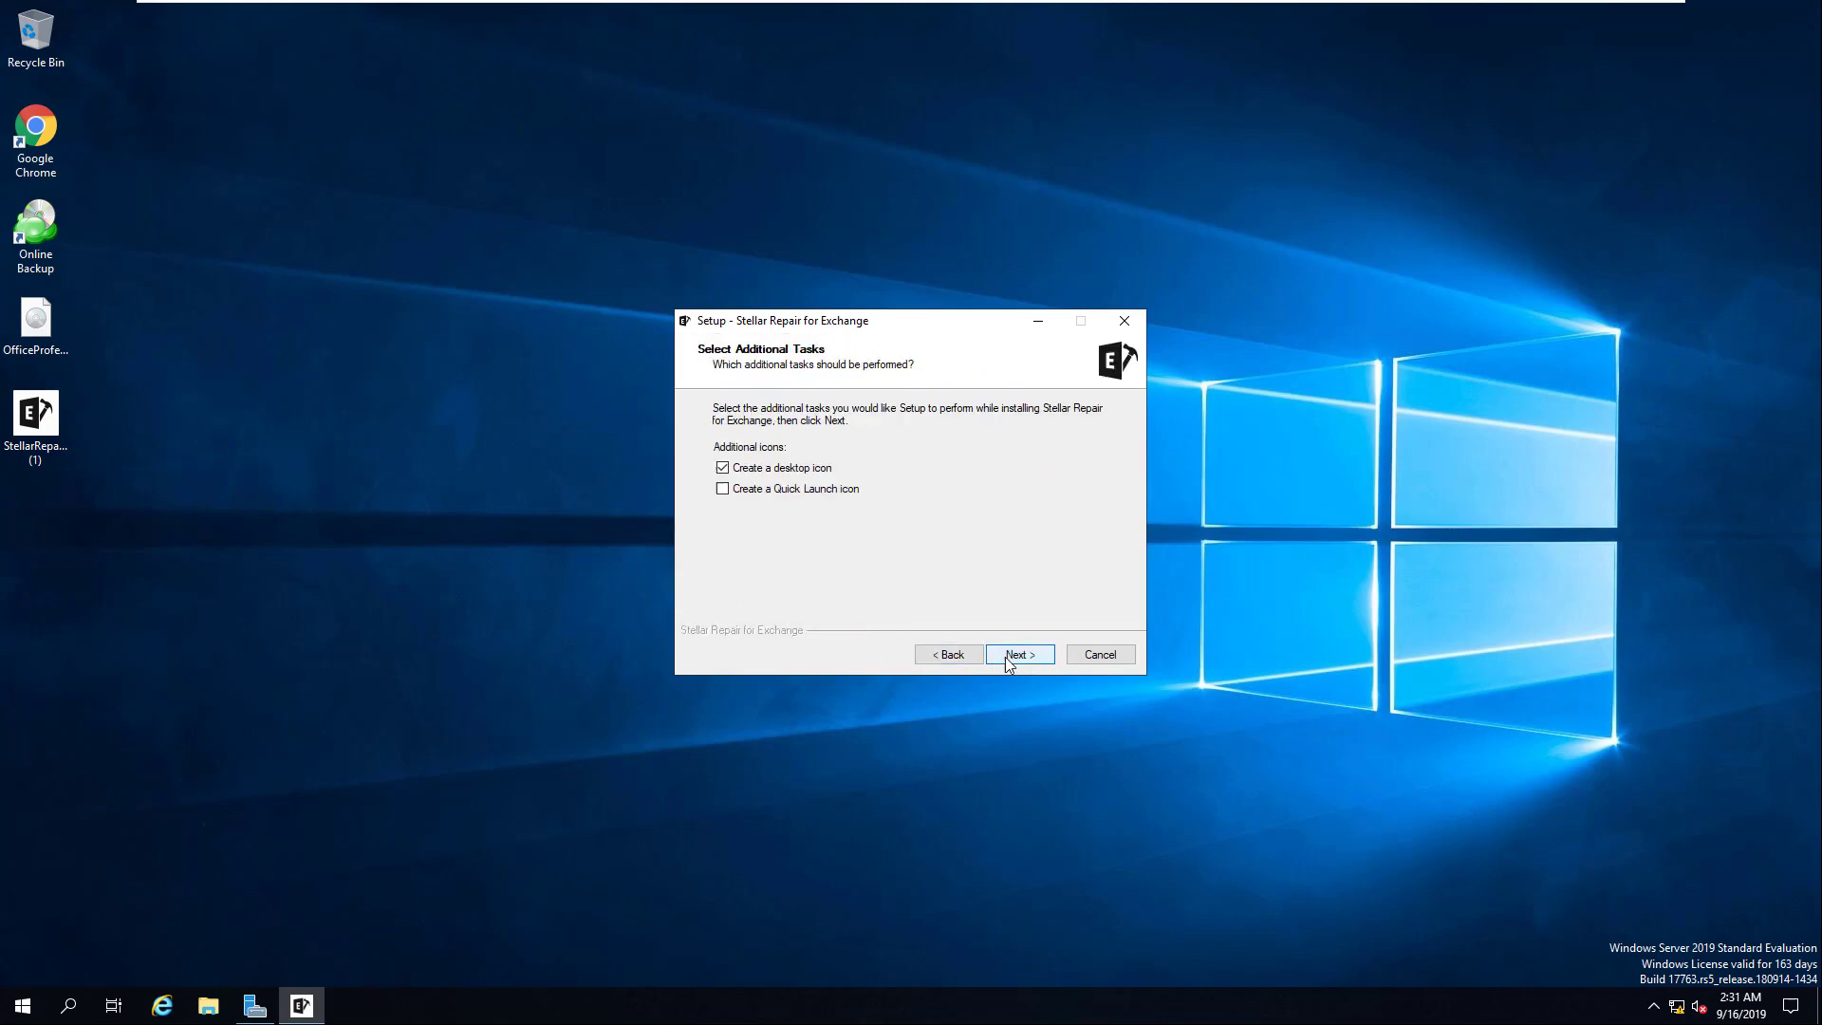
click(1017, 653)
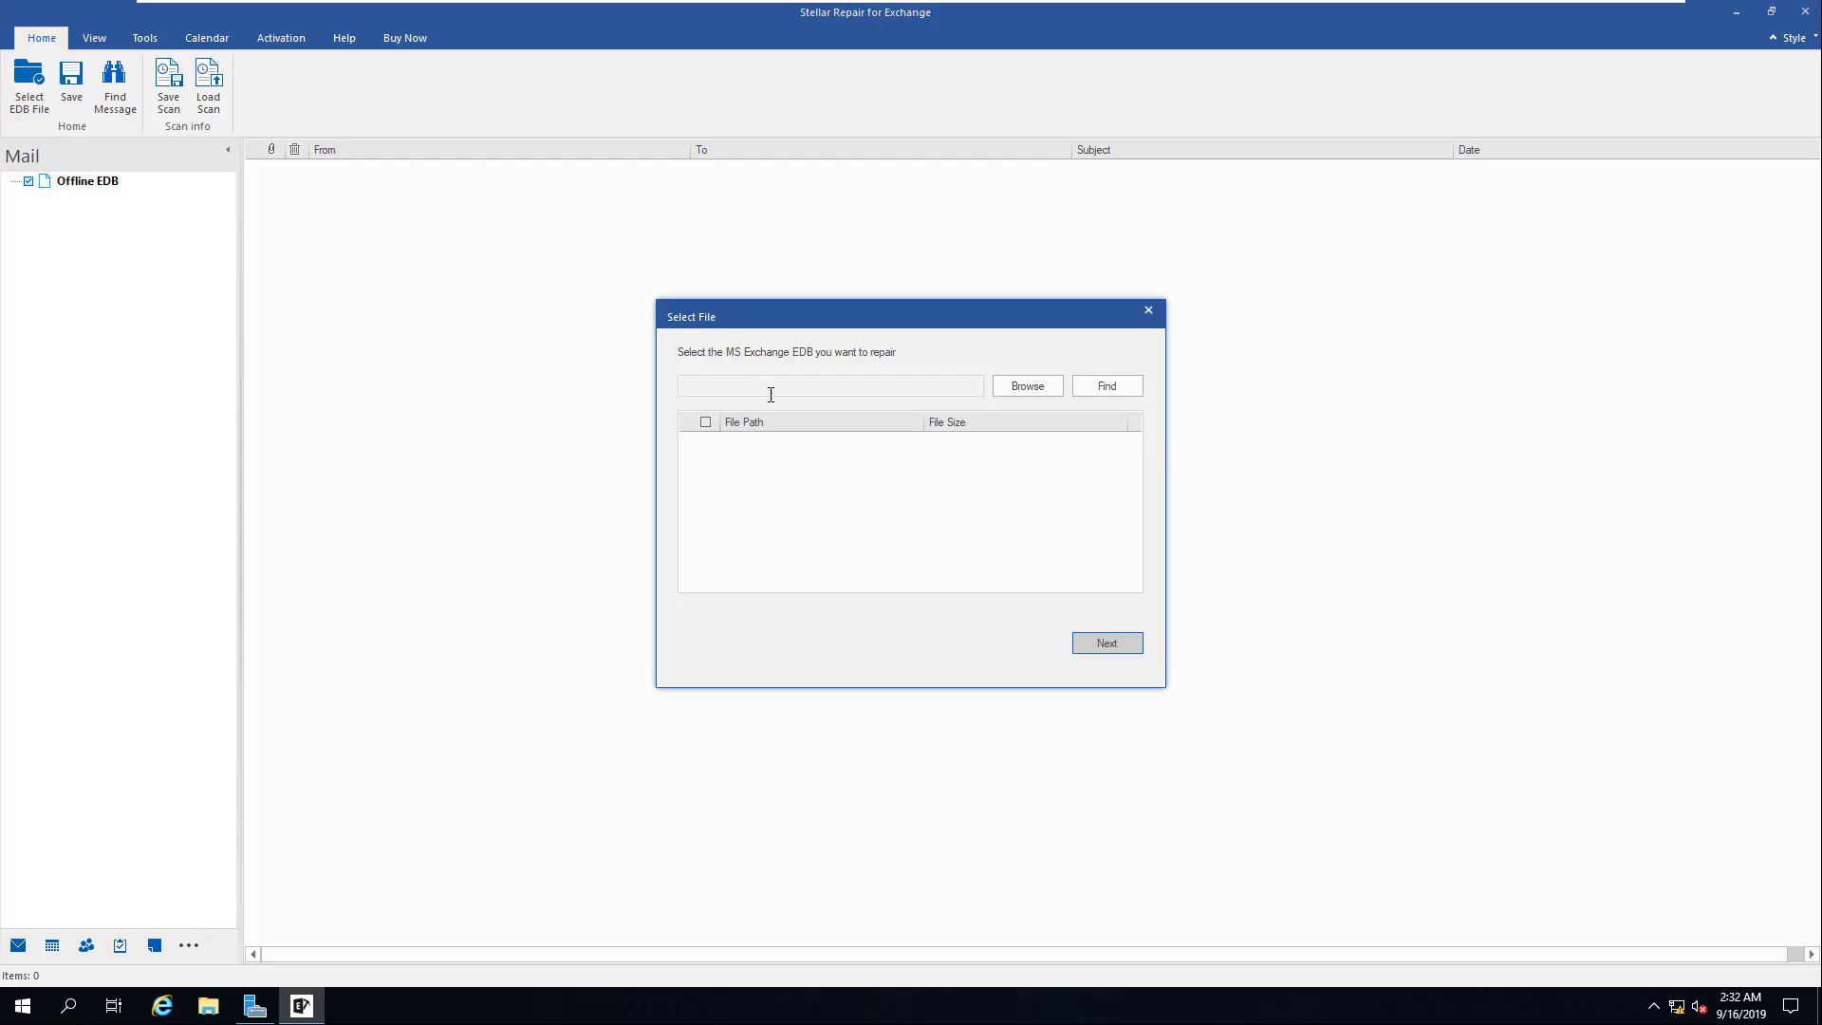
- Choose Z:\Database3.edb as the file to repair and start an Extensive Scan of it
click(1025, 385)
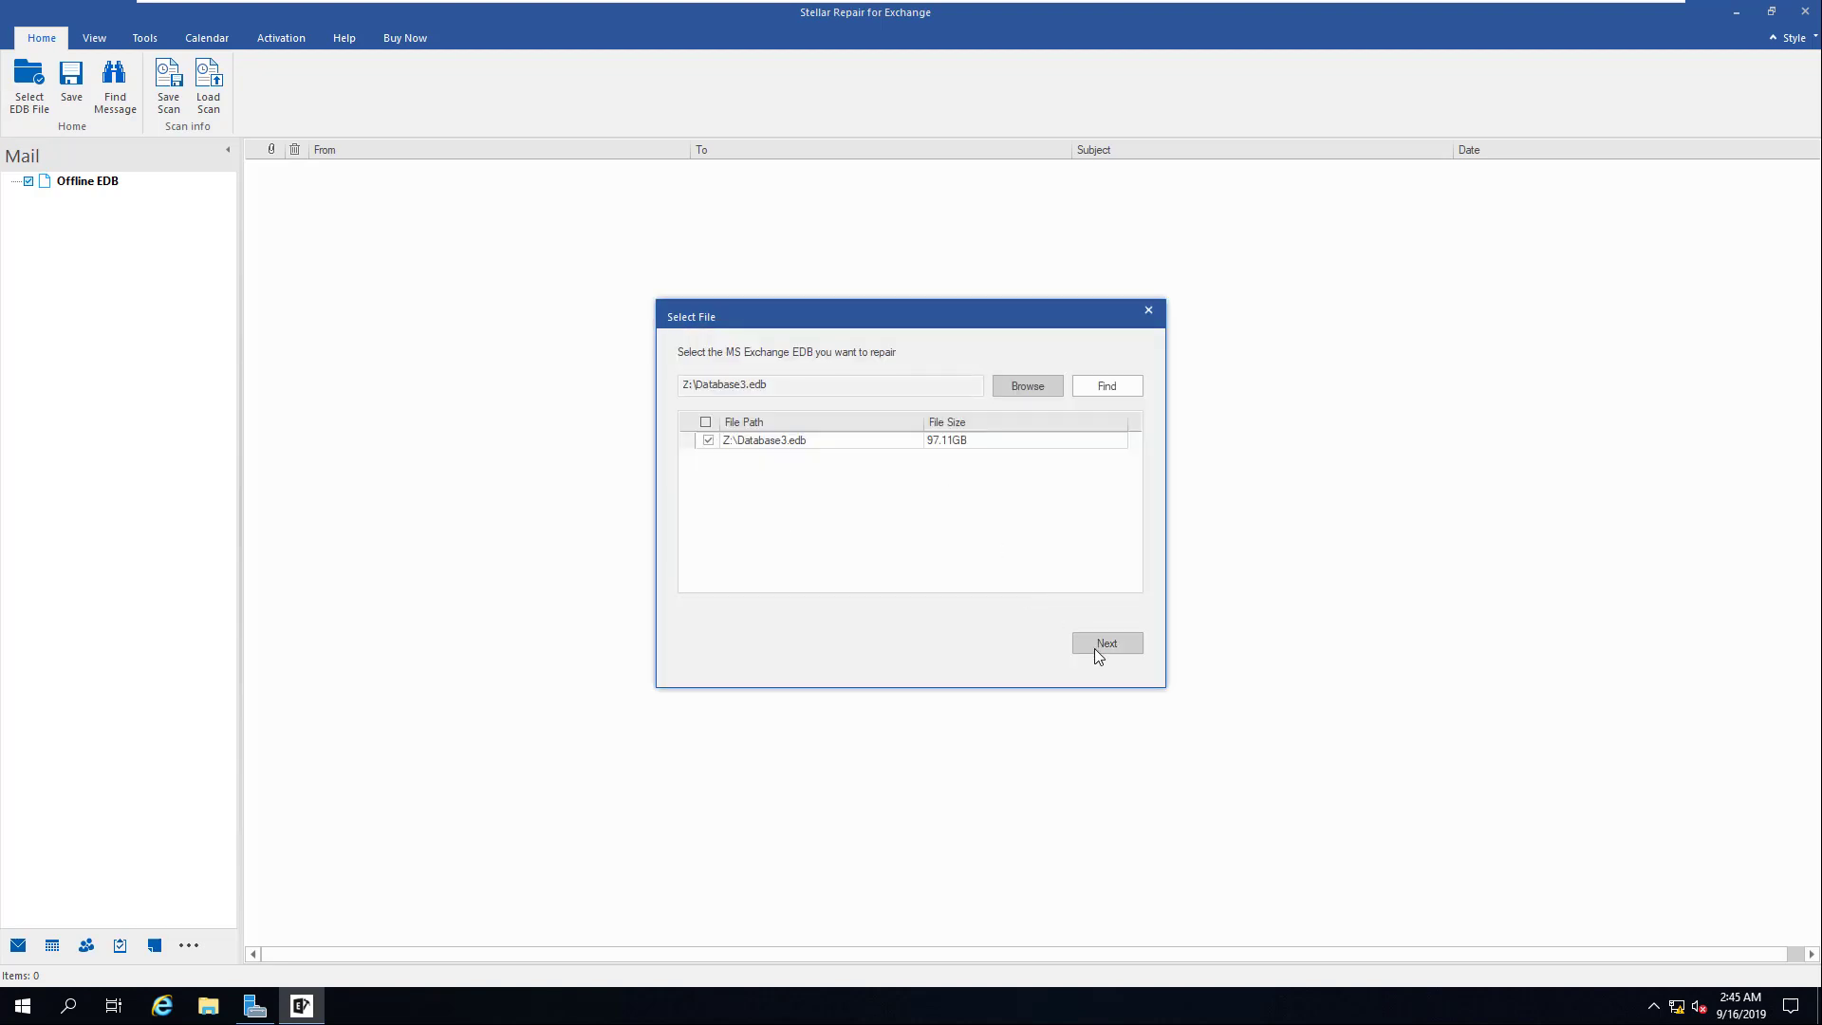
click(1104, 644)
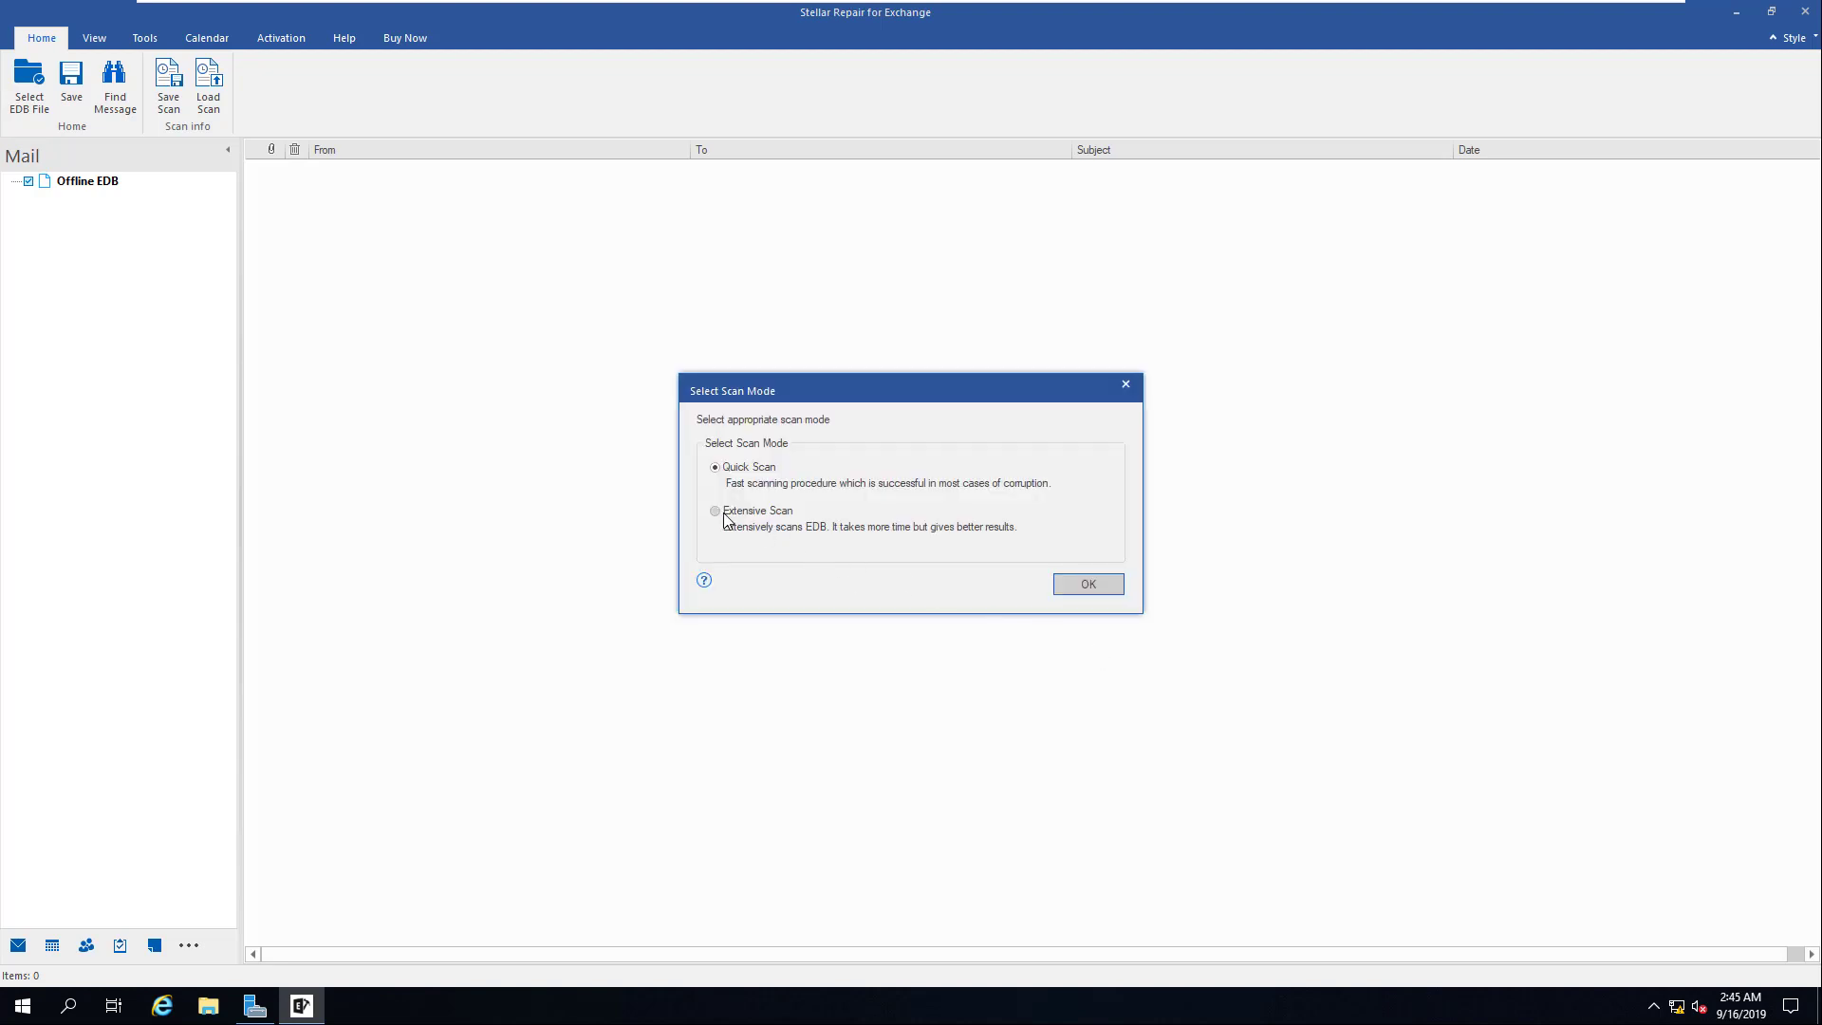
click(1086, 582)
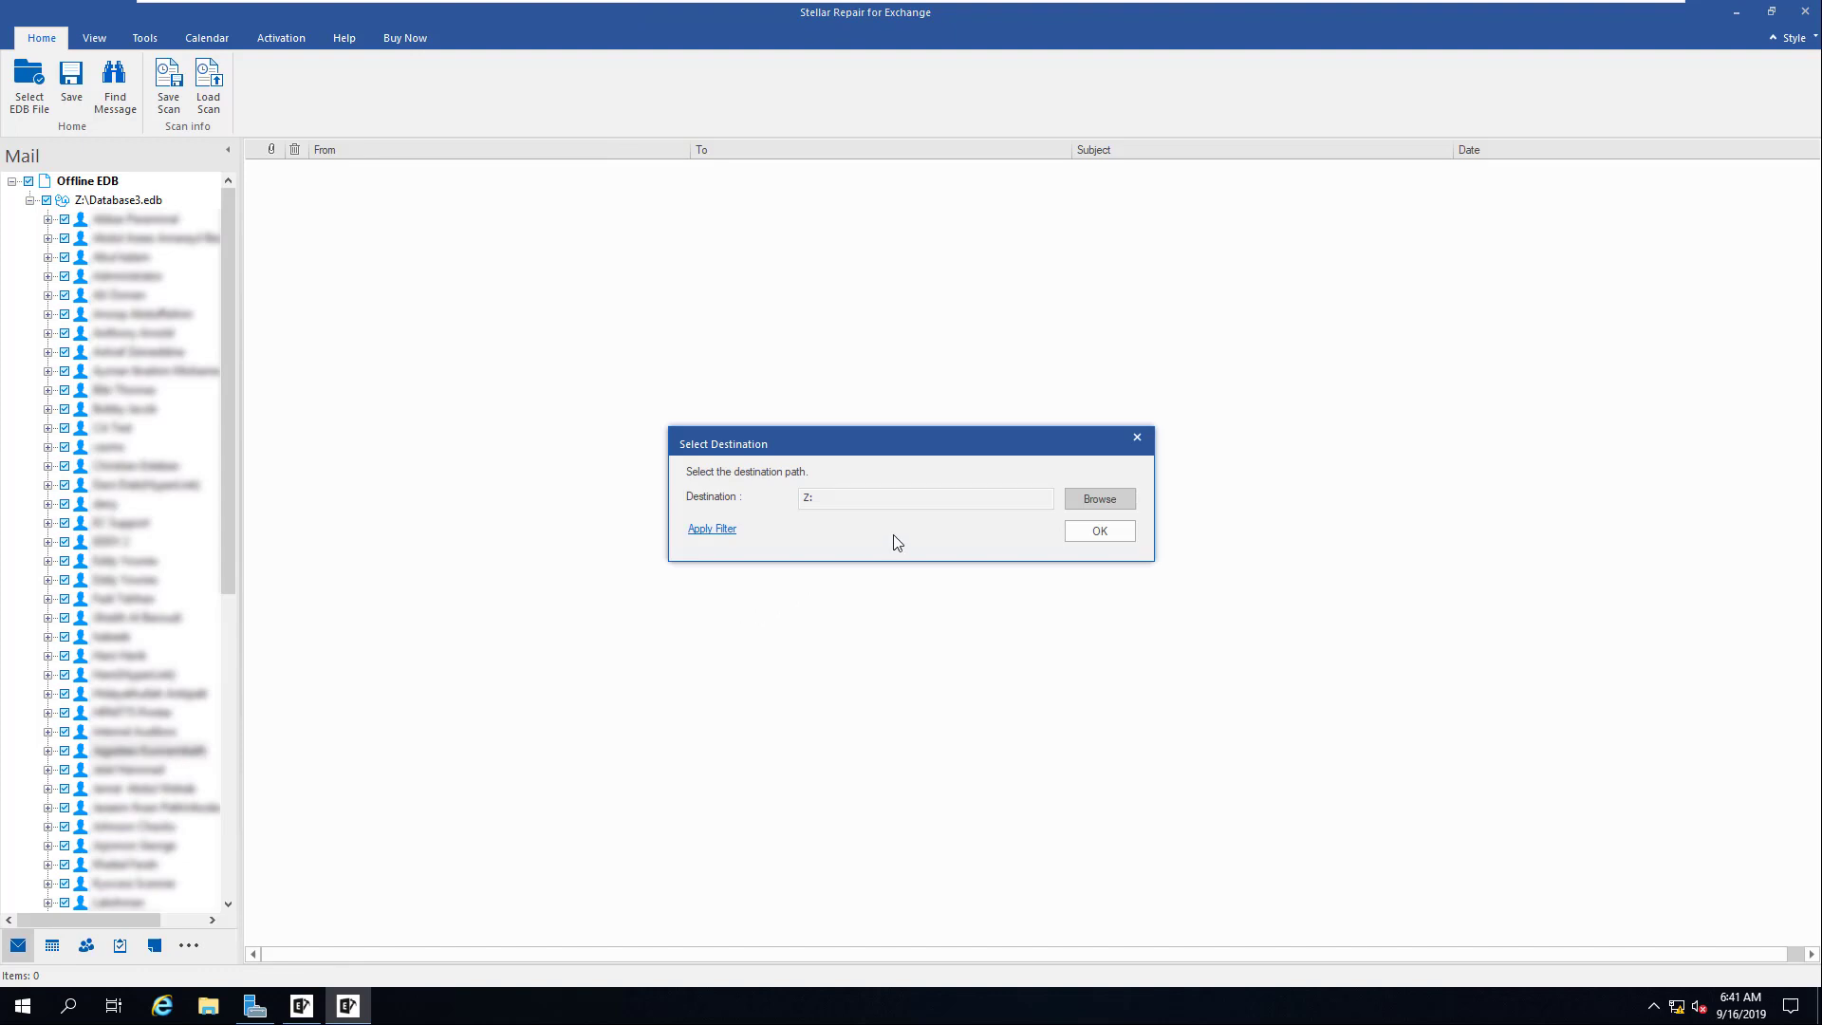
- Set the save destination to the Documents folder under This PC and confirm saving
click(1096, 499)
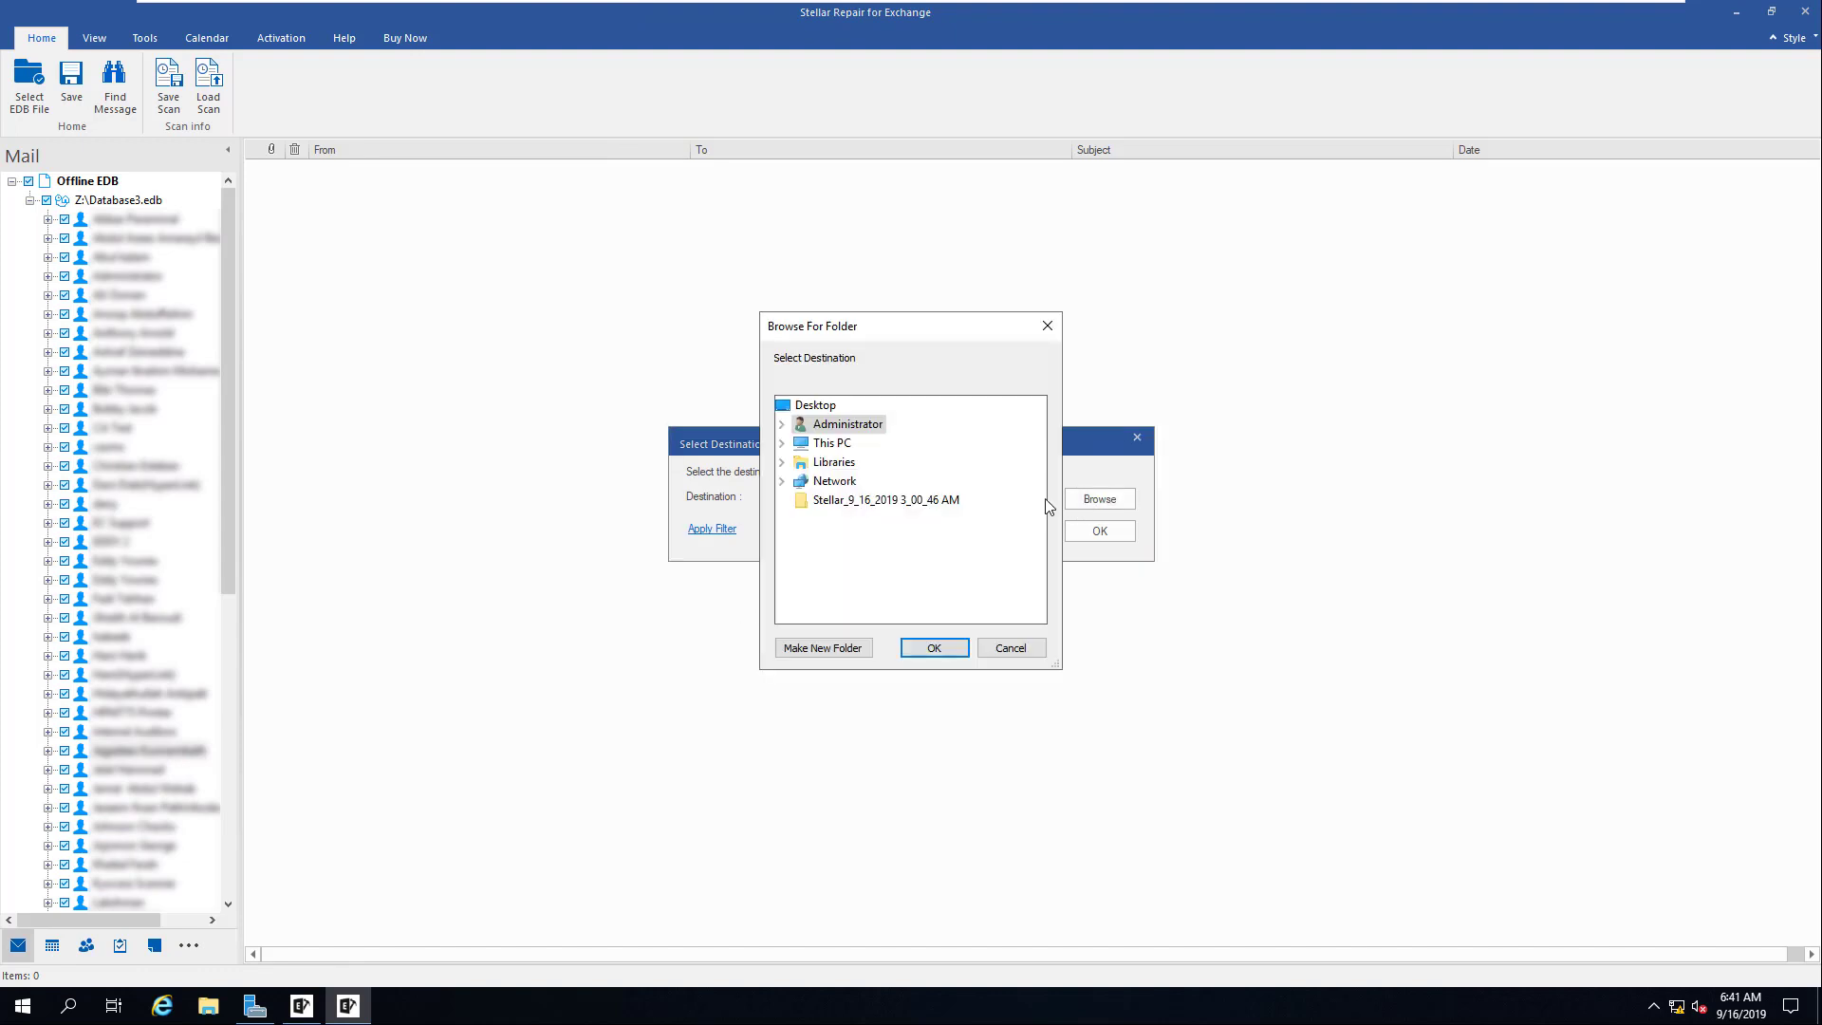
click(781, 442)
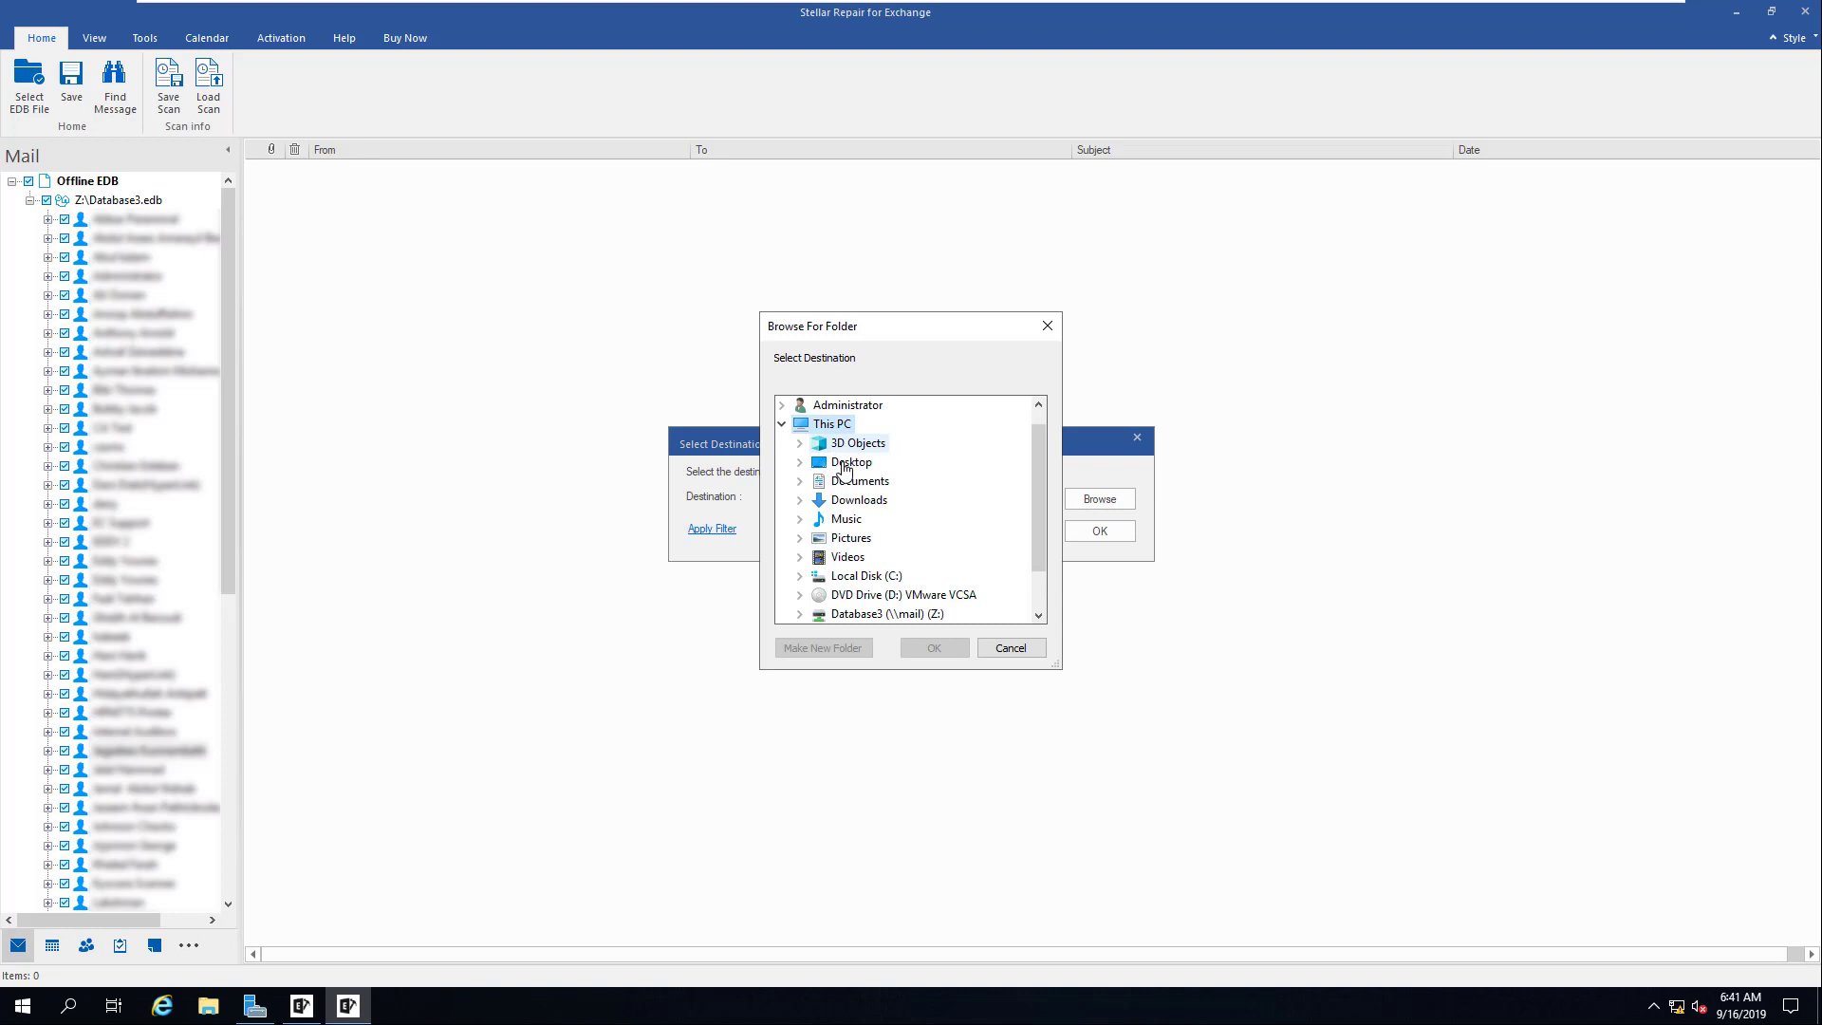
click(932, 647)
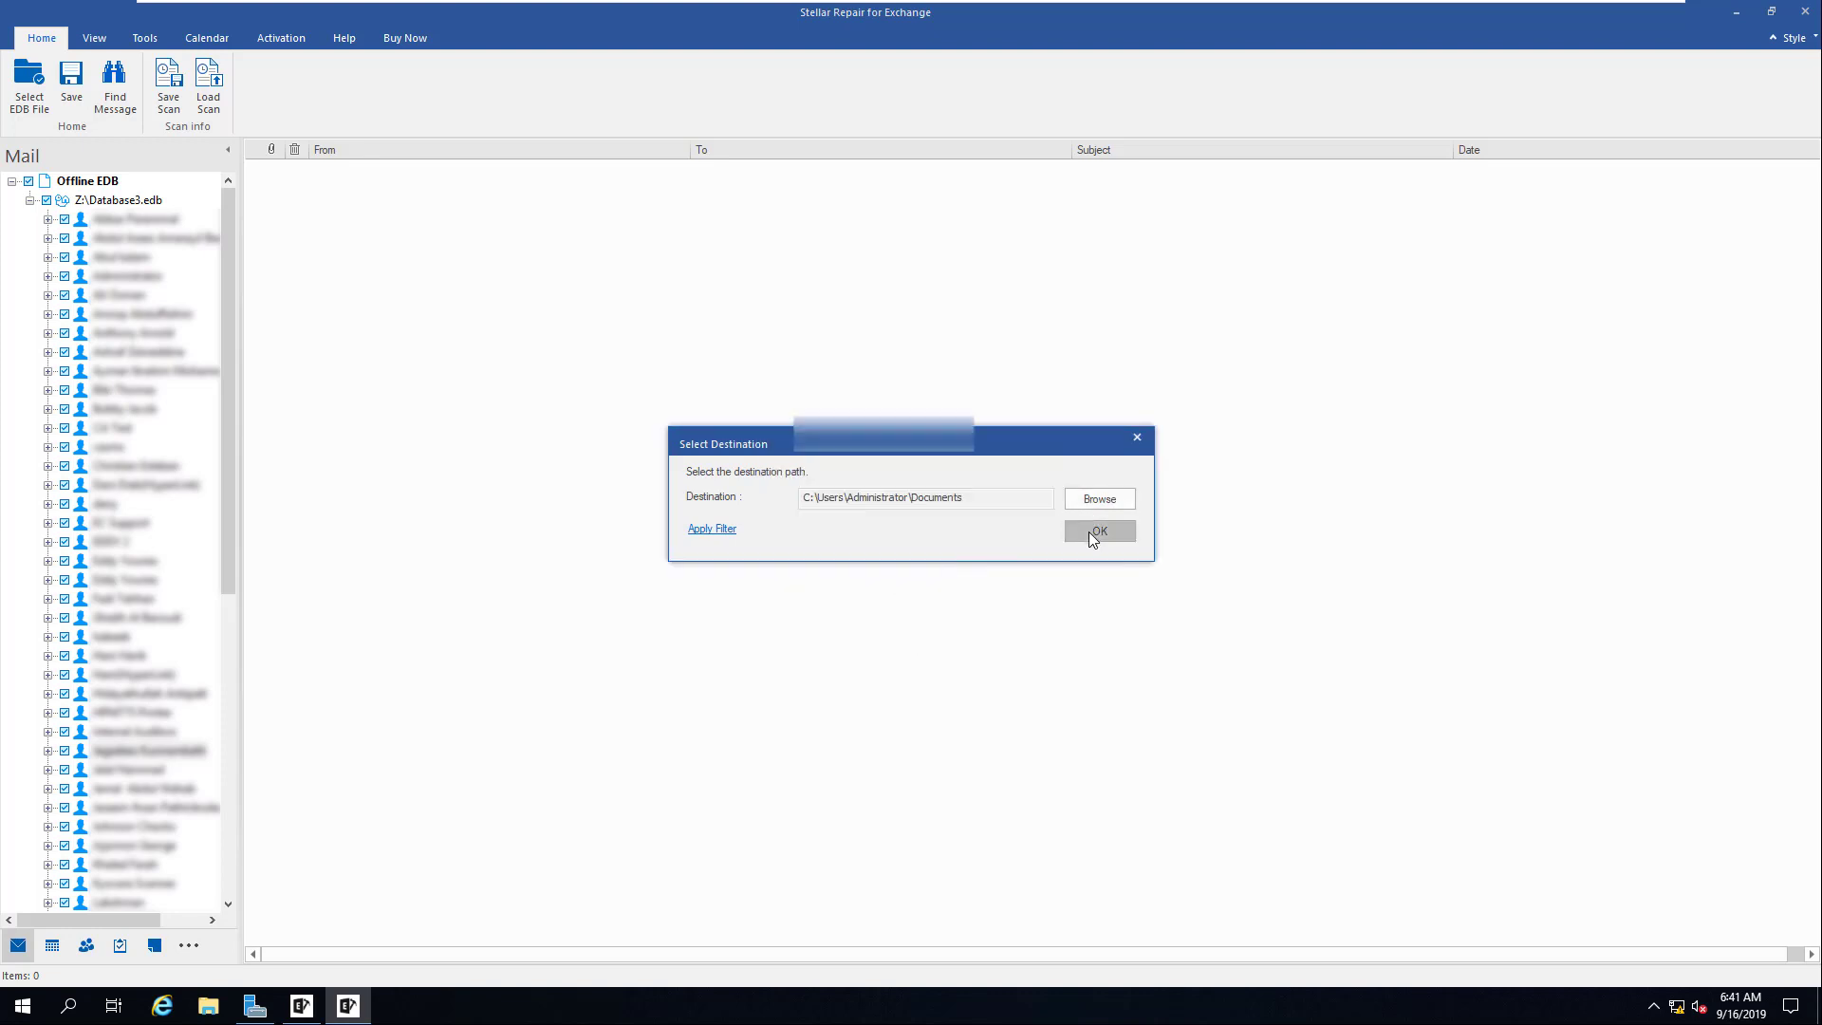
click(1099, 531)
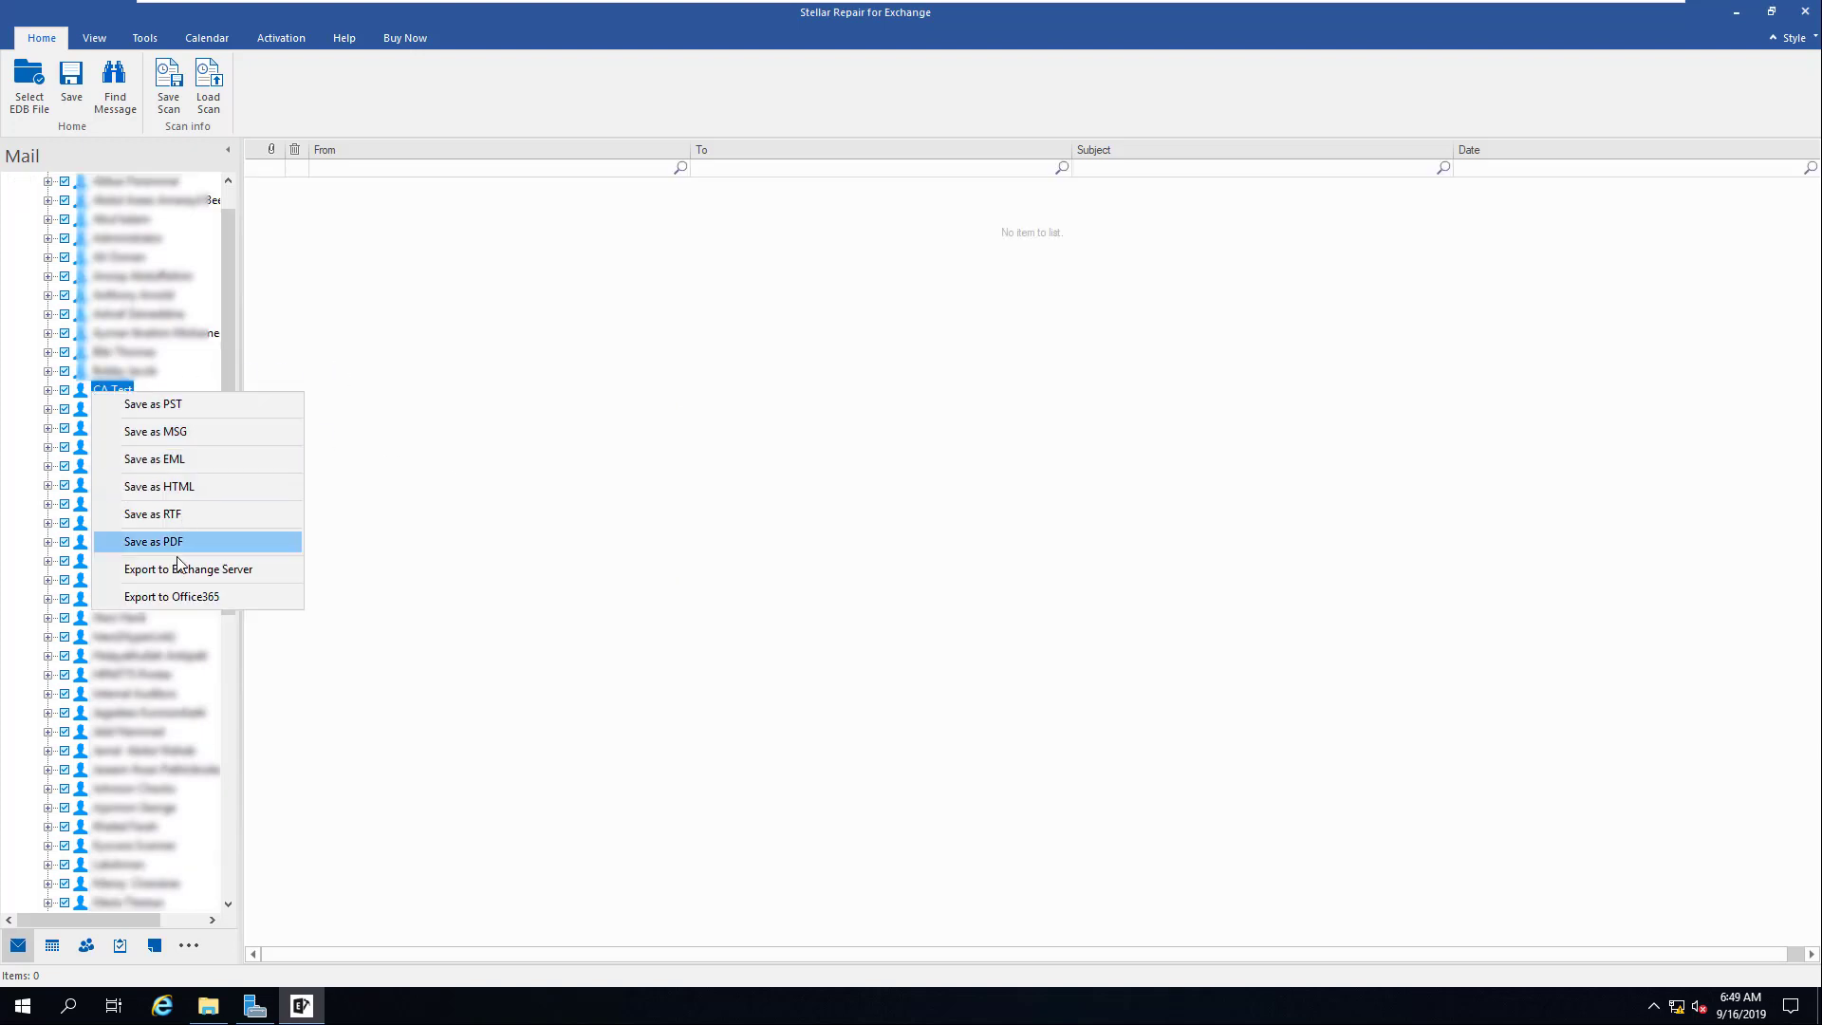
- Export the CA Test mailbox to the live Exchange Server by submitting its Email ID, server name and password
click(188, 568)
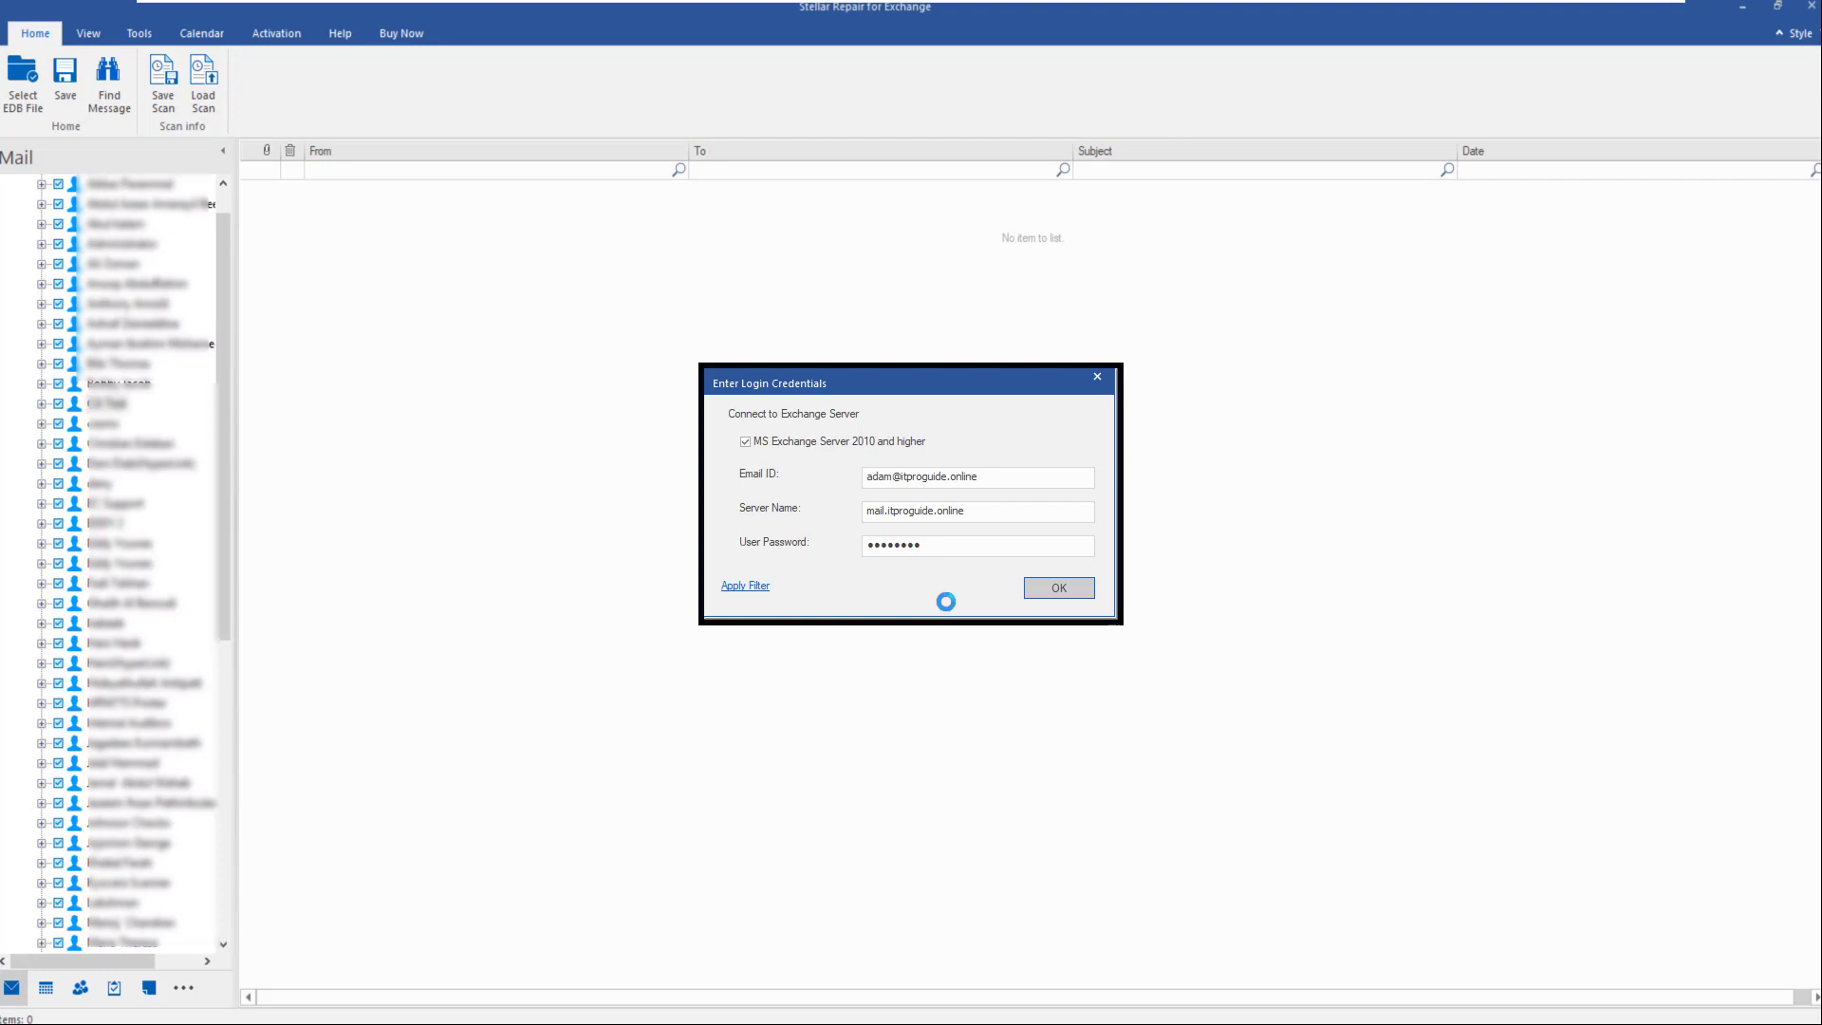
click(1057, 586)
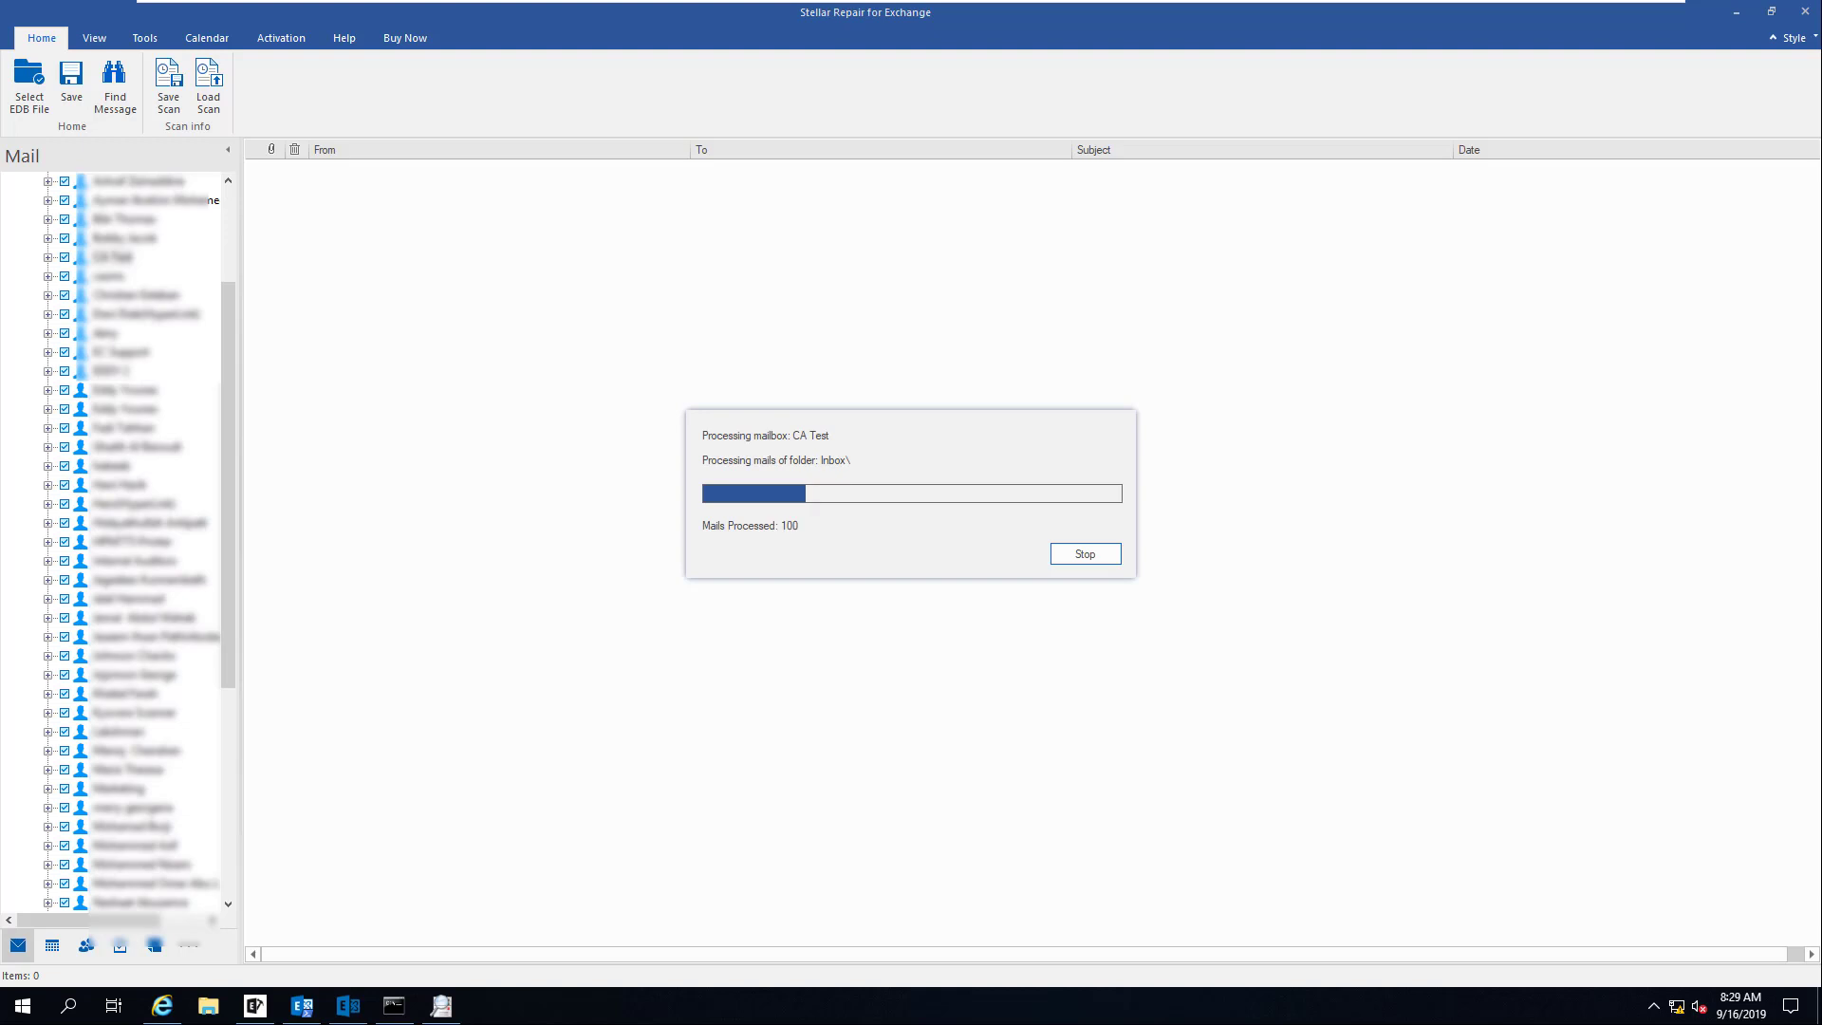
- Export the recovered mailbox to Office 365, submitting the Mailbox ID and password
right_click(110, 256)
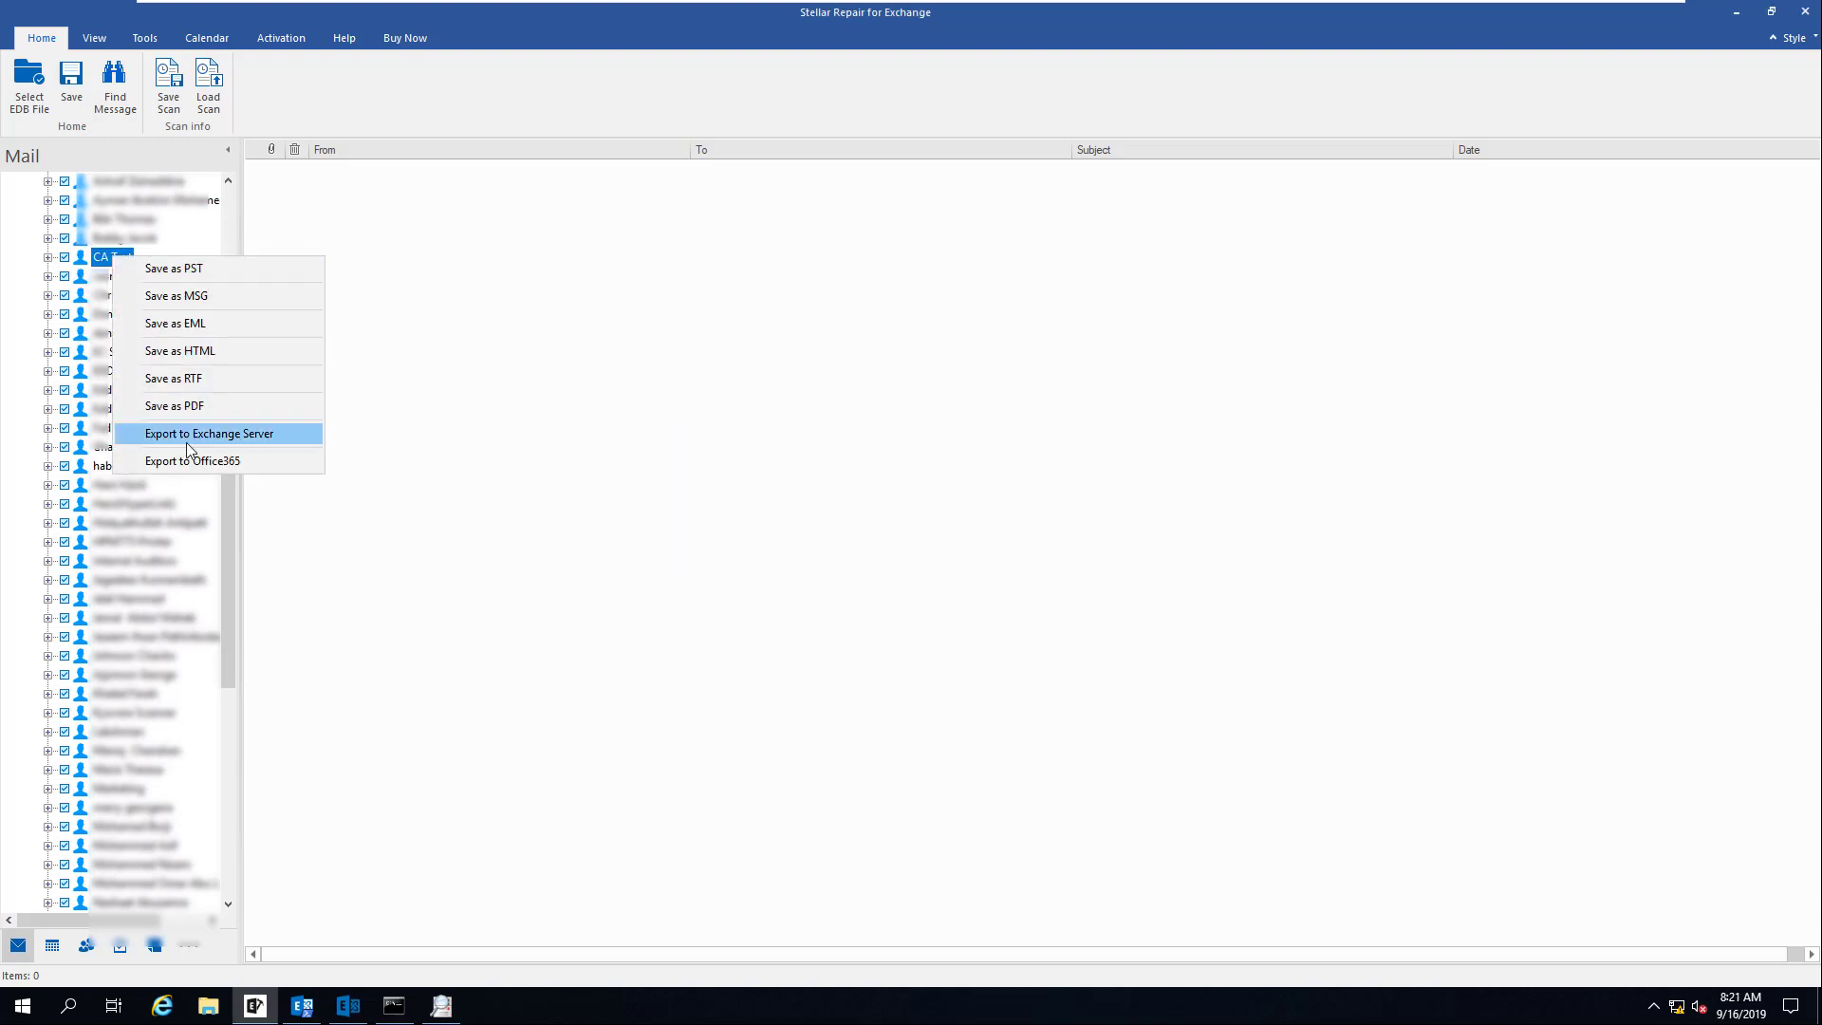
click(192, 459)
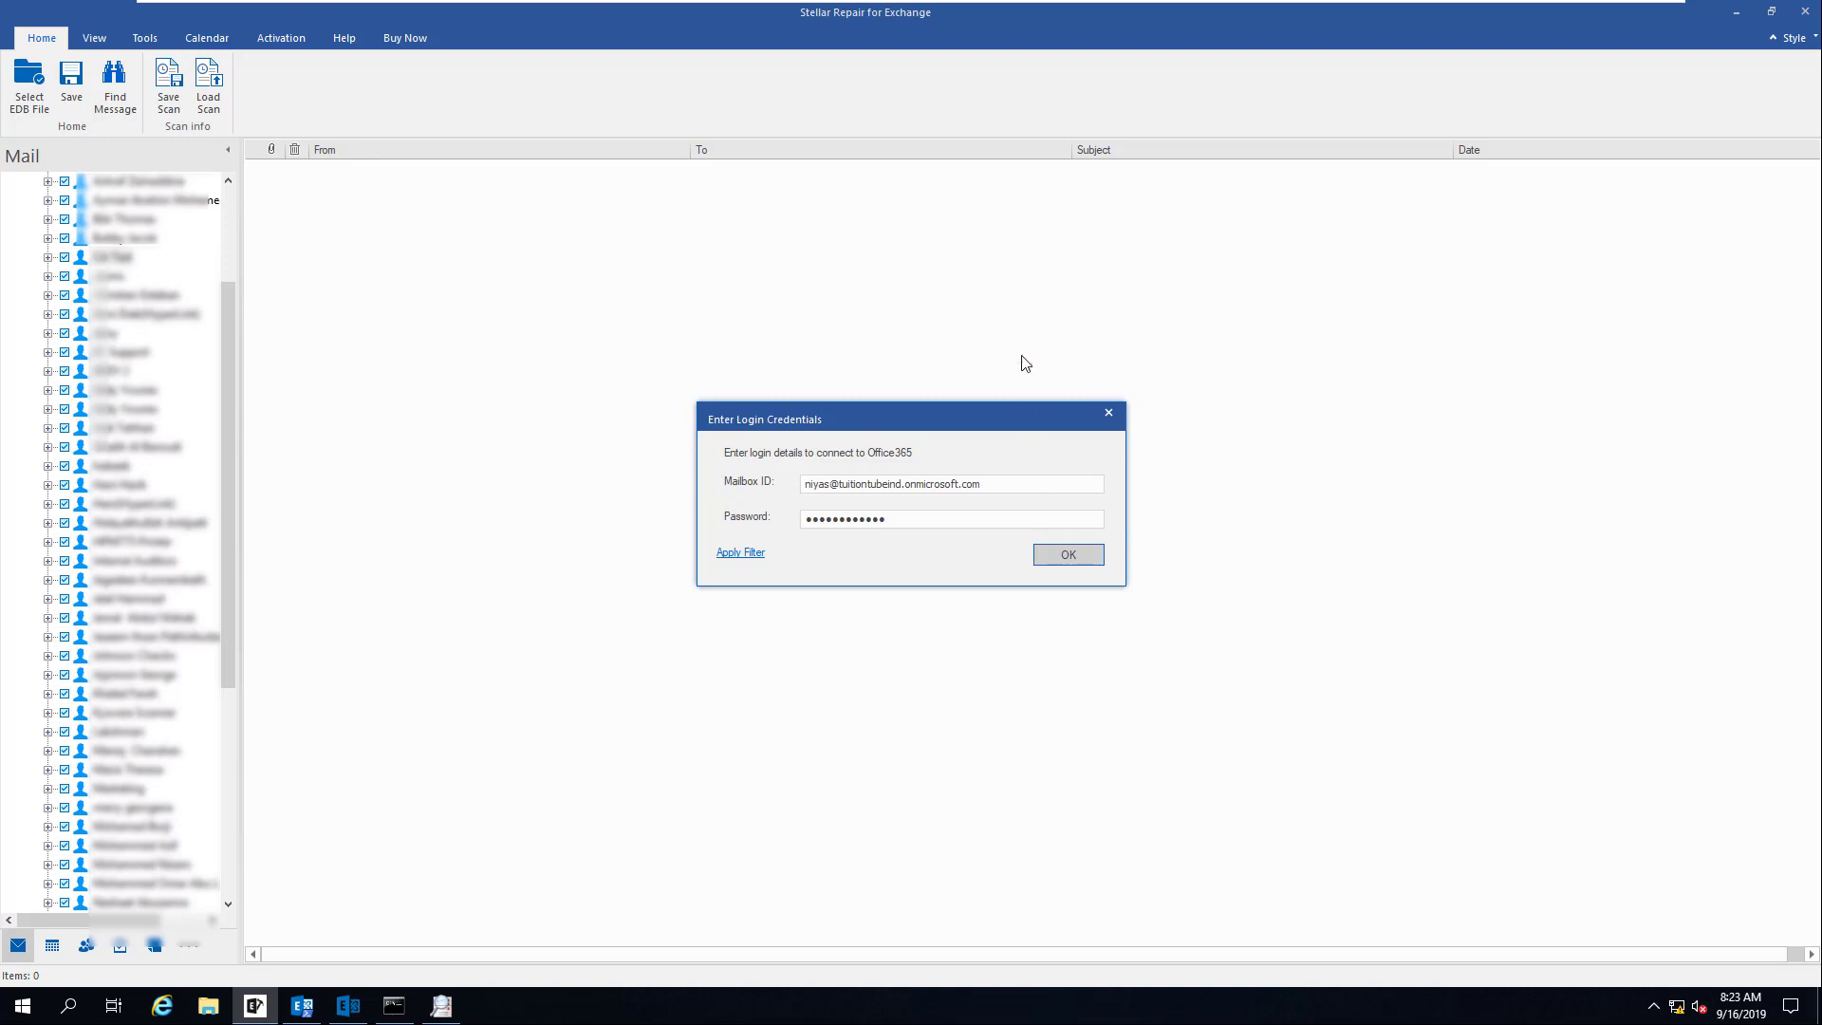
click(1066, 552)
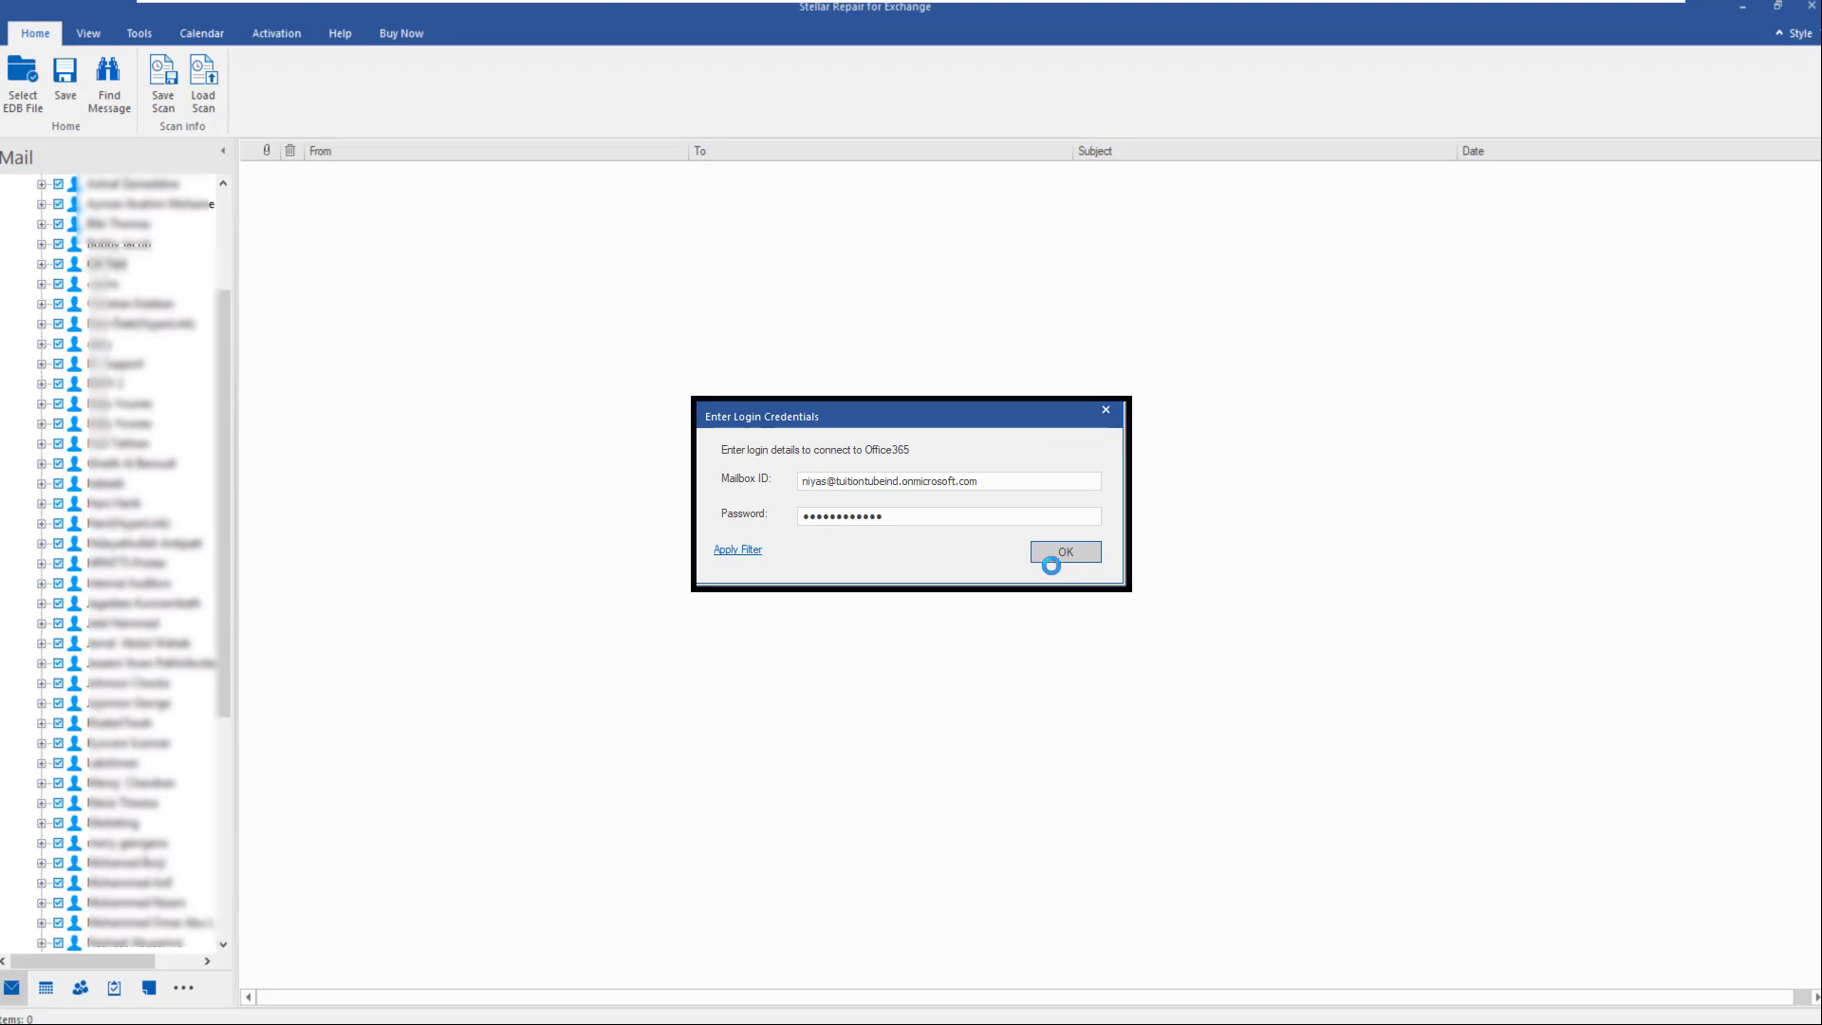
click(1063, 550)
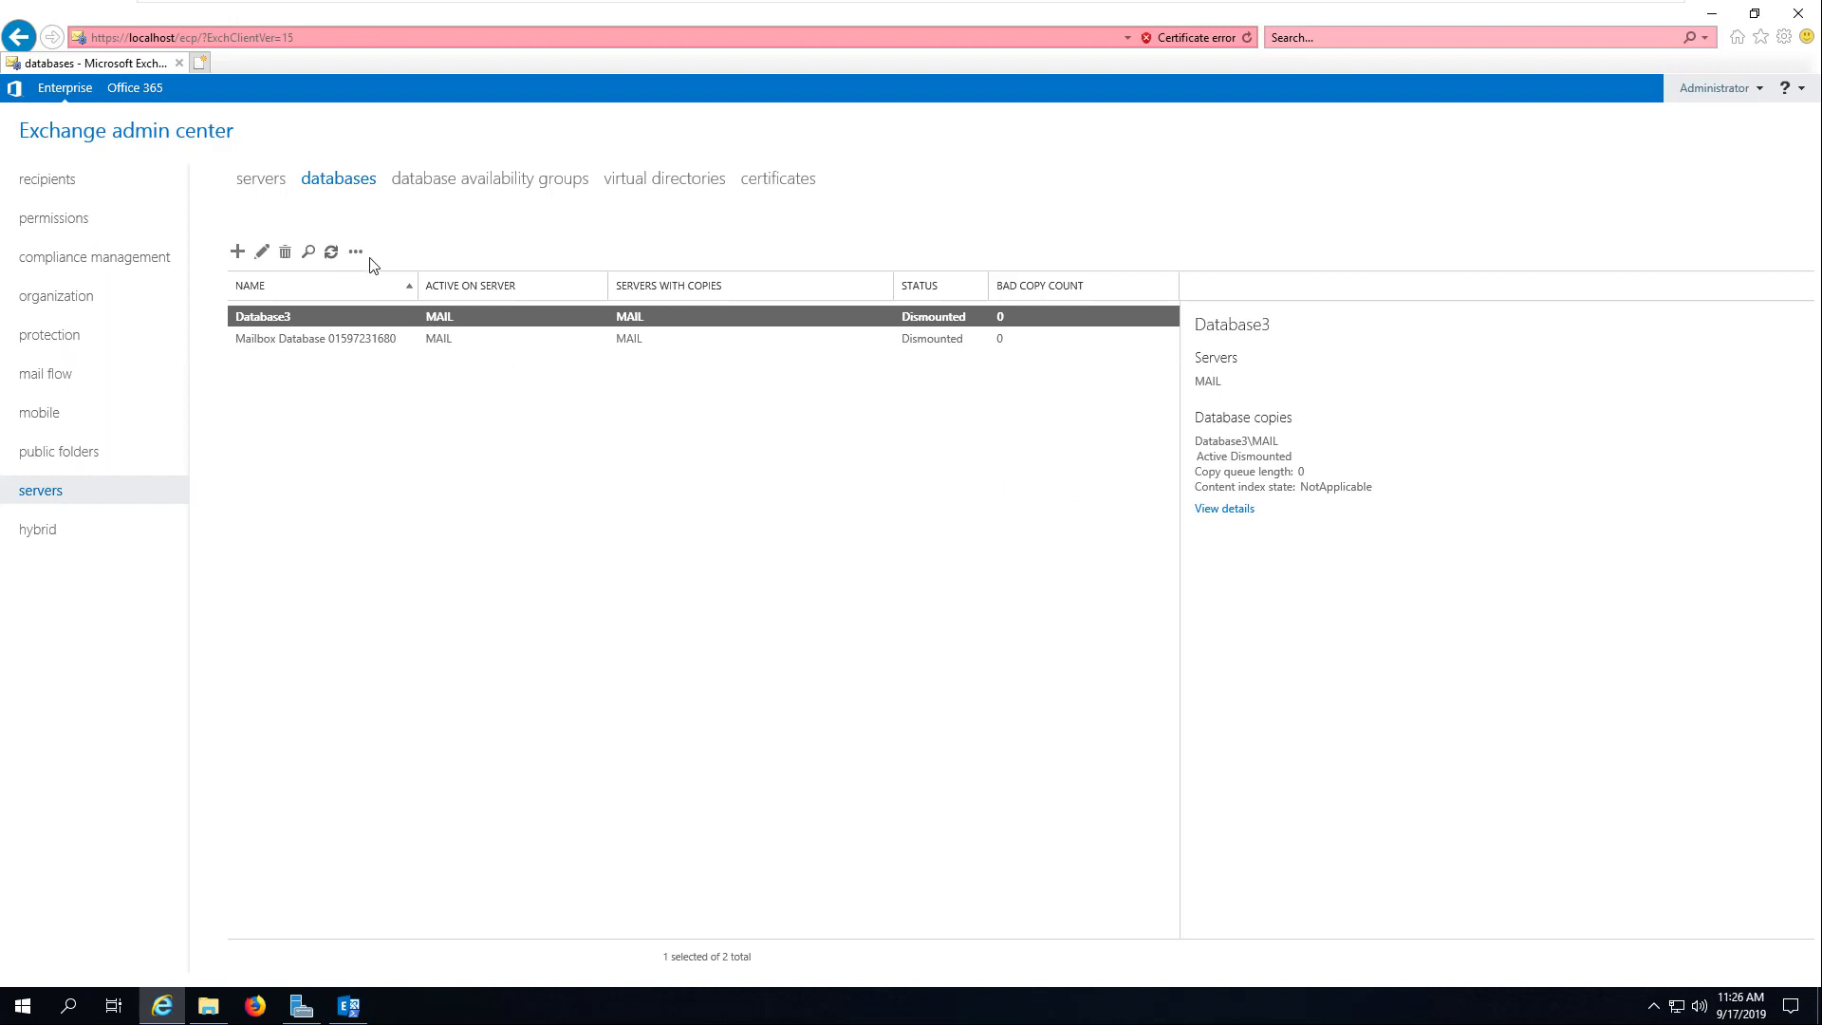
- Mount the dismounted Database3 and confirm the warning prompt
click(355, 252)
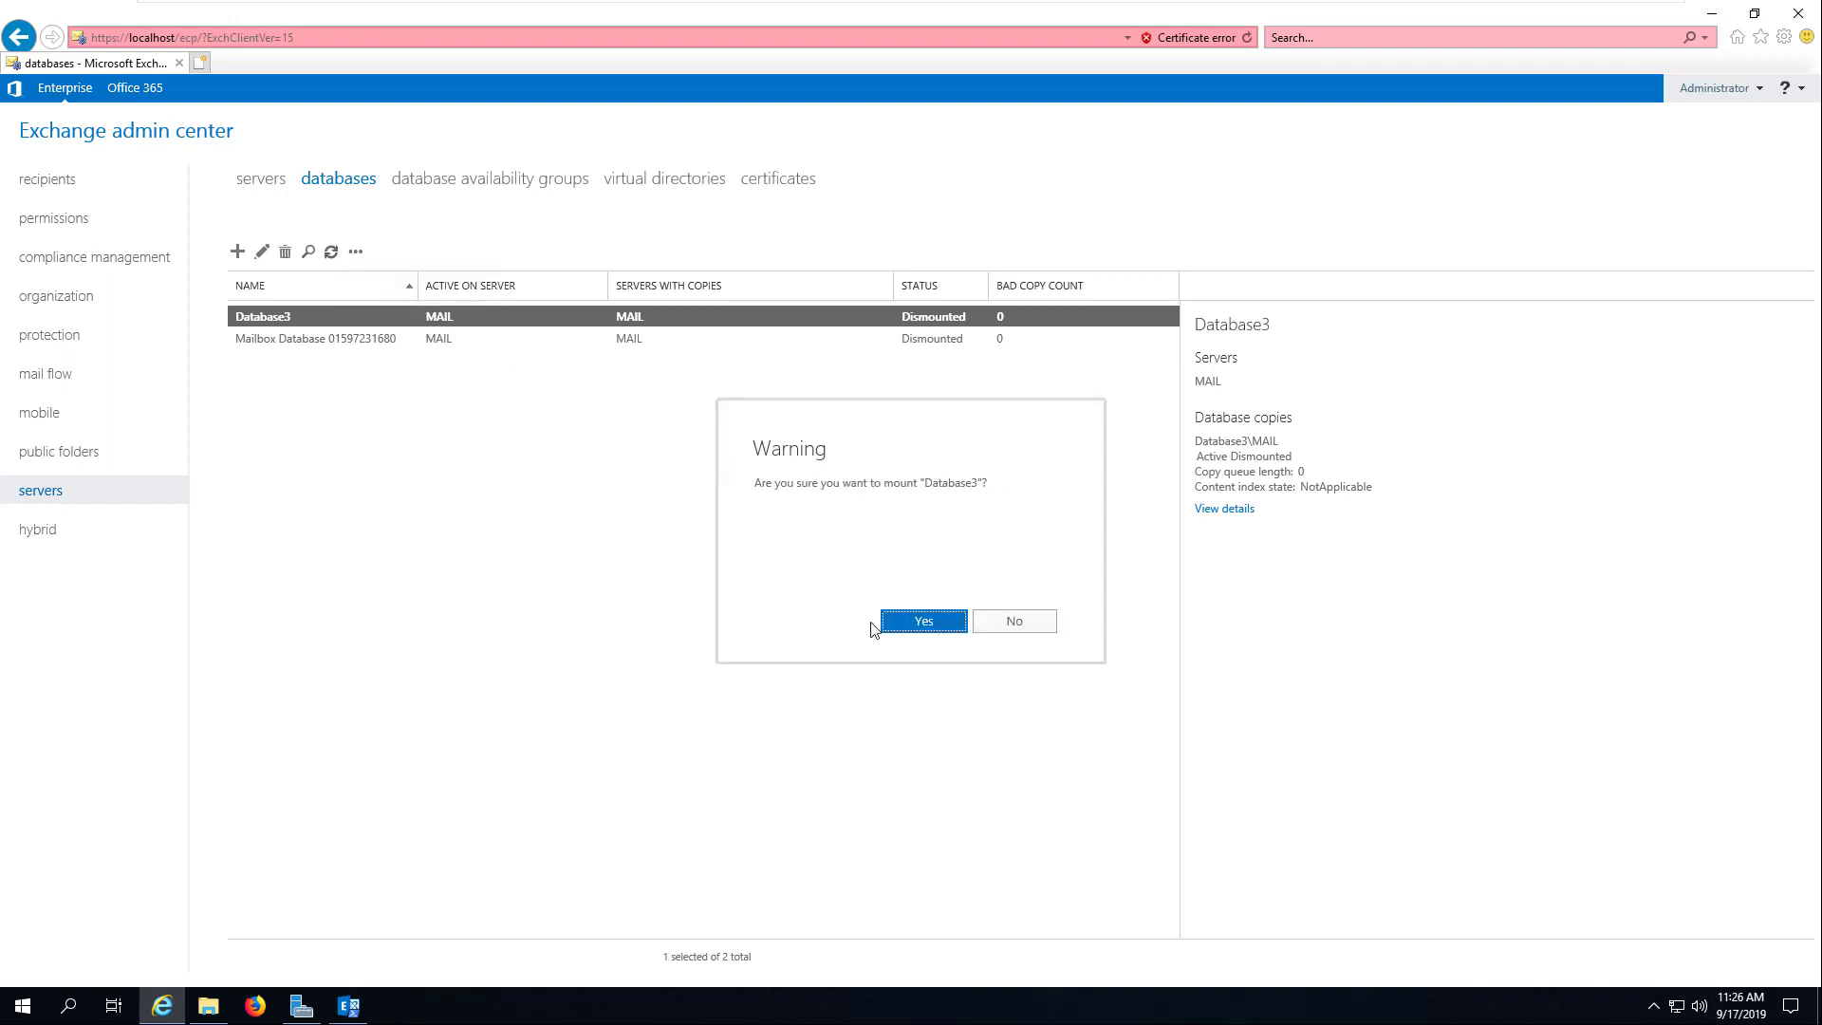
click(922, 620)
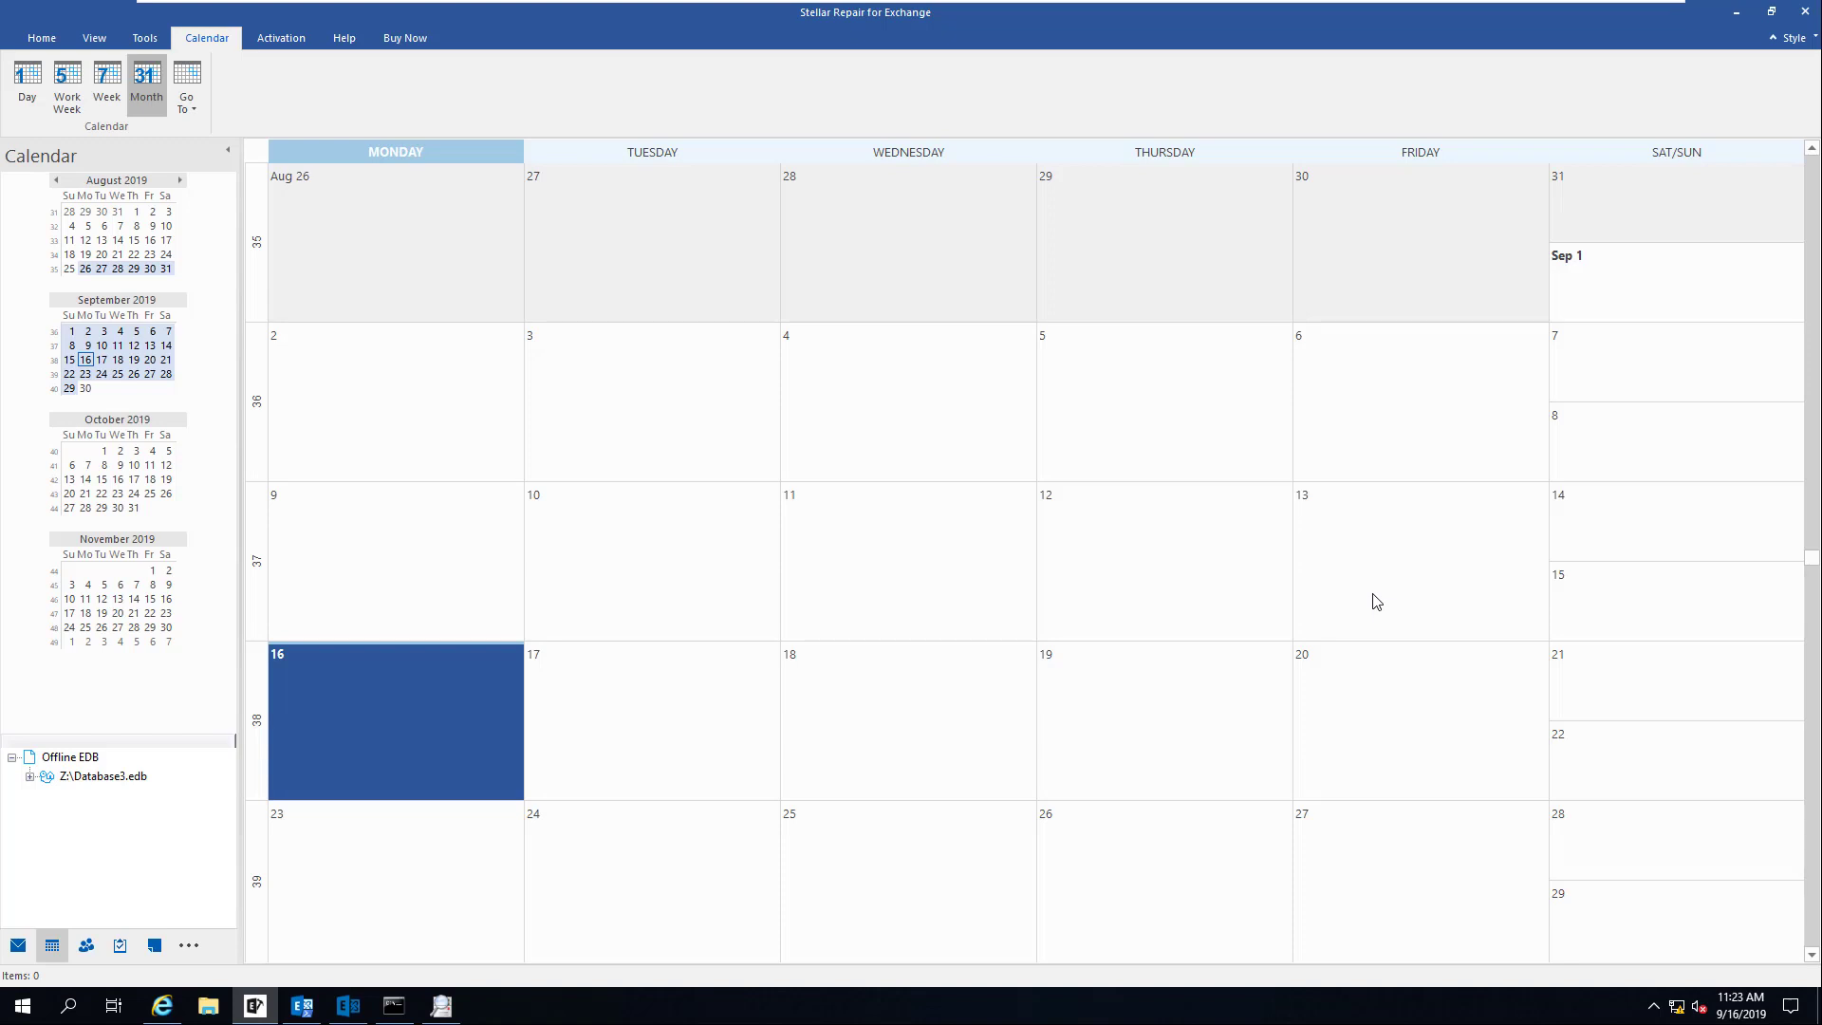
mouse_move(84, 945)
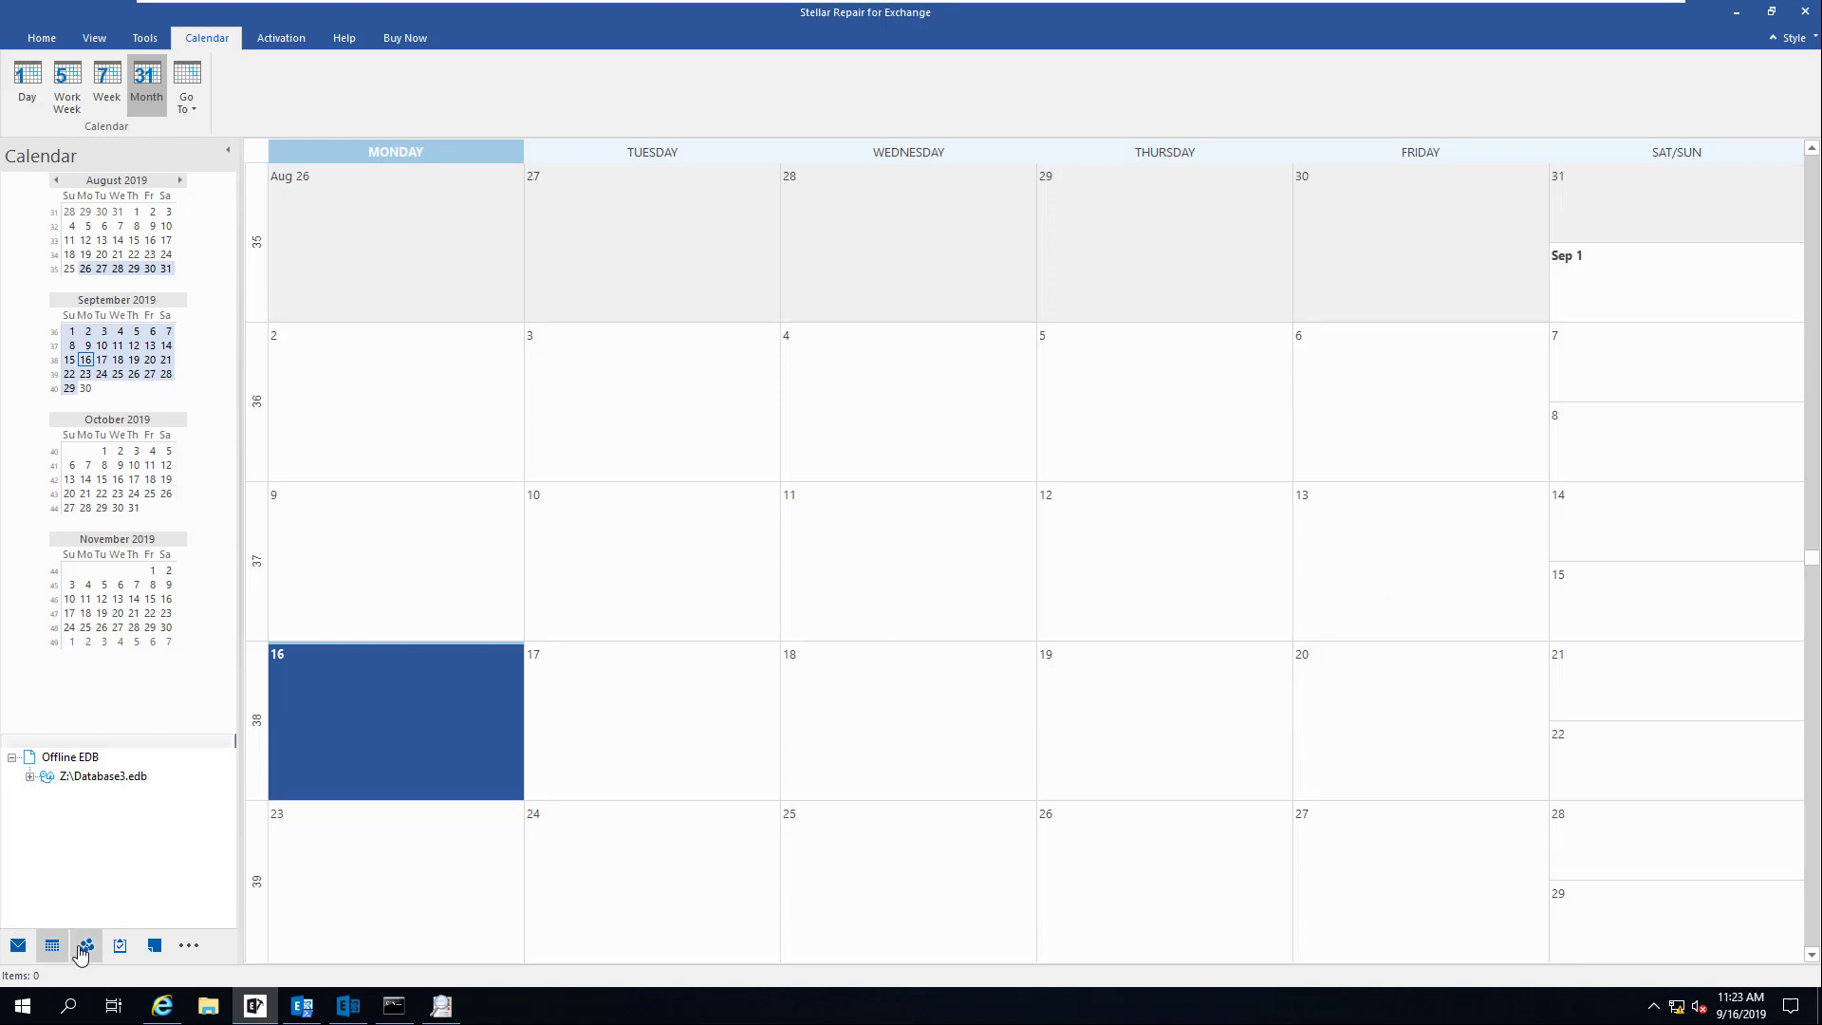
click(119, 945)
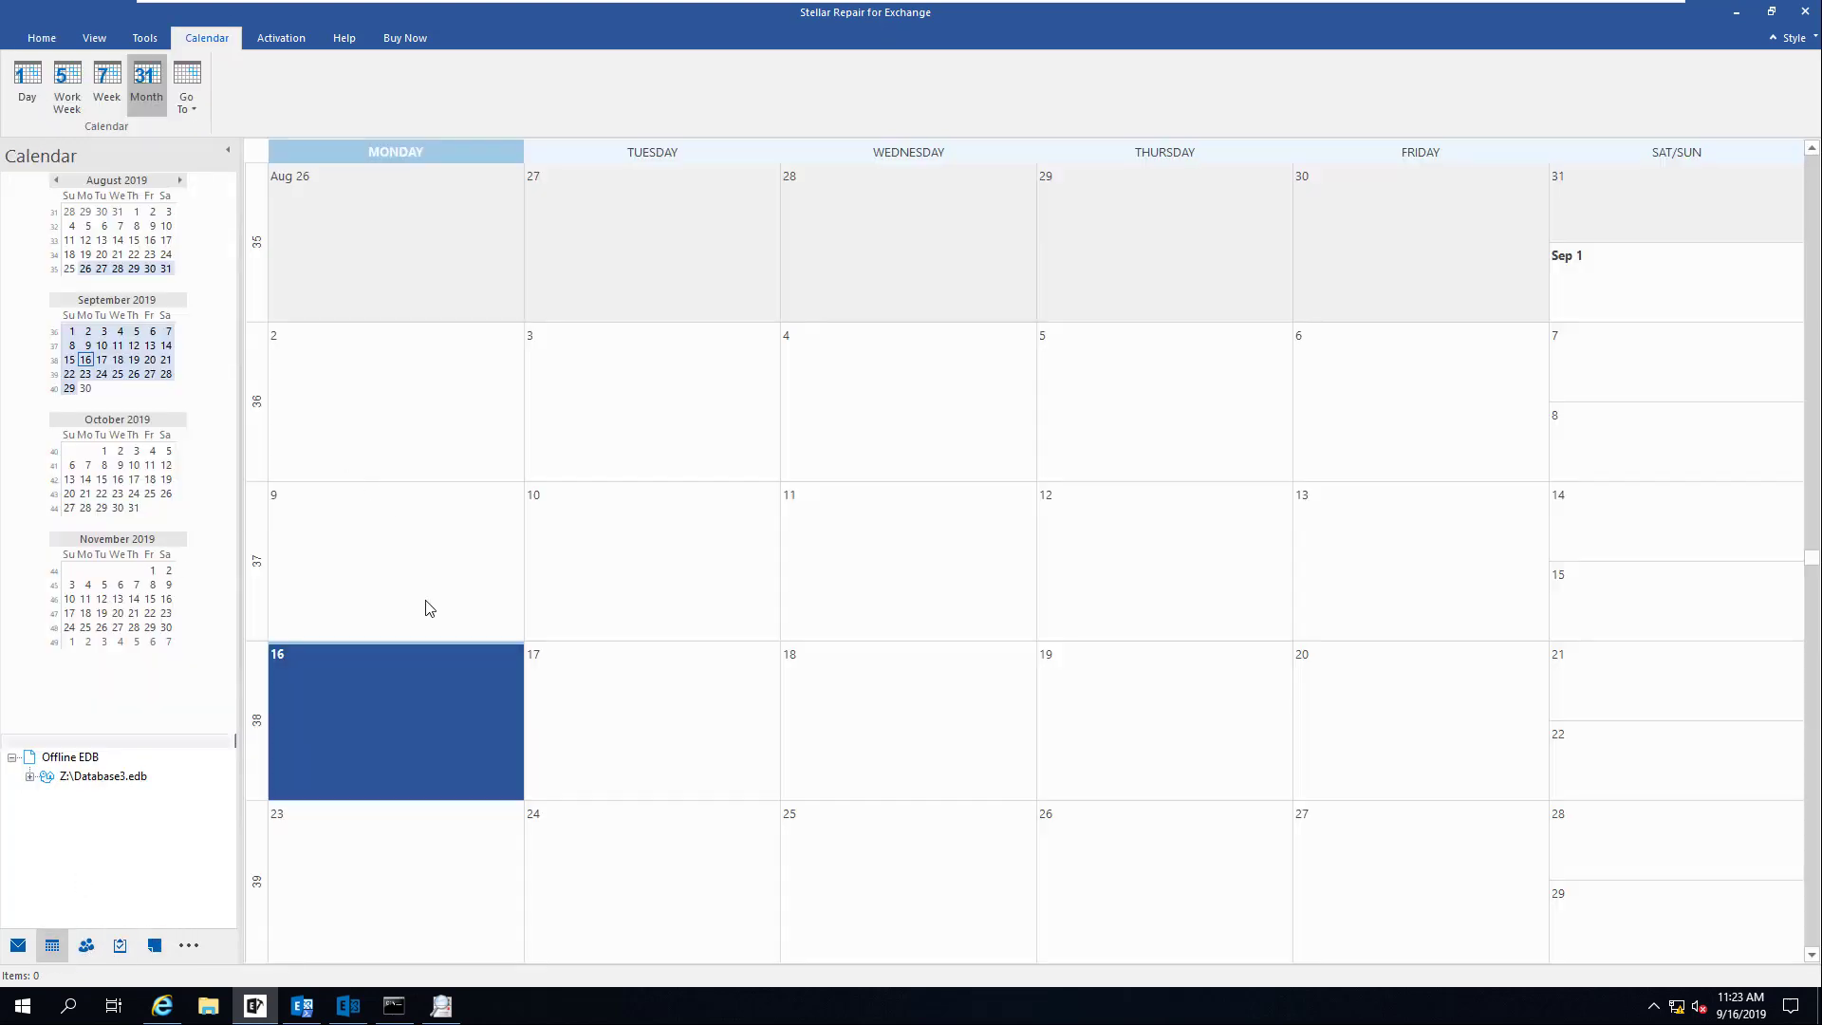
mouse_move(427, 682)
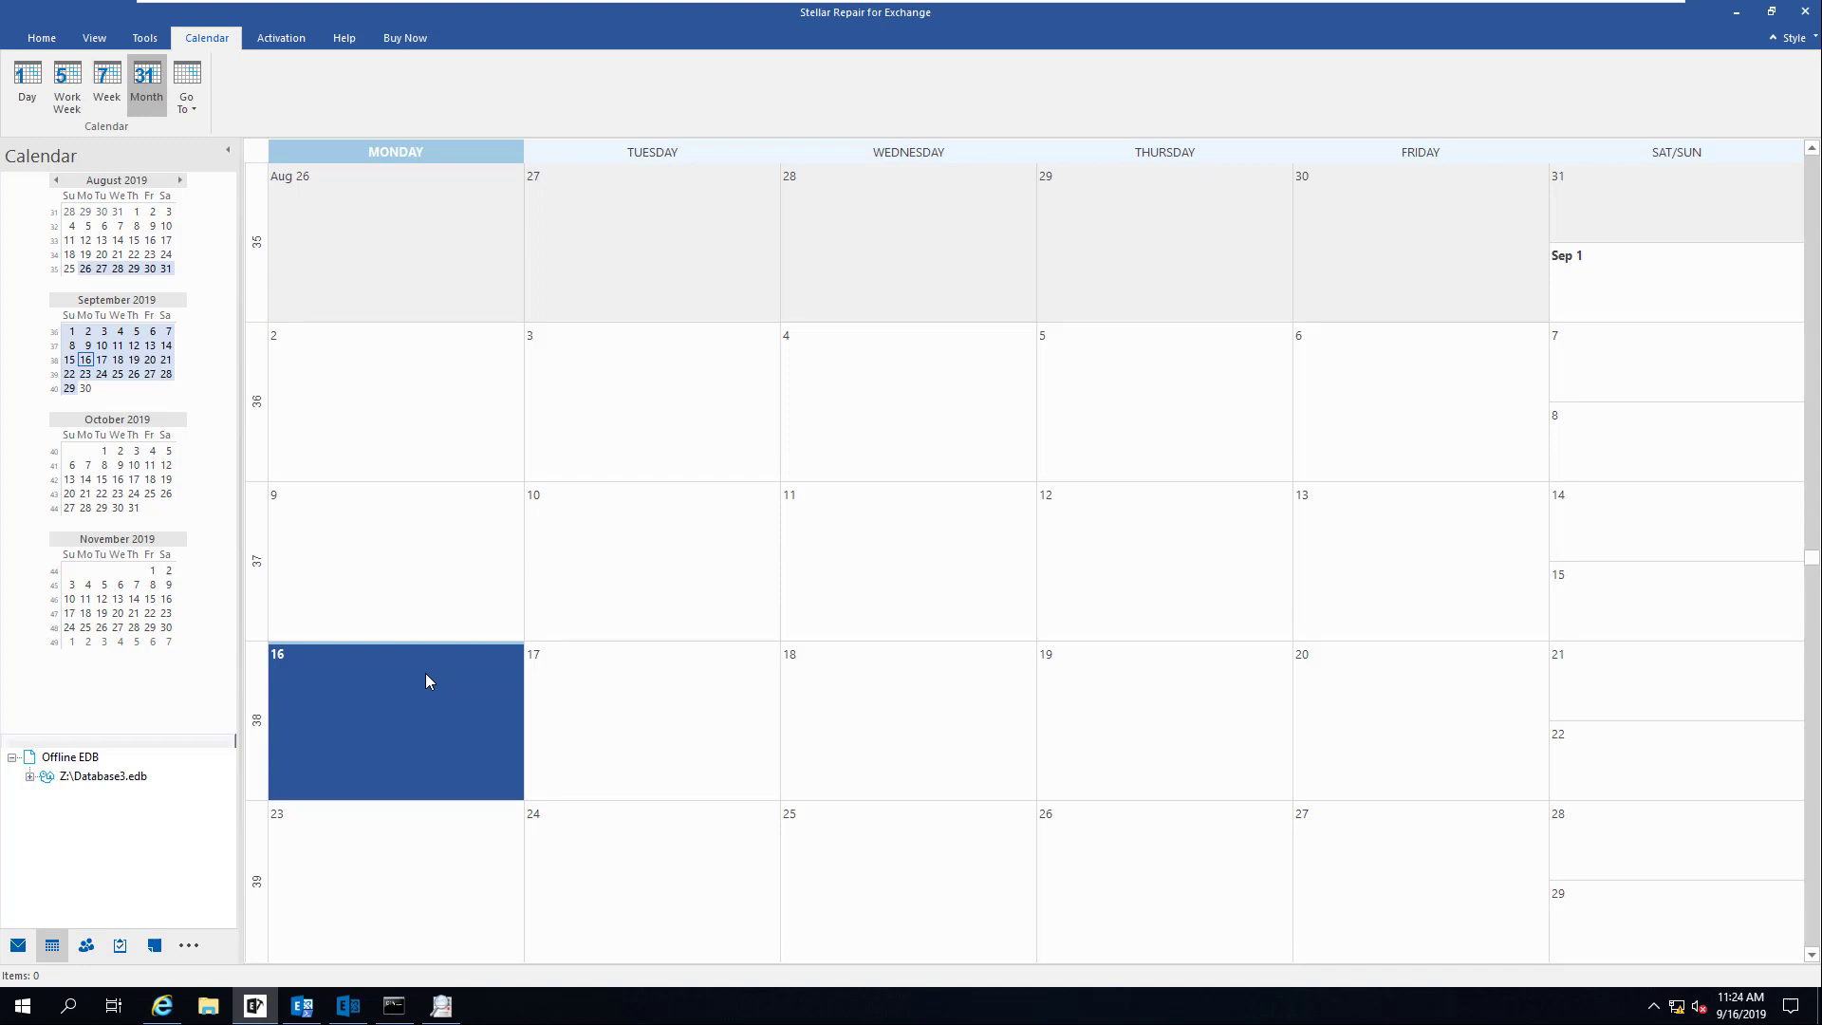
mouse_move(319, 664)
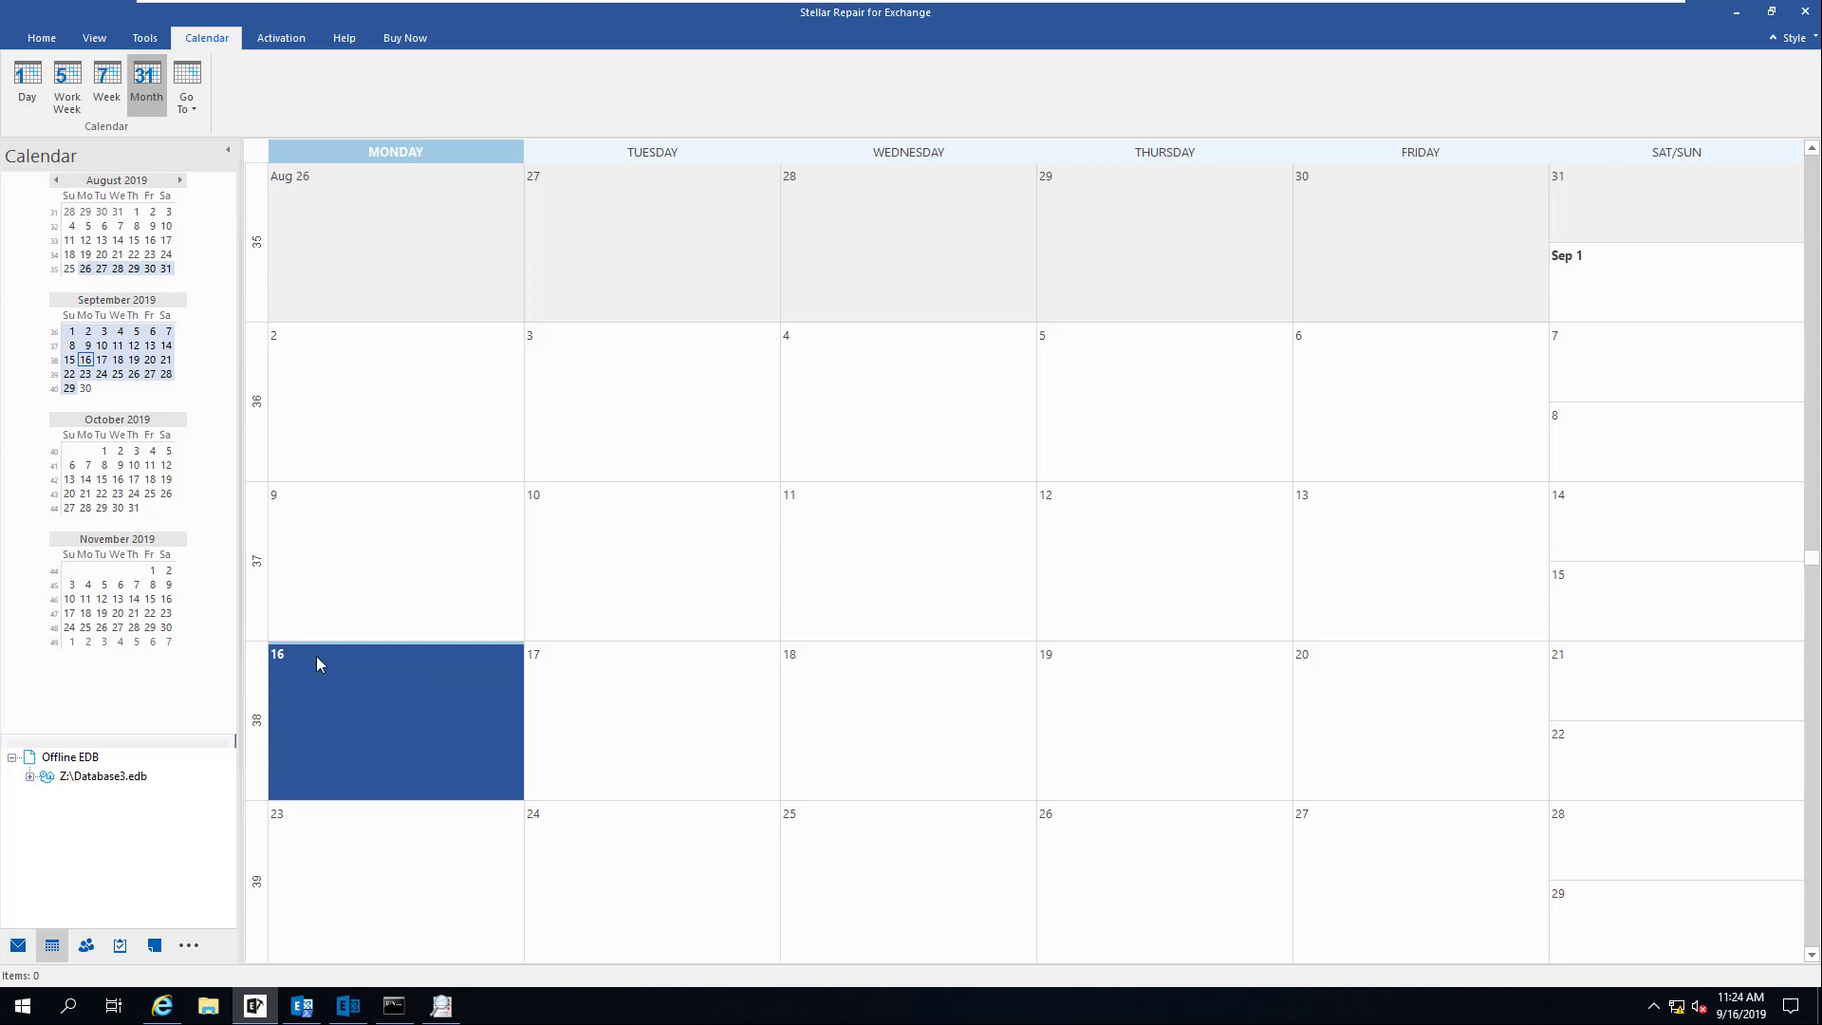
mouse_move(1296, 763)
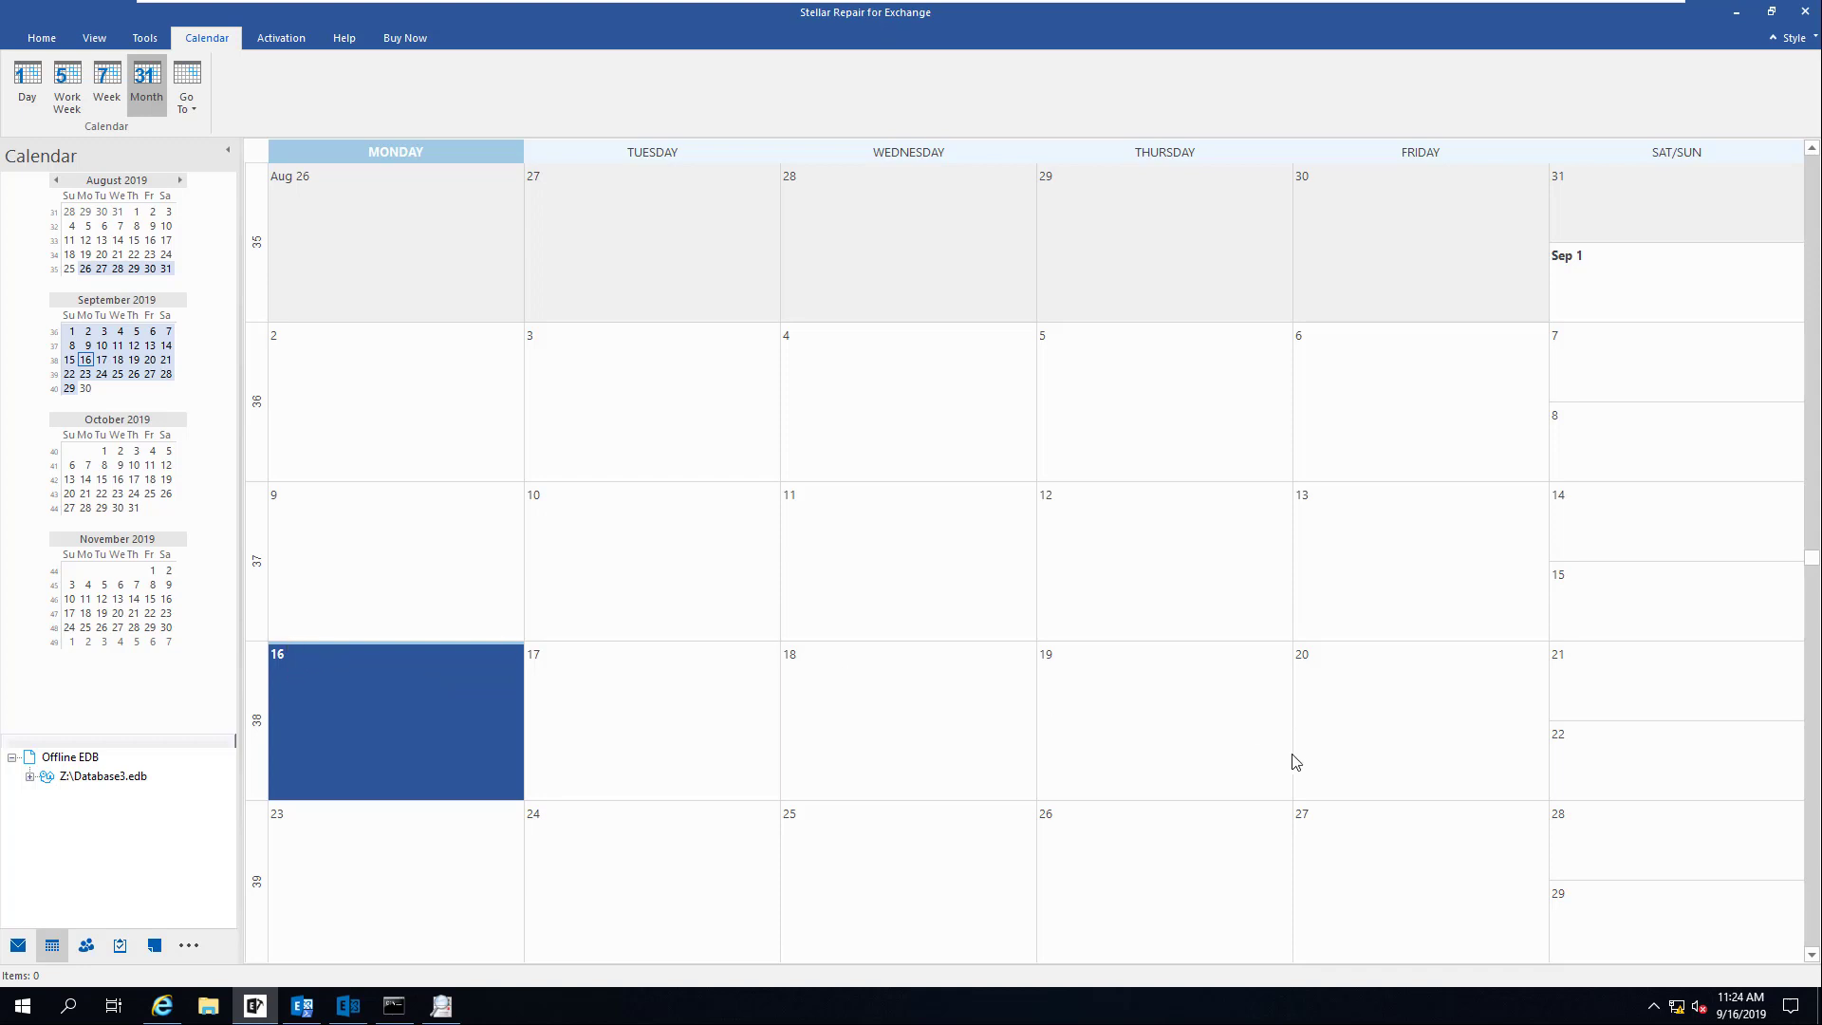